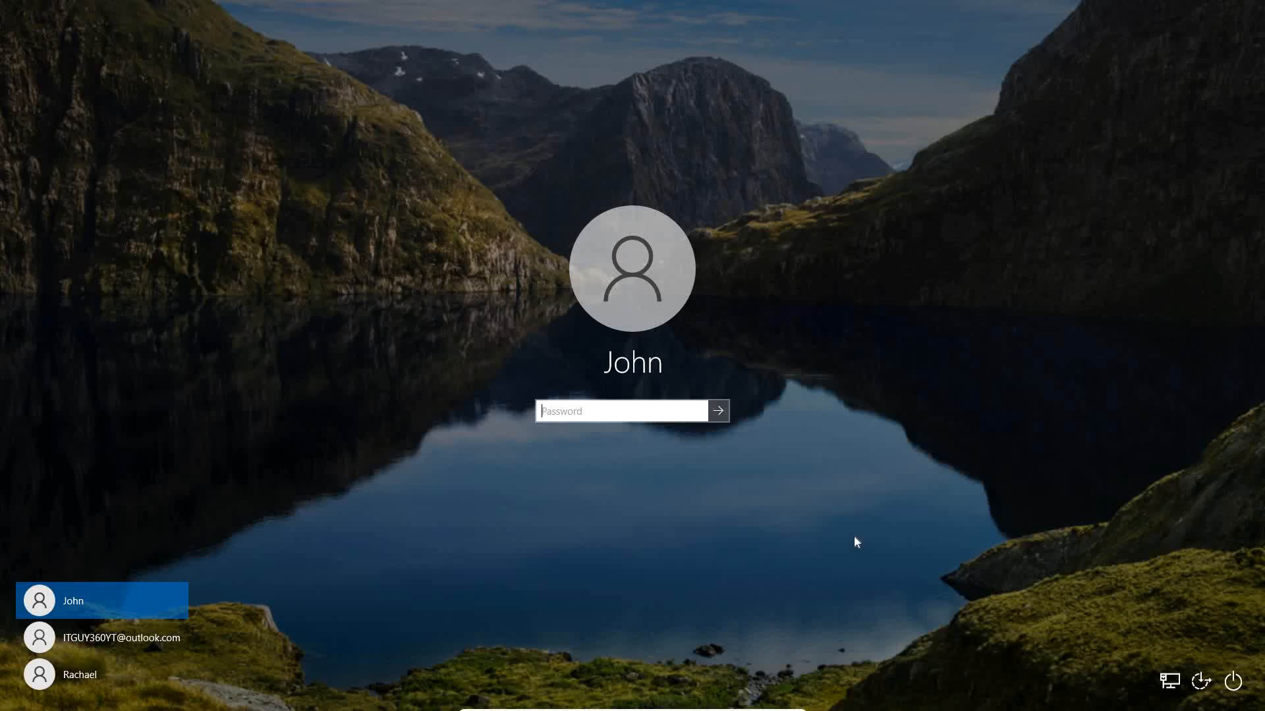
{"action": "mouse_move", "coordinate": [720, 473]}
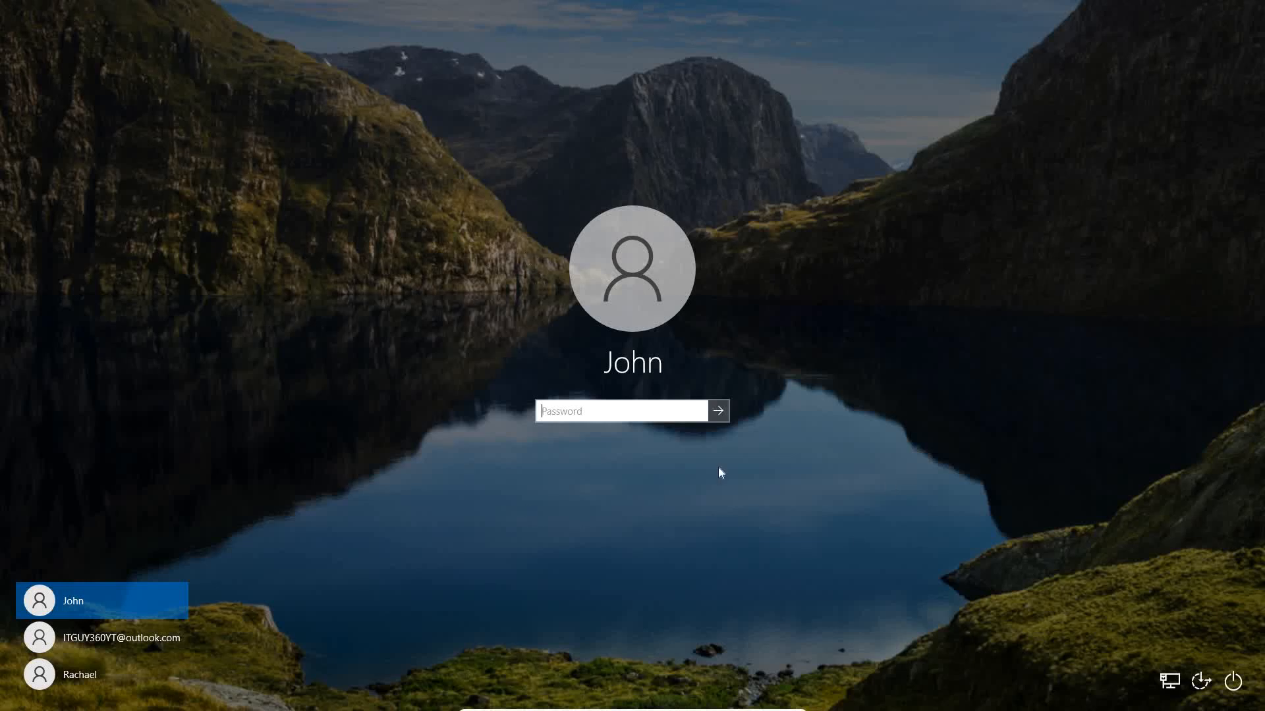
{"action": "mouse_move", "coordinate": [548, 230]}
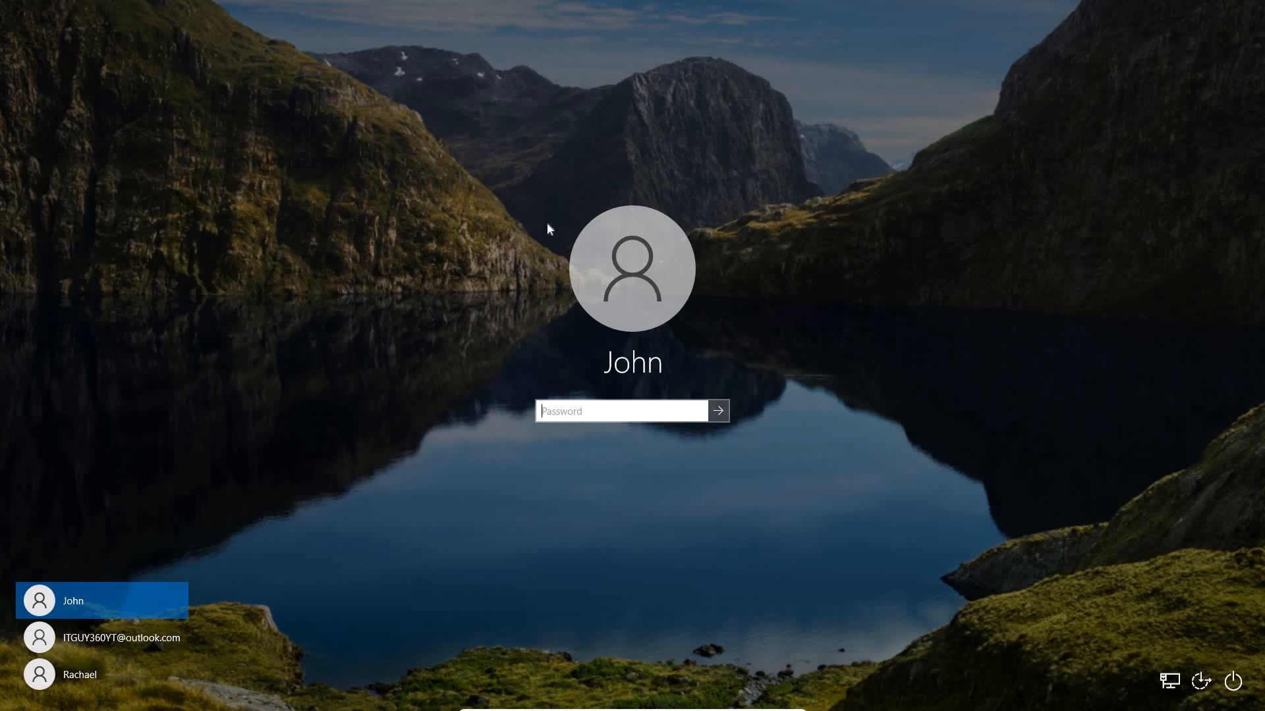
{"action": "mouse_move", "coordinate": [632, 432]}
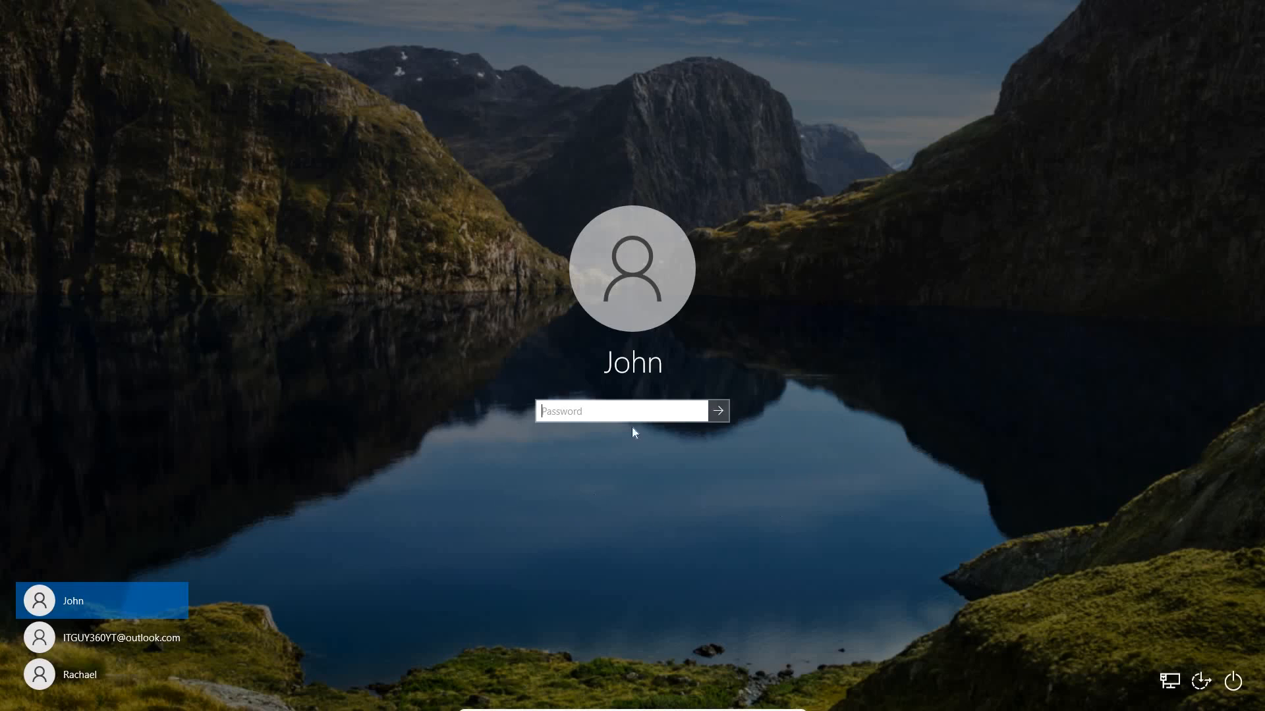
{"action": "mouse_move", "coordinate": [473, 573]}
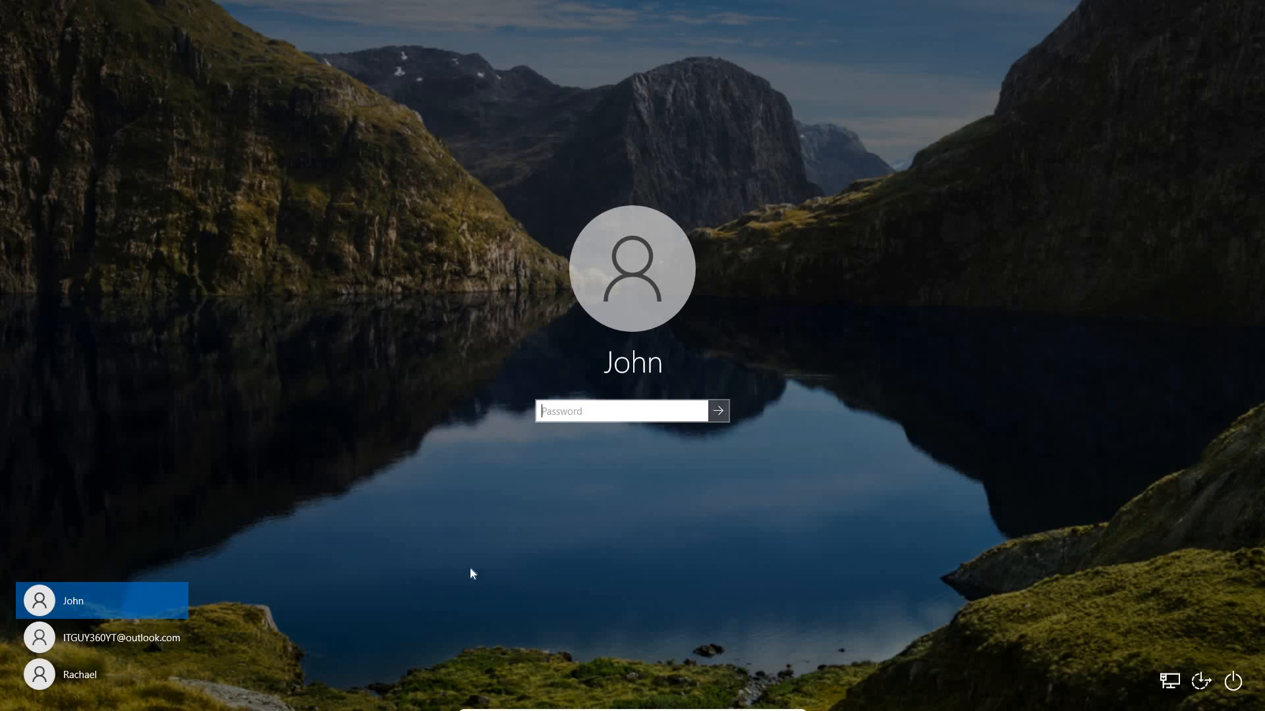
{"action": "mouse_move", "coordinate": [630, 486]}
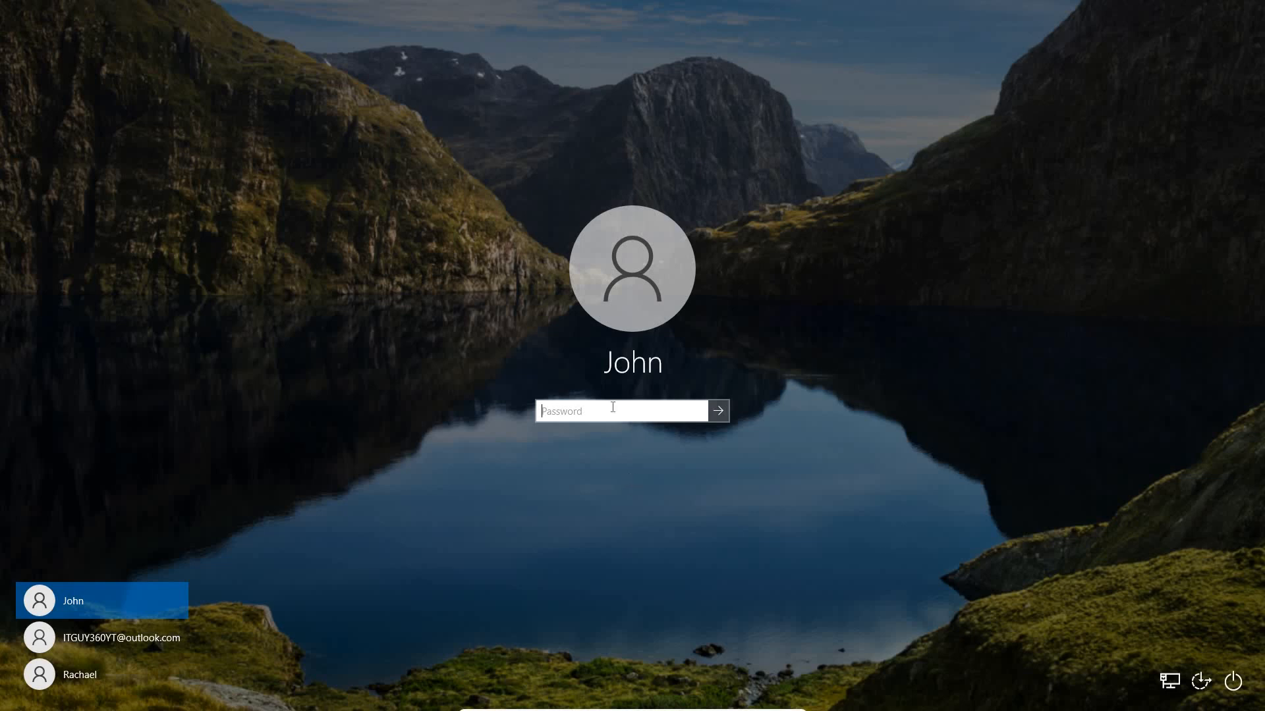
- Enter a wrong password for John so the login screen shows the hint "pol" and reset option
{"action": "type", "text": "••••"}
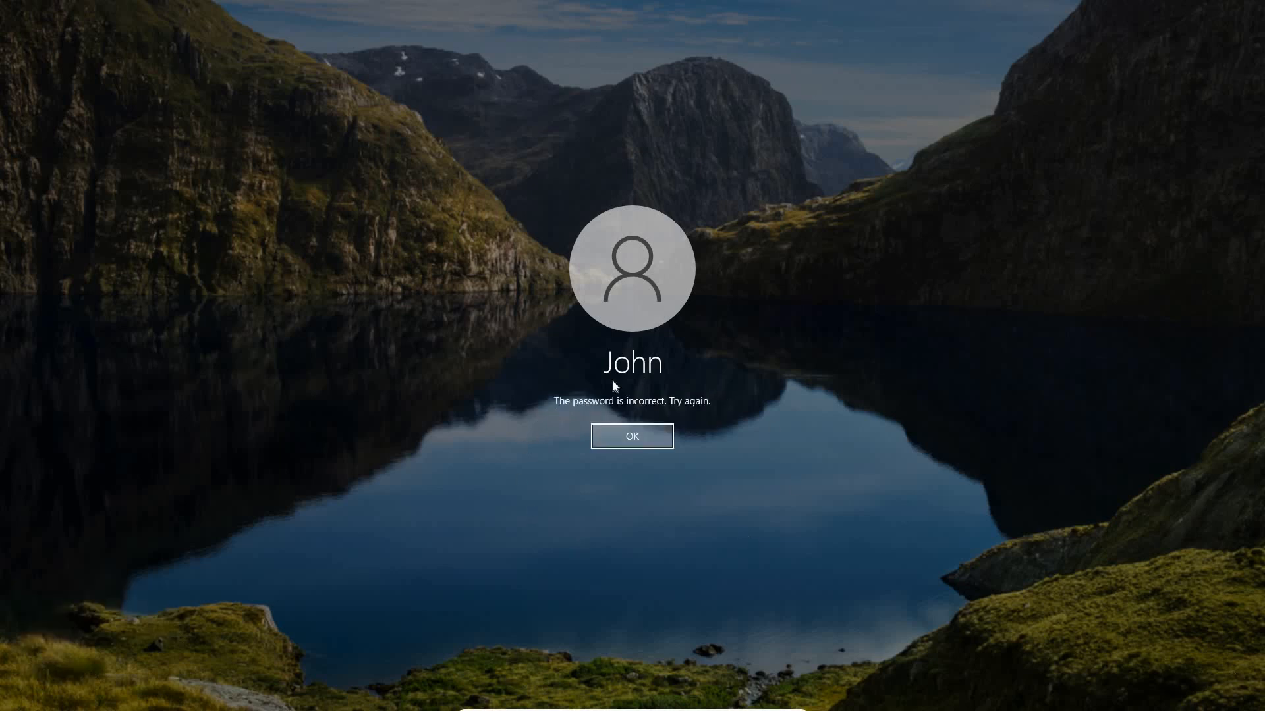
{"action": "mouse_move", "coordinate": [659, 418]}
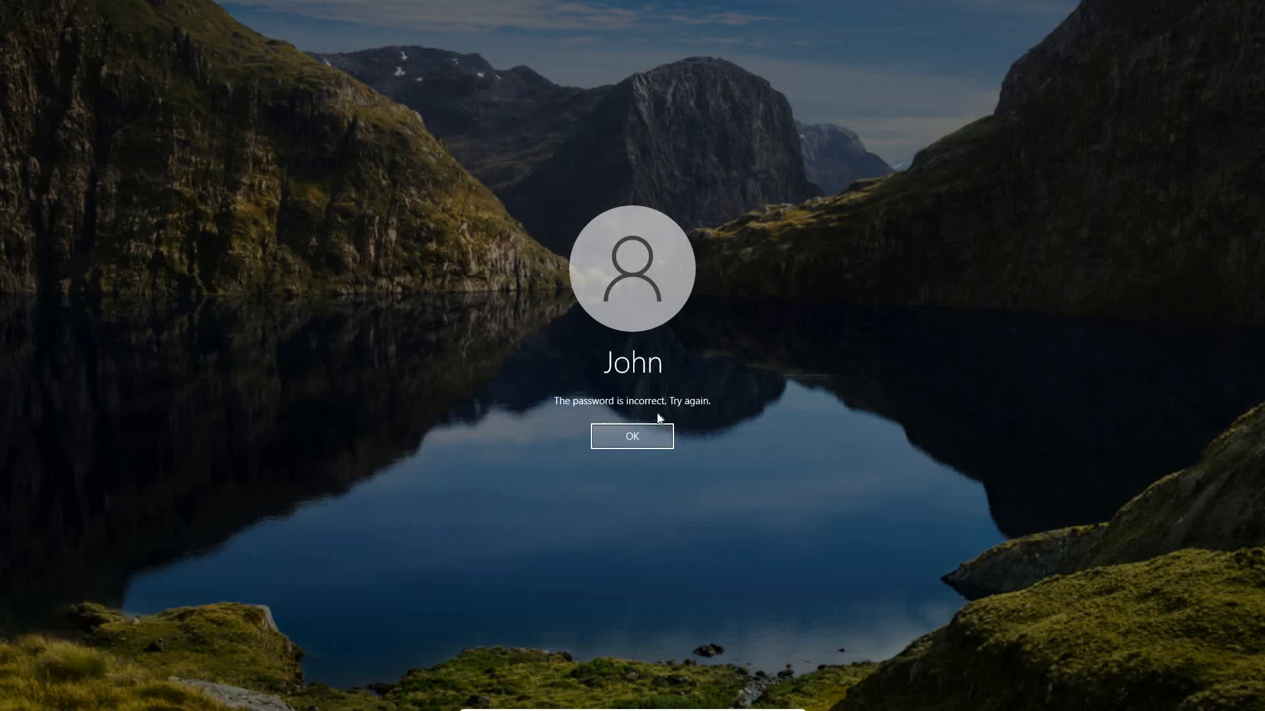
{"action": "left_click", "coordinate": [631, 436]}
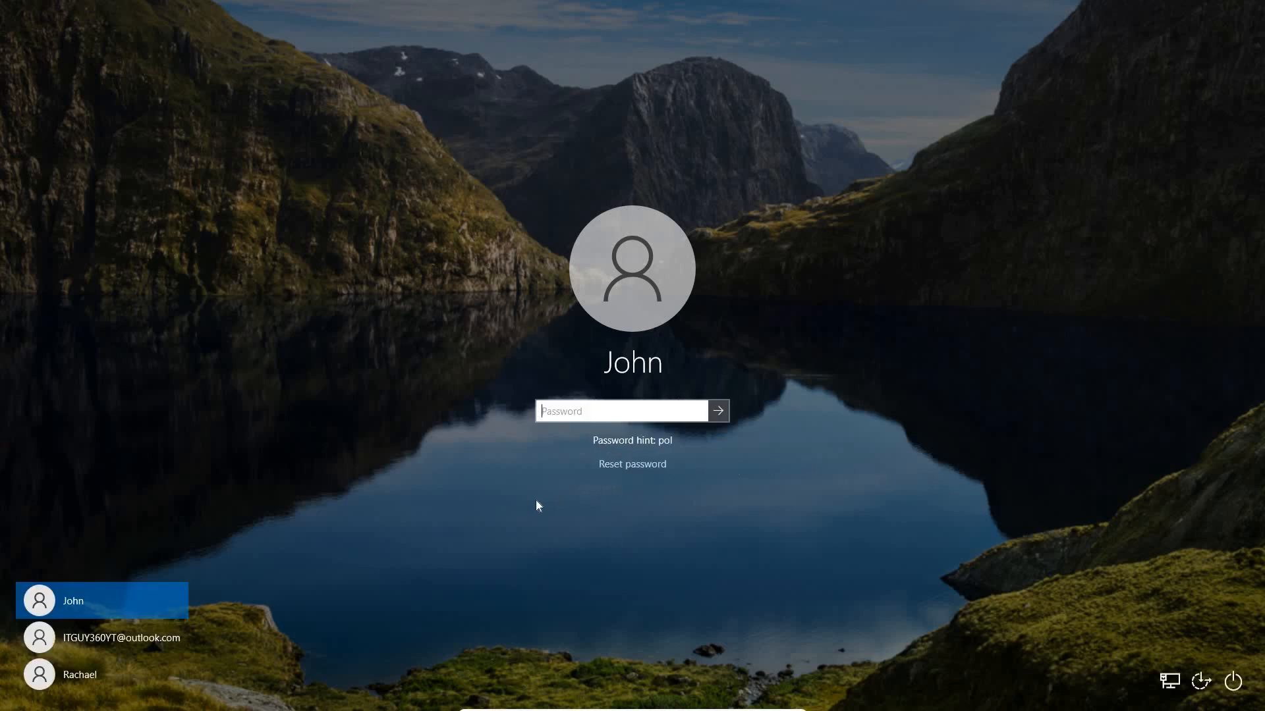
{"action": "mouse_move", "coordinate": [543, 506]}
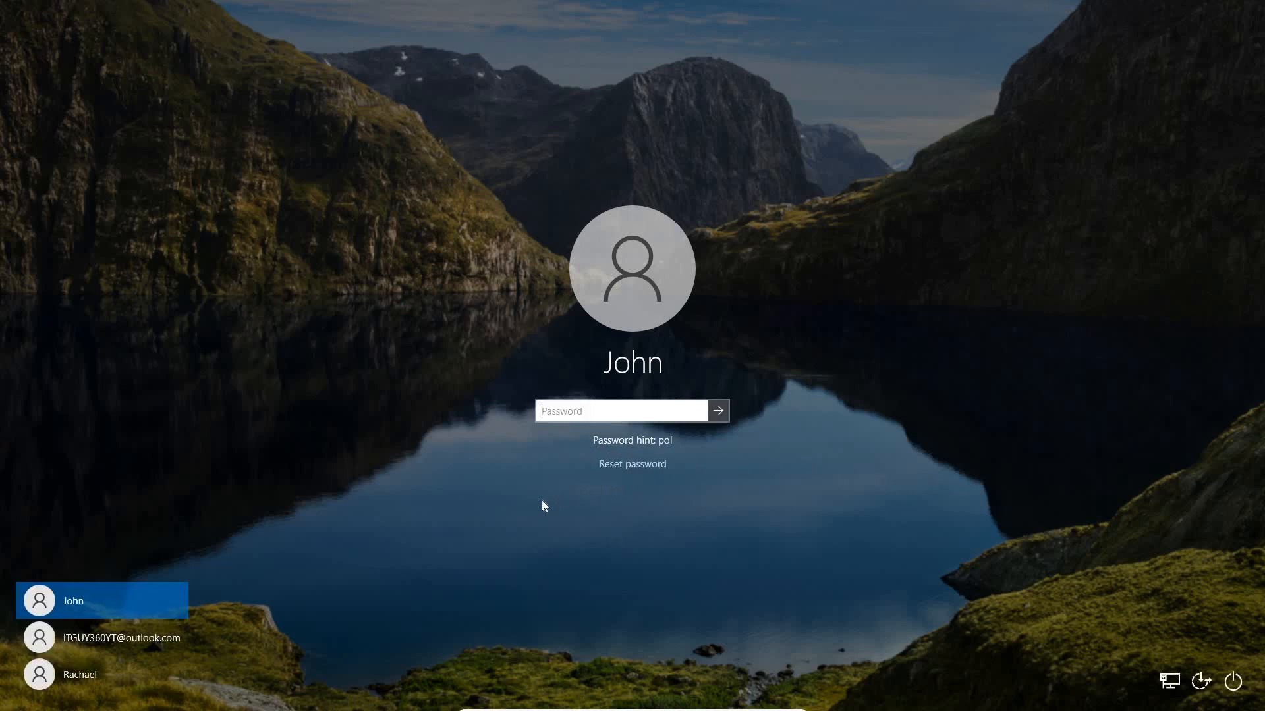
{"action": "mouse_move", "coordinate": [452, 552]}
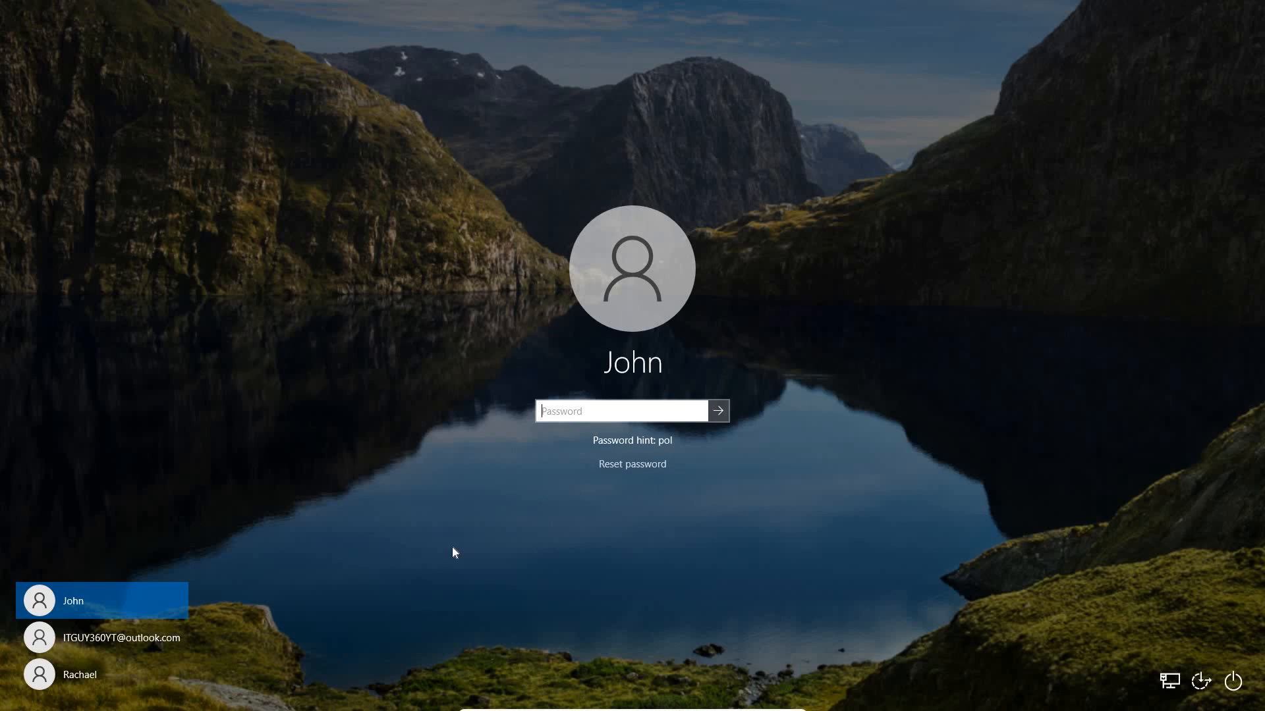
{"action": "mouse_move", "coordinate": [548, 472]}
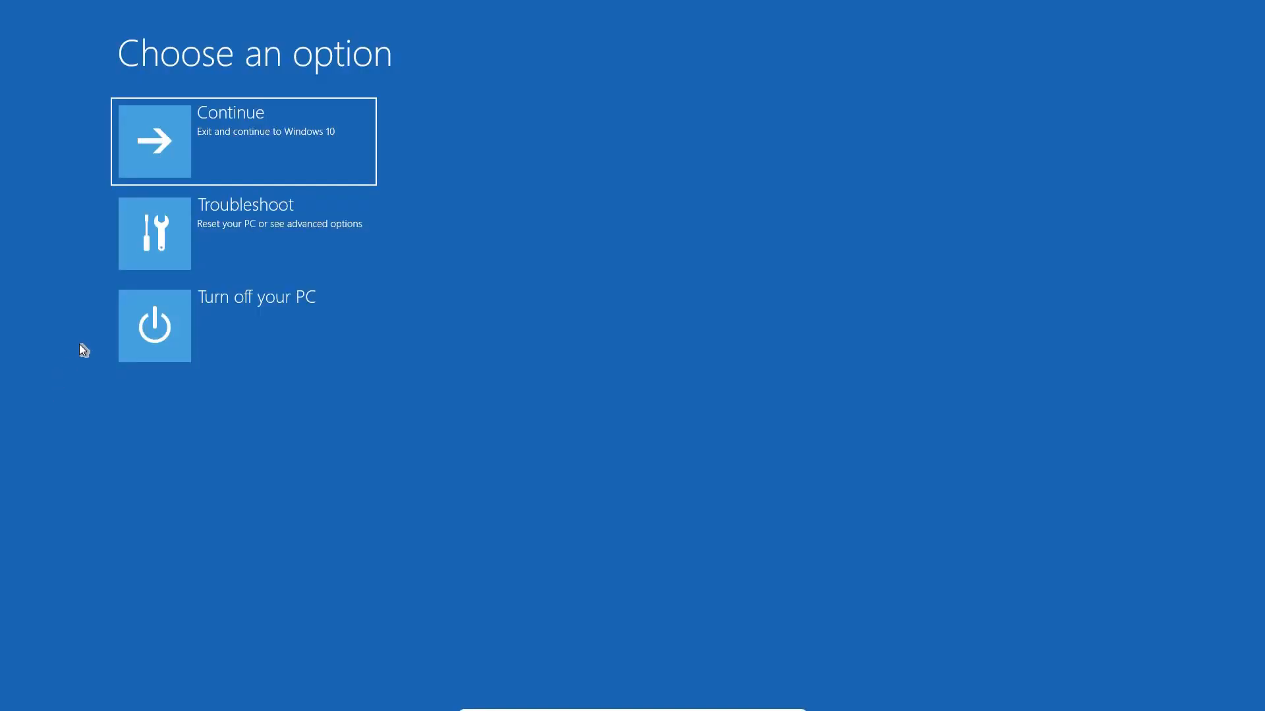
{"action": "mouse_move", "coordinate": [63, 372]}
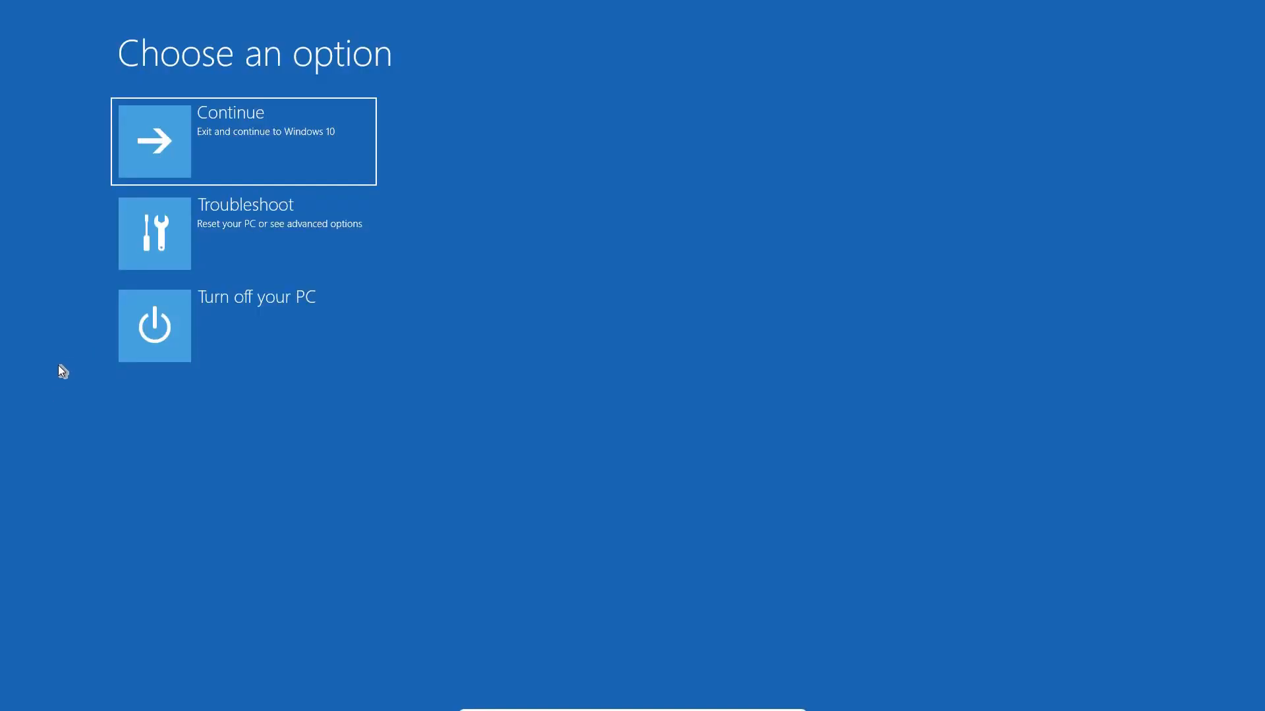
{"action": "mouse_move", "coordinate": [432, 132]}
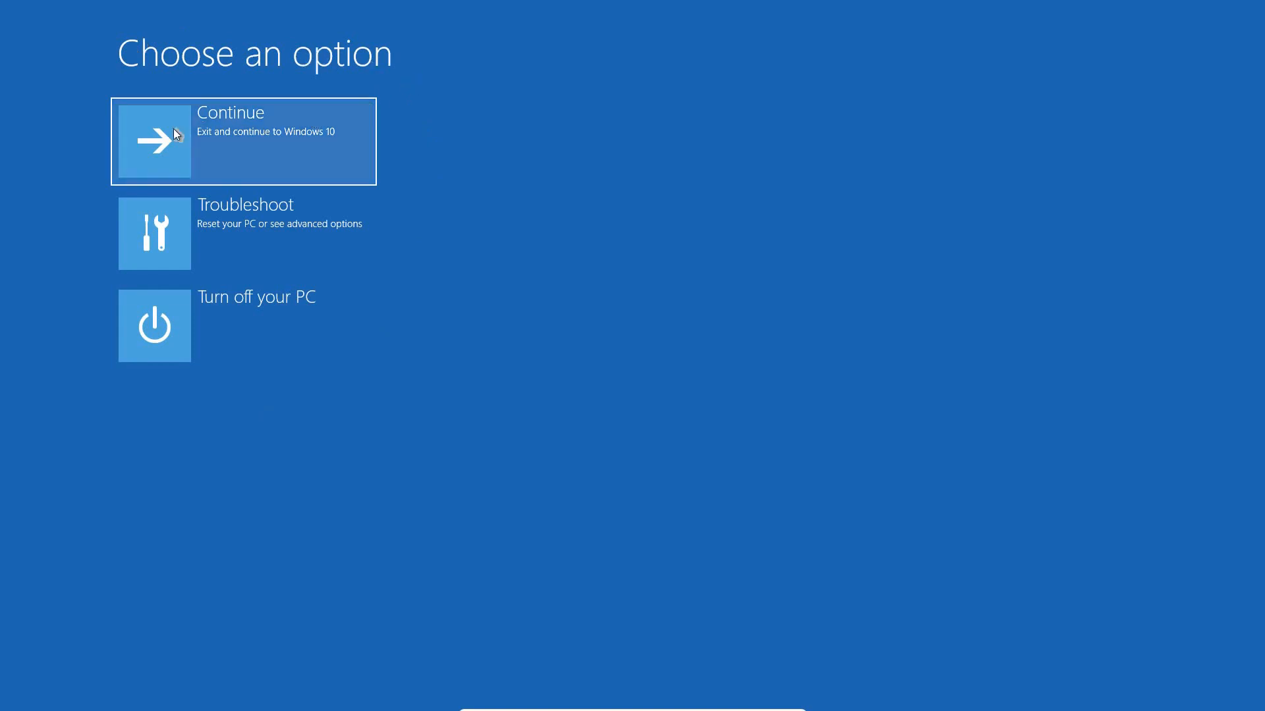
{"action": "mouse_move", "coordinate": [367, 338]}
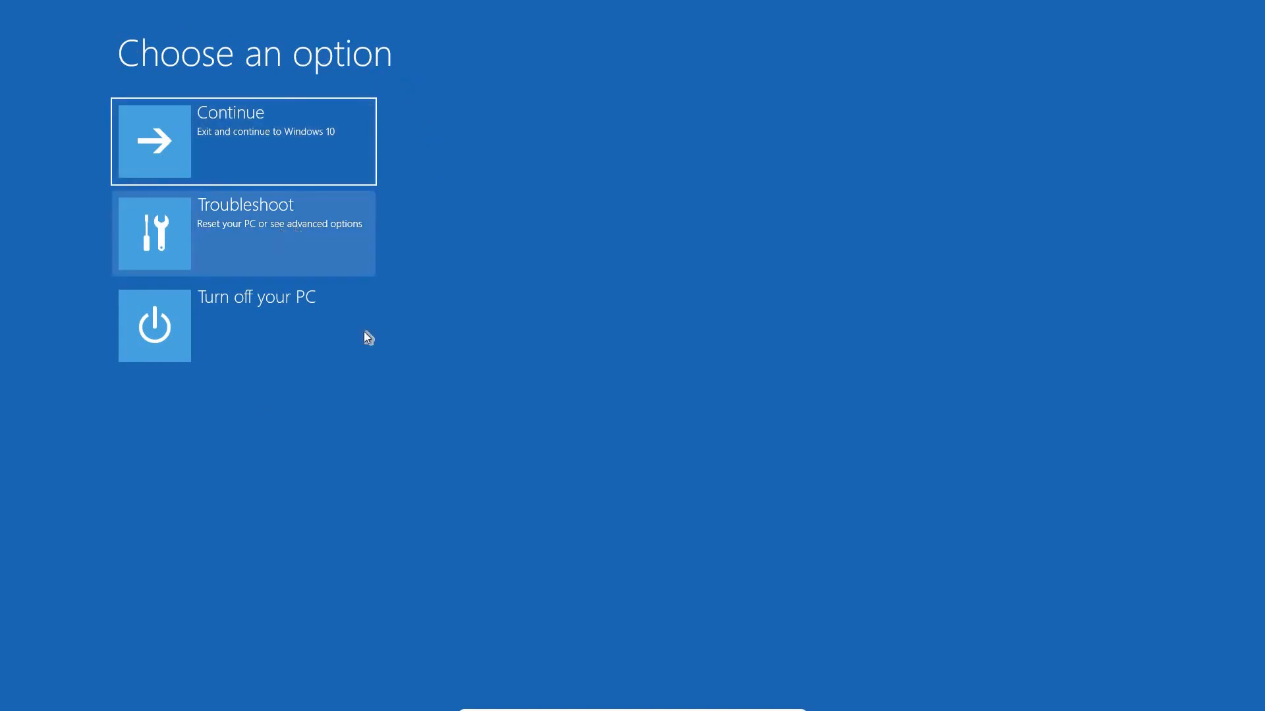
{"action": "mouse_move", "coordinate": [315, 190]}
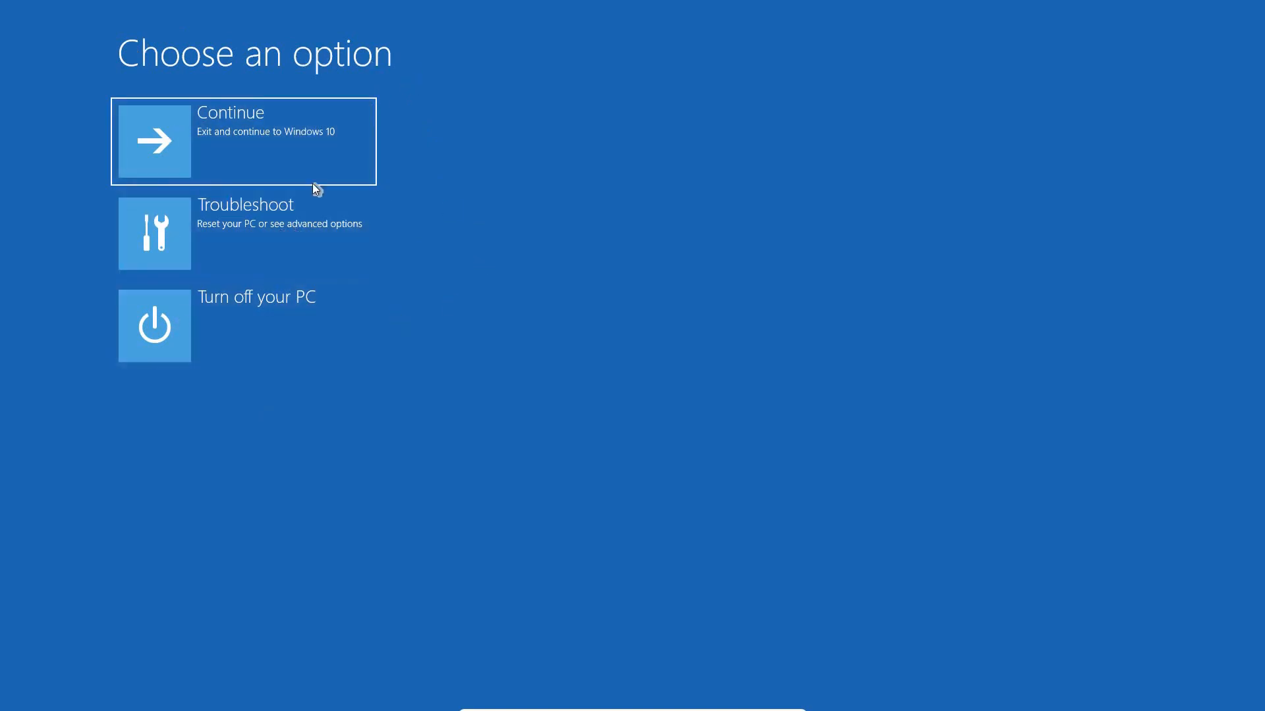
{"action": "mouse_move", "coordinate": [243, 251]}
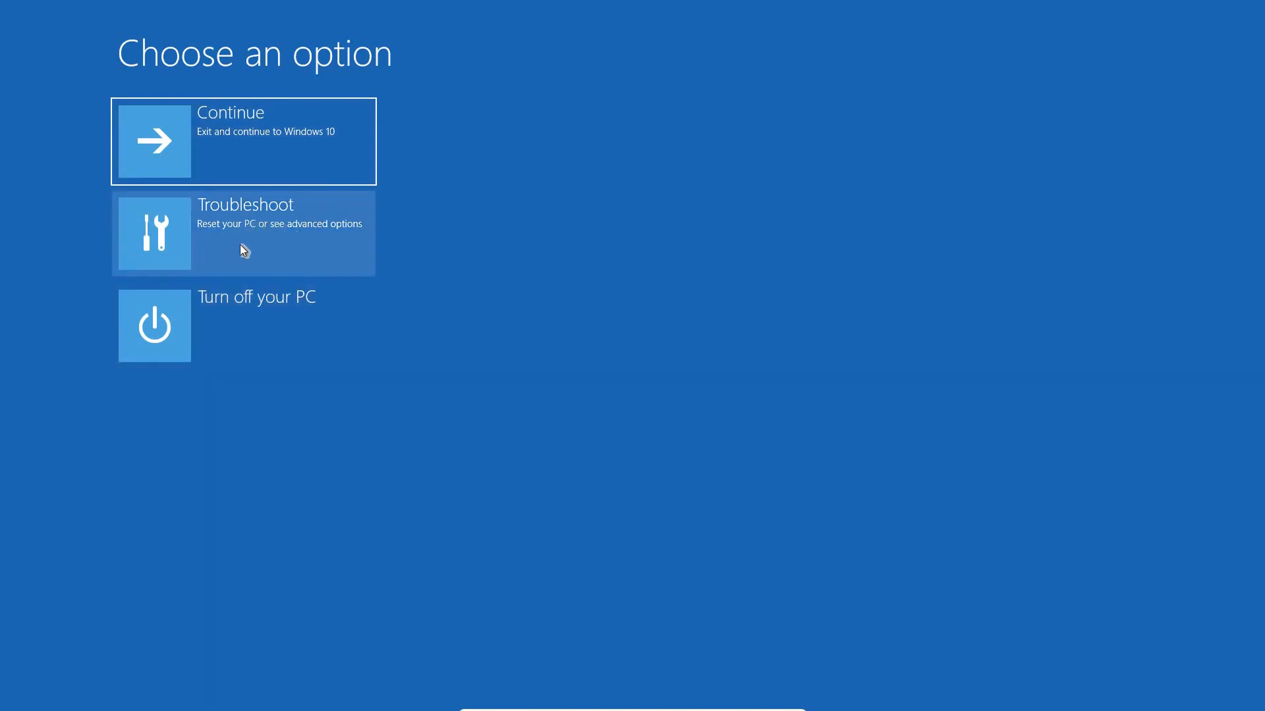
- Go from Choose an option through Troubleshoot to the Advanced options repair tools
{"action": "left_click", "coordinate": [243, 234]}
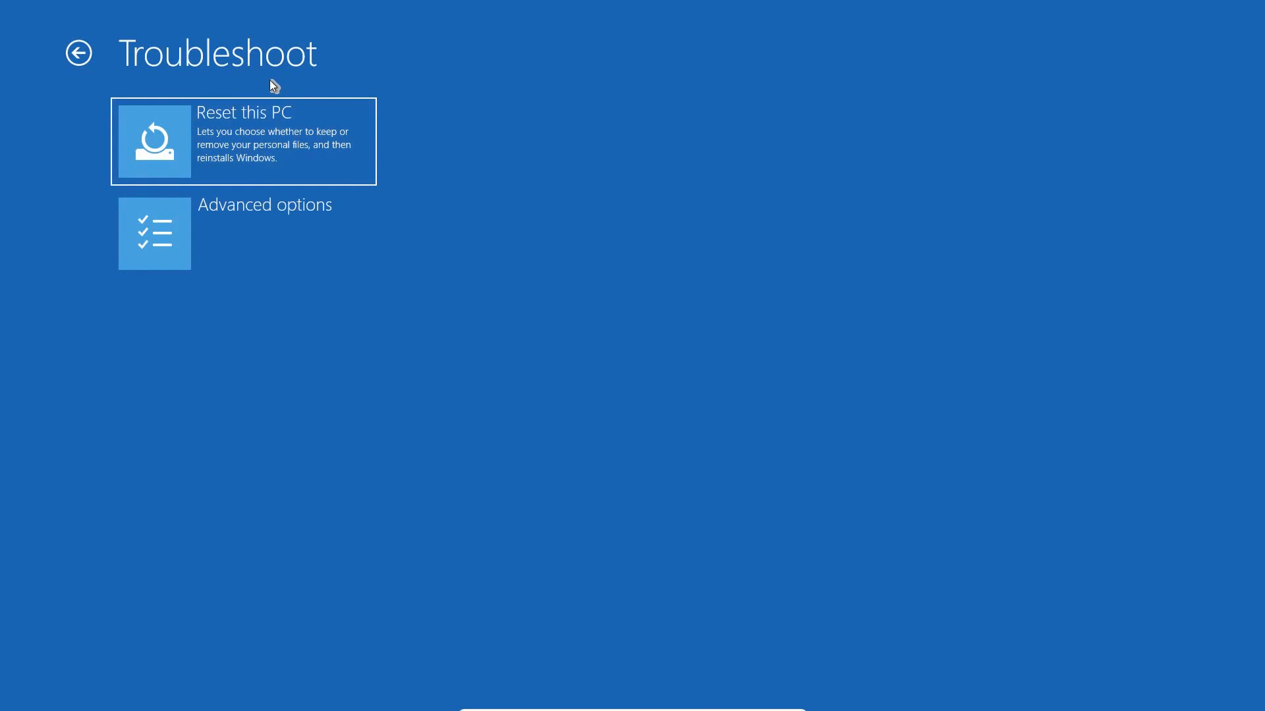
{"action": "mouse_move", "coordinate": [266, 263]}
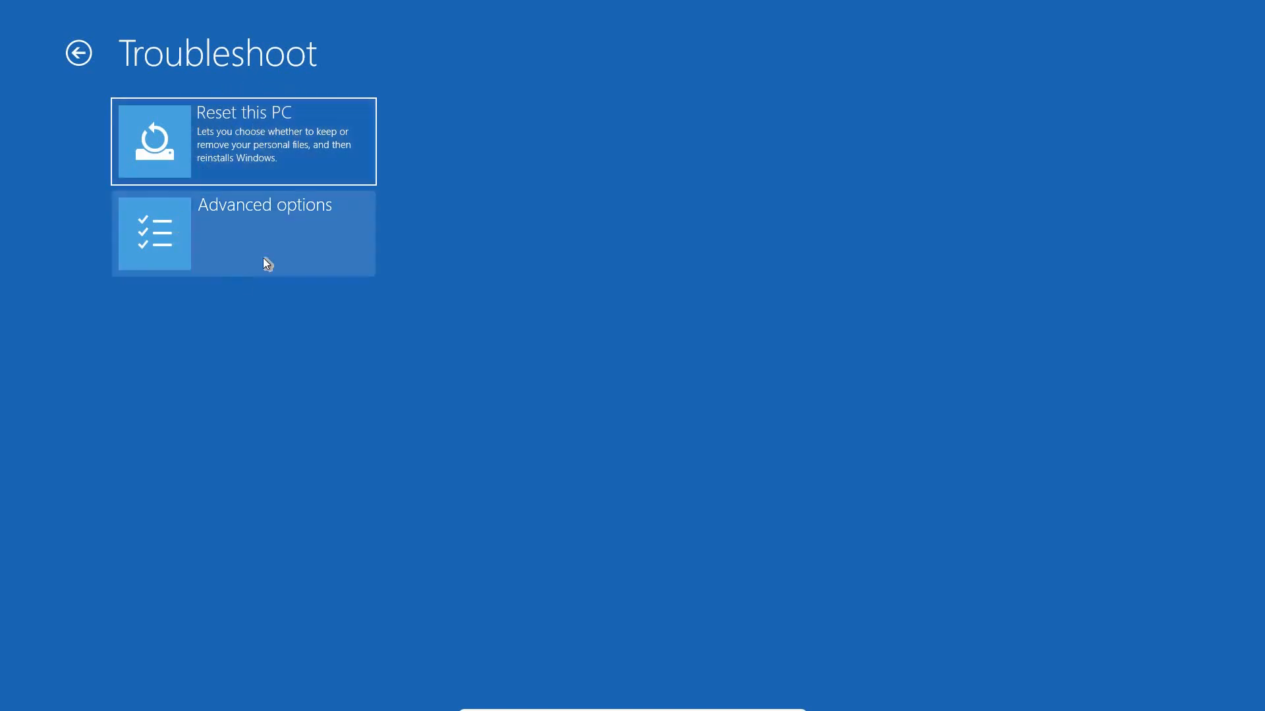
{"action": "mouse_move", "coordinate": [269, 249]}
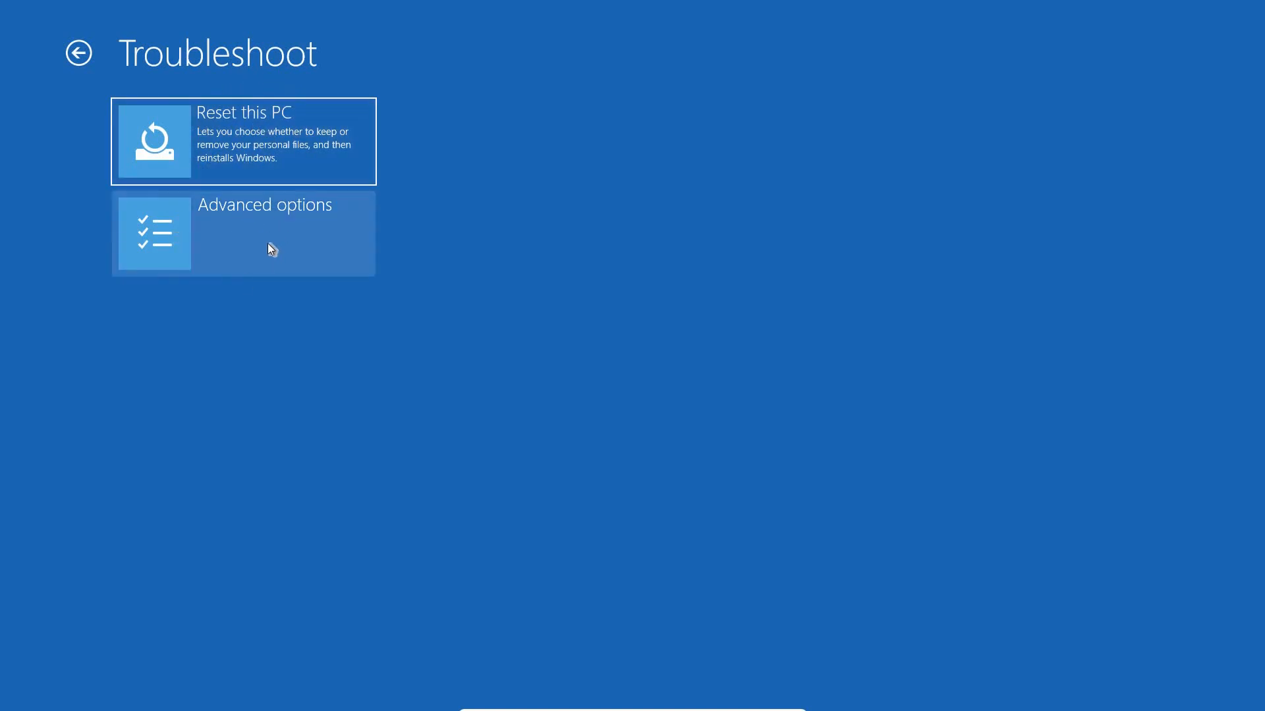
{"action": "left_click", "coordinate": [243, 233]}
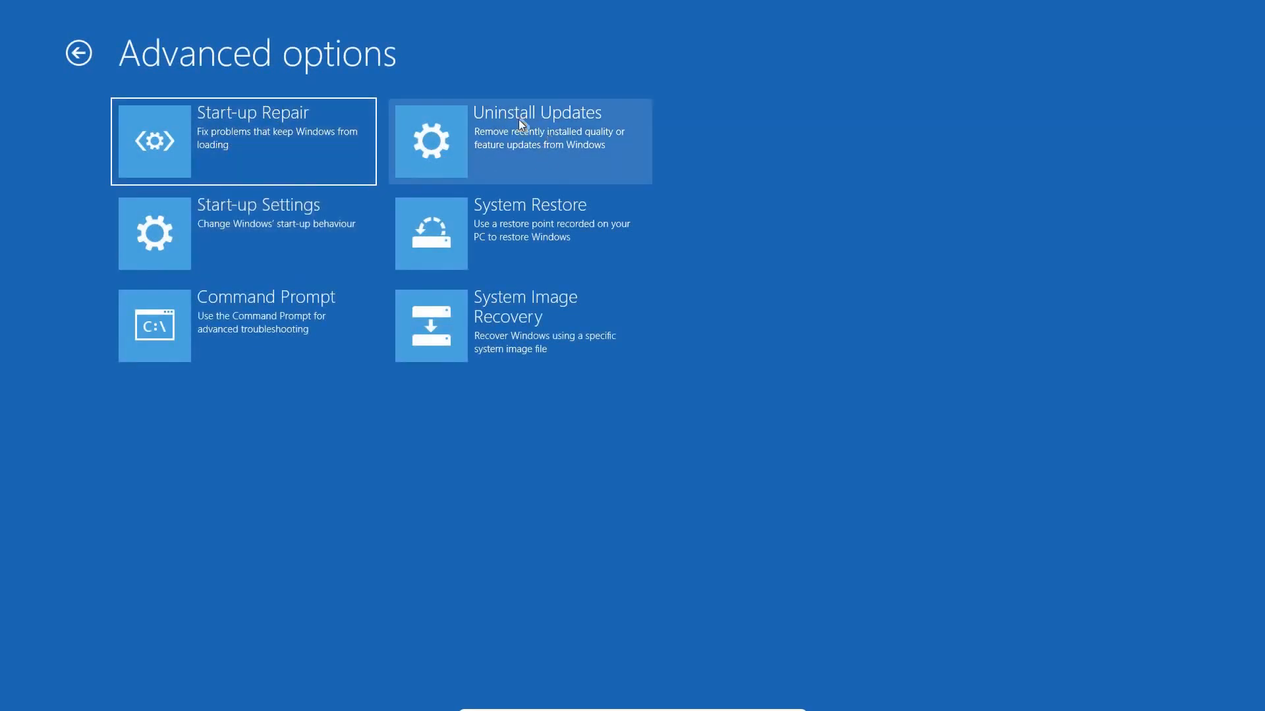
{"action": "mouse_move", "coordinate": [240, 253]}
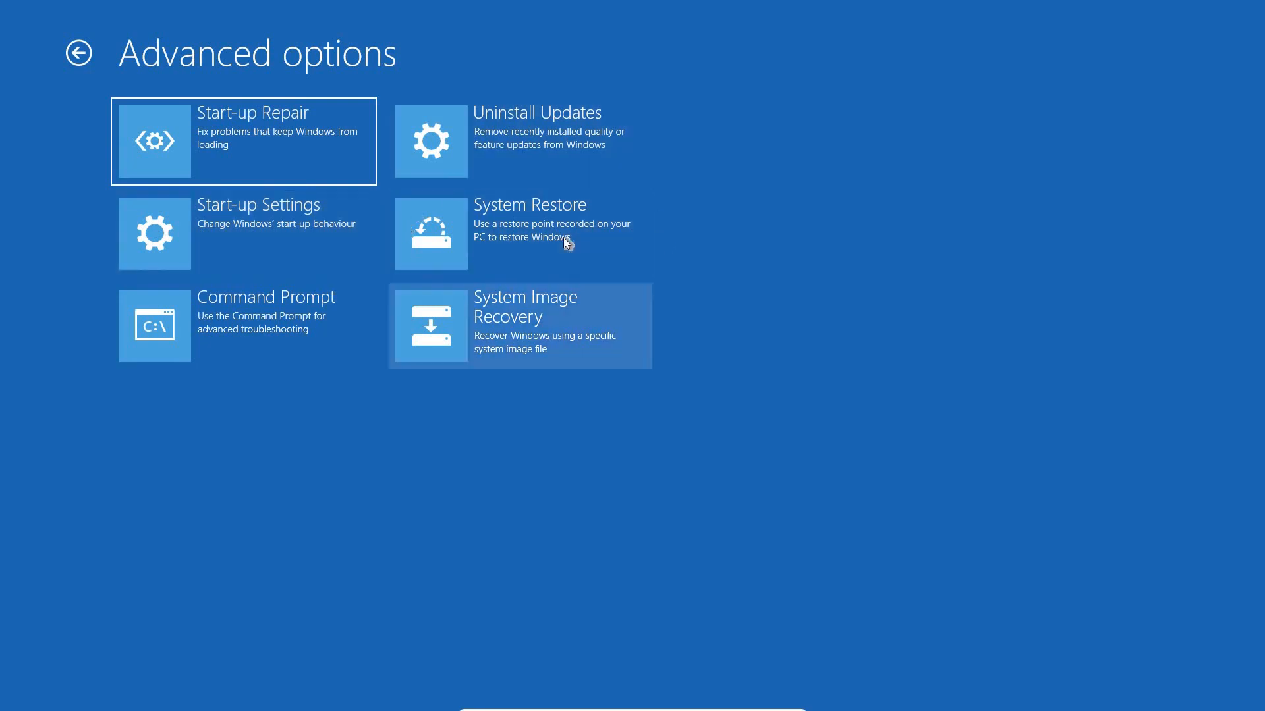
{"action": "mouse_move", "coordinate": [476, 505]}
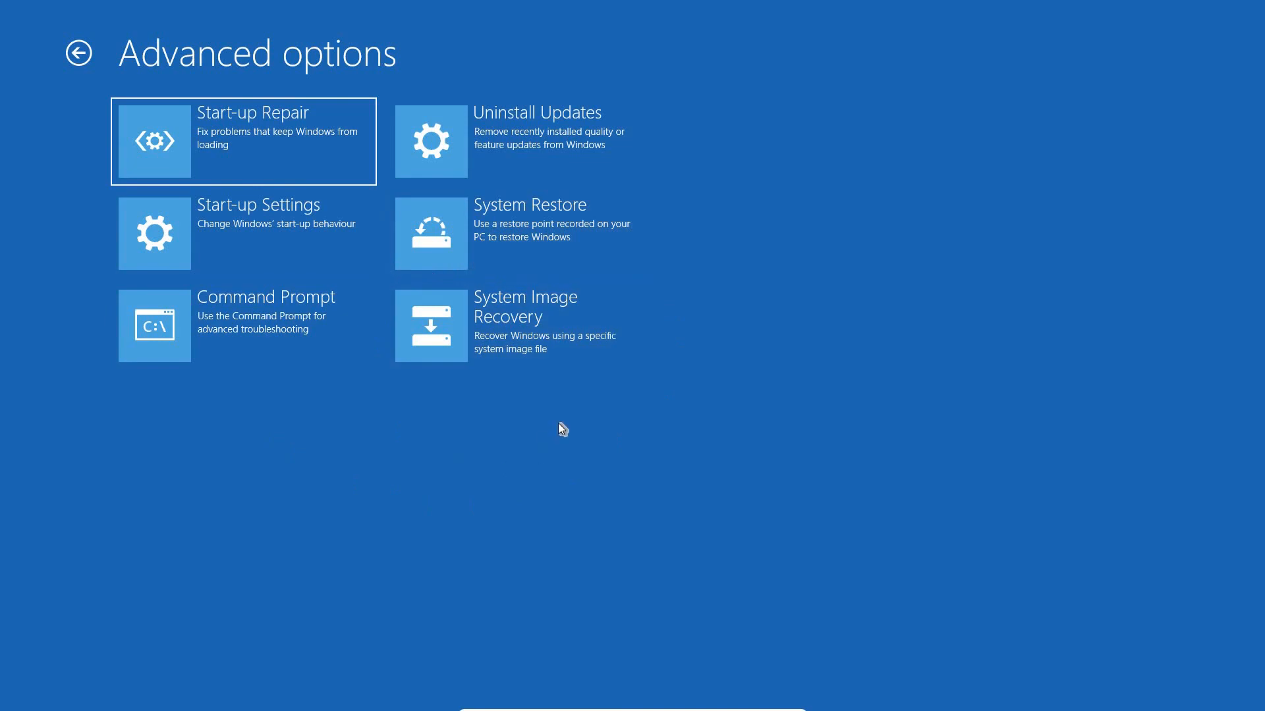
{"action": "mouse_move", "coordinate": [565, 421]}
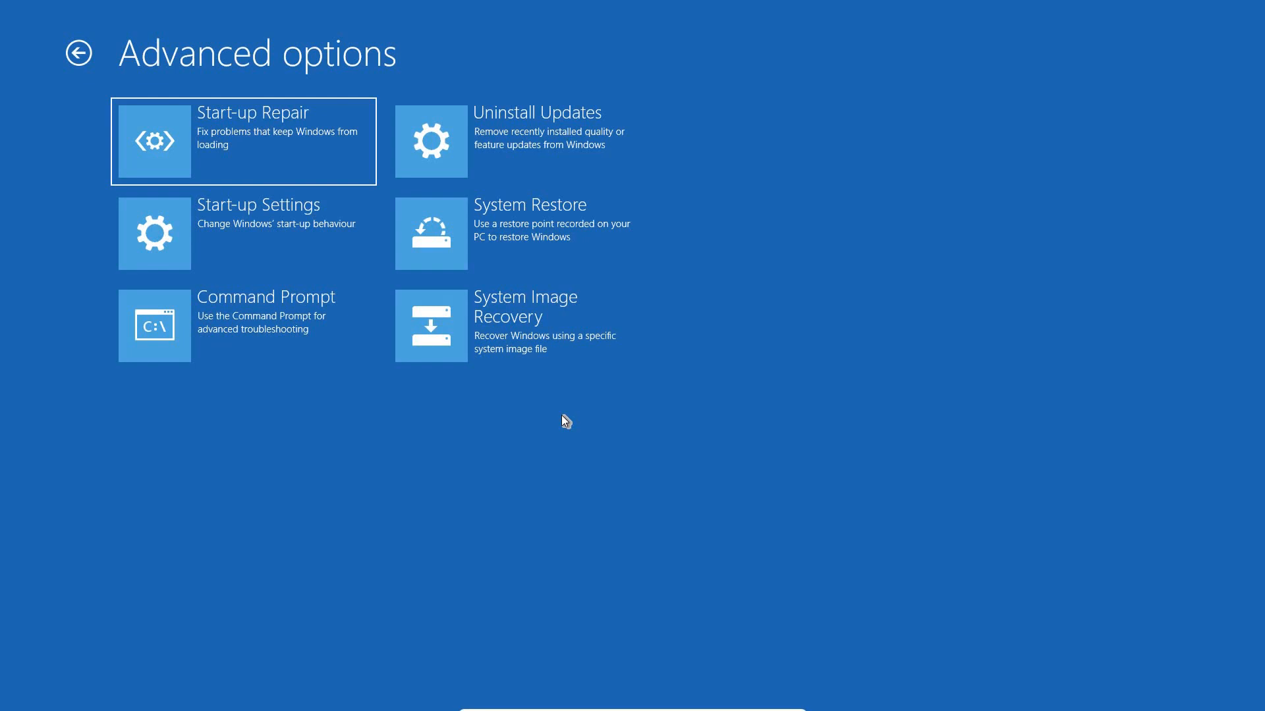
{"action": "mouse_move", "coordinate": [532, 327]}
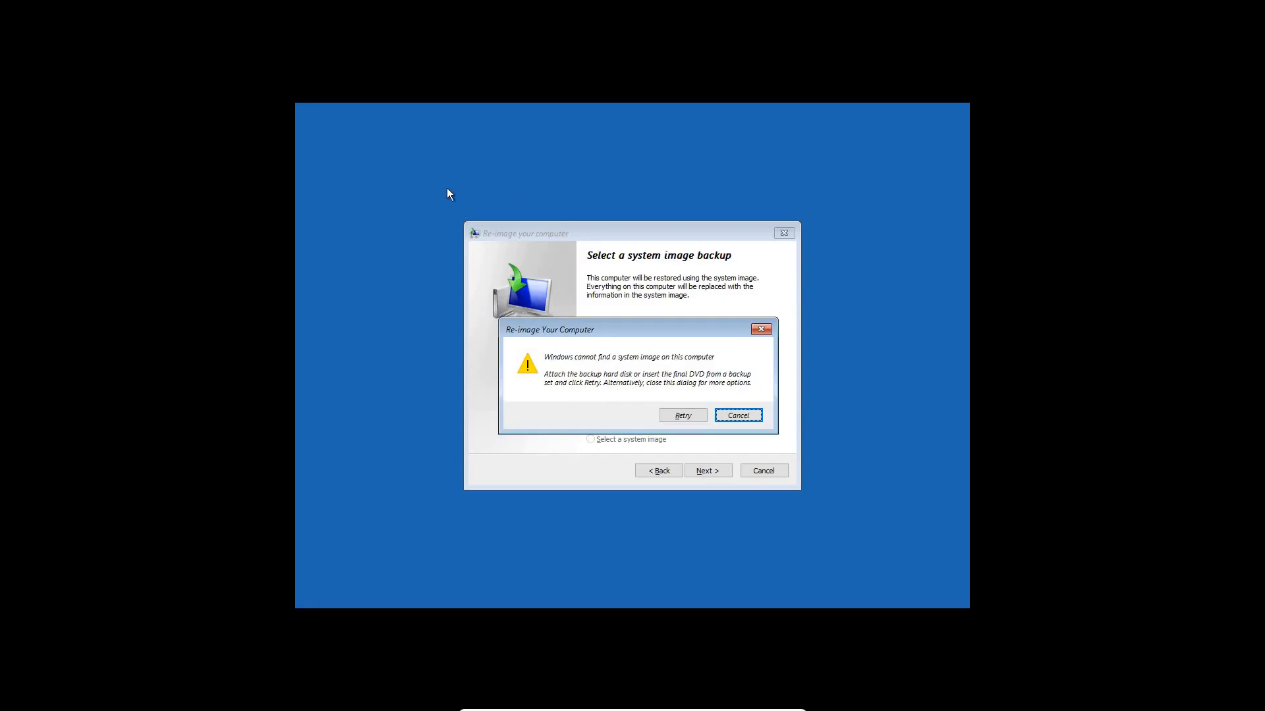
{"action": "mouse_move", "coordinate": [666, 196]}
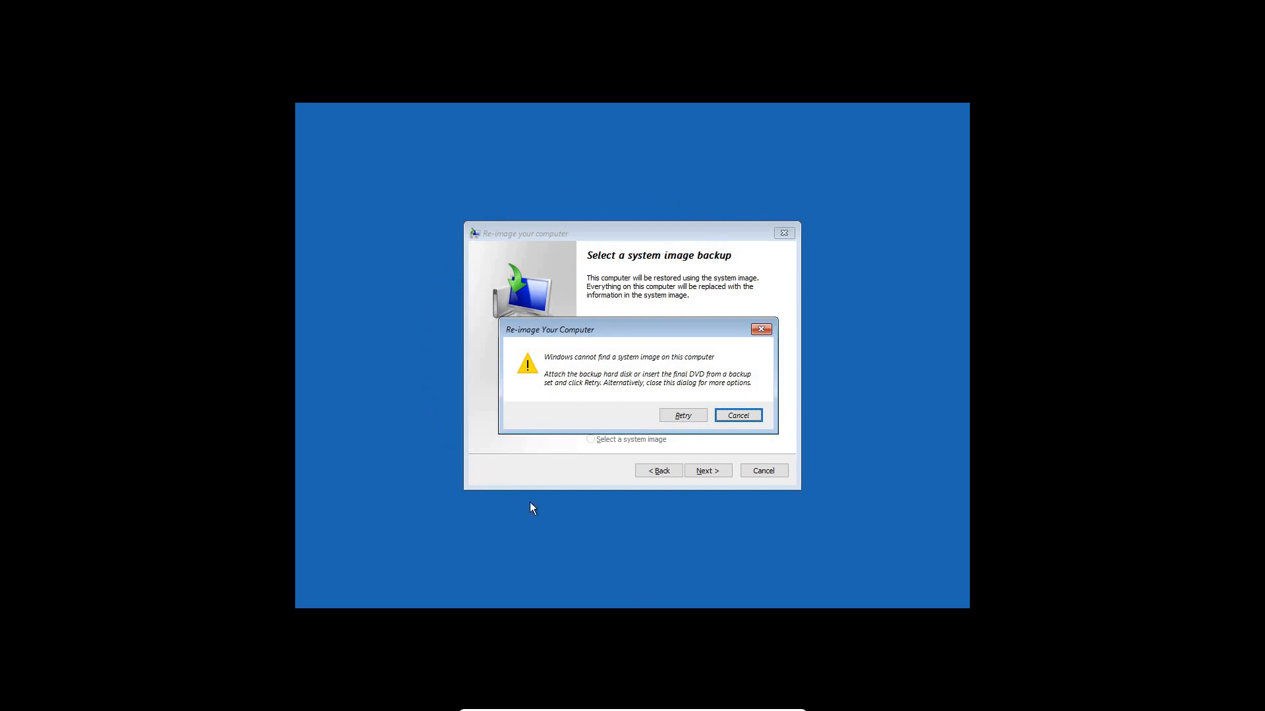
{"action": "mouse_move", "coordinate": [569, 373]}
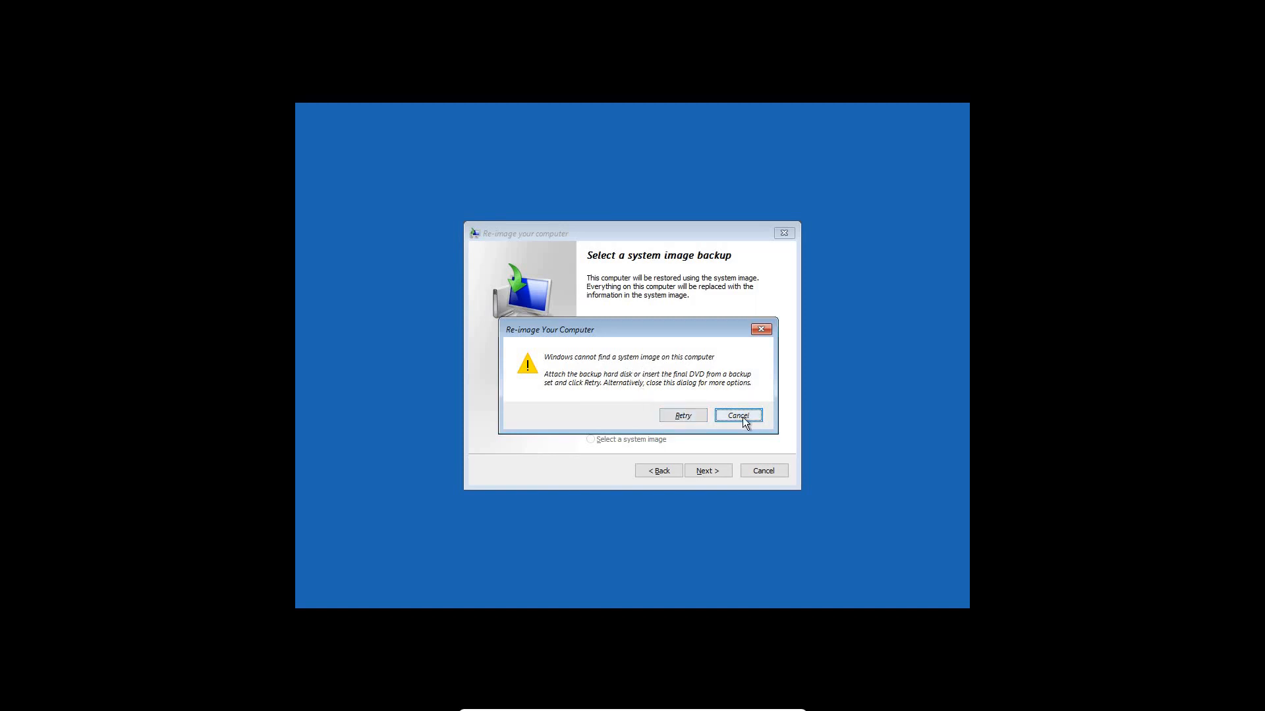
- In Re-image your computer, continue past the missing image warning and choose Install a driver
{"action": "left_click", "coordinate": [737, 415]}
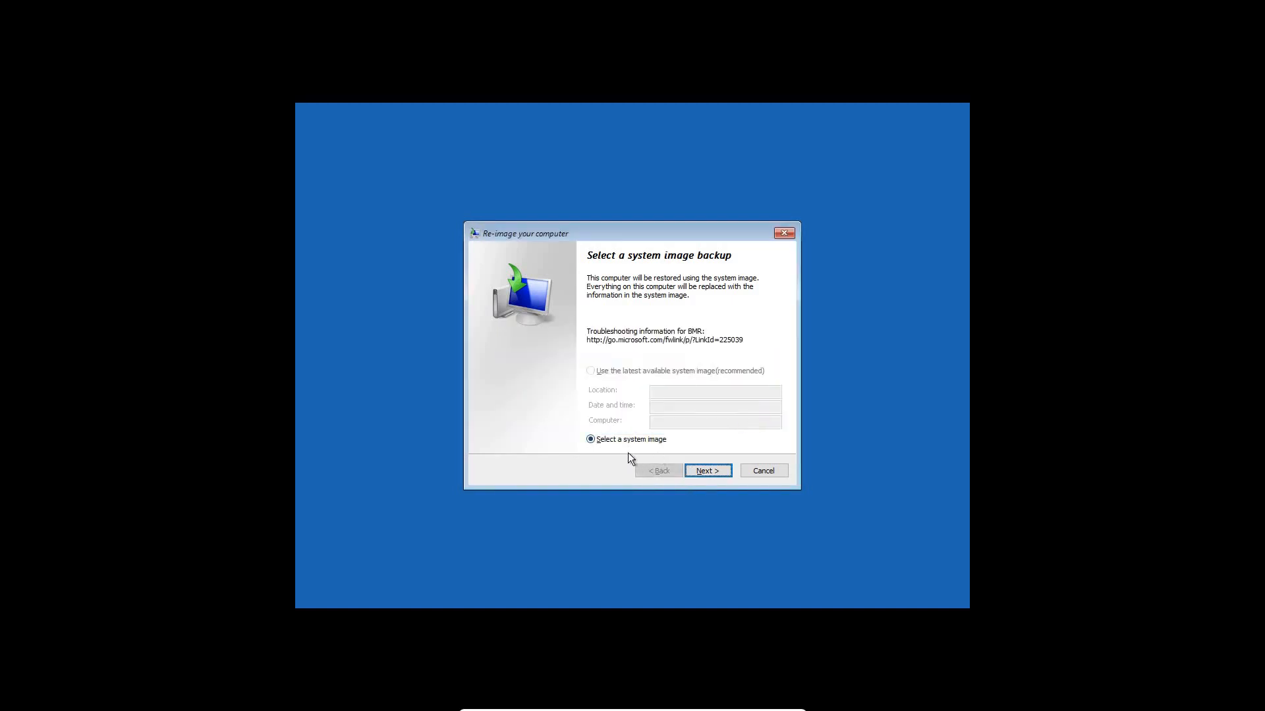
{"action": "mouse_move", "coordinate": [633, 478]}
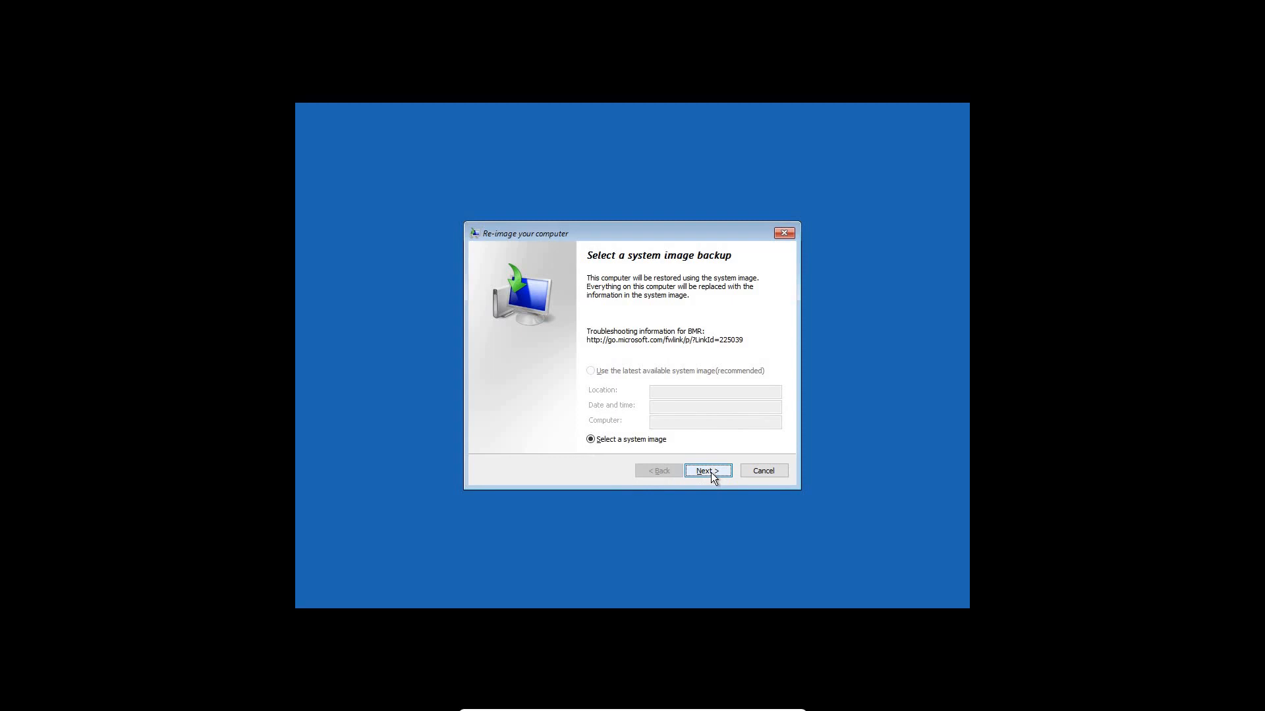
{"action": "left_click", "coordinate": [708, 470]}
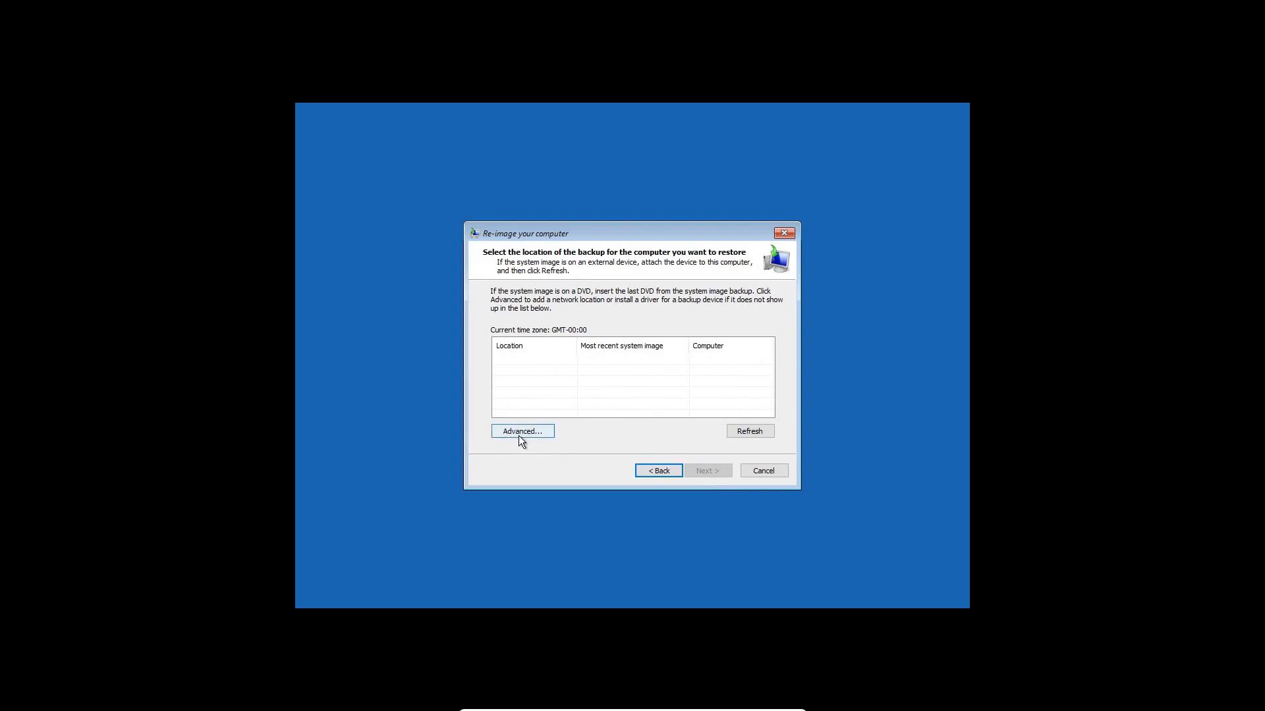
{"action": "left_click", "coordinate": [522, 431]}
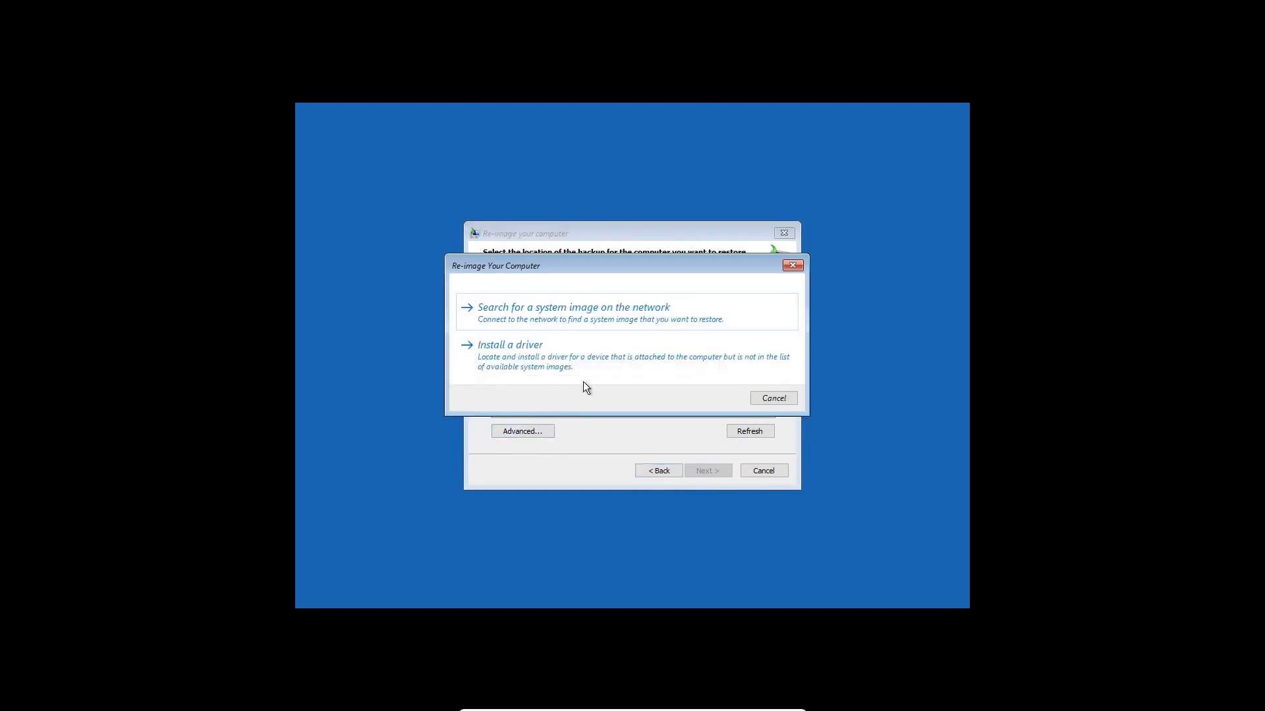
{"action": "mouse_move", "coordinate": [521, 324]}
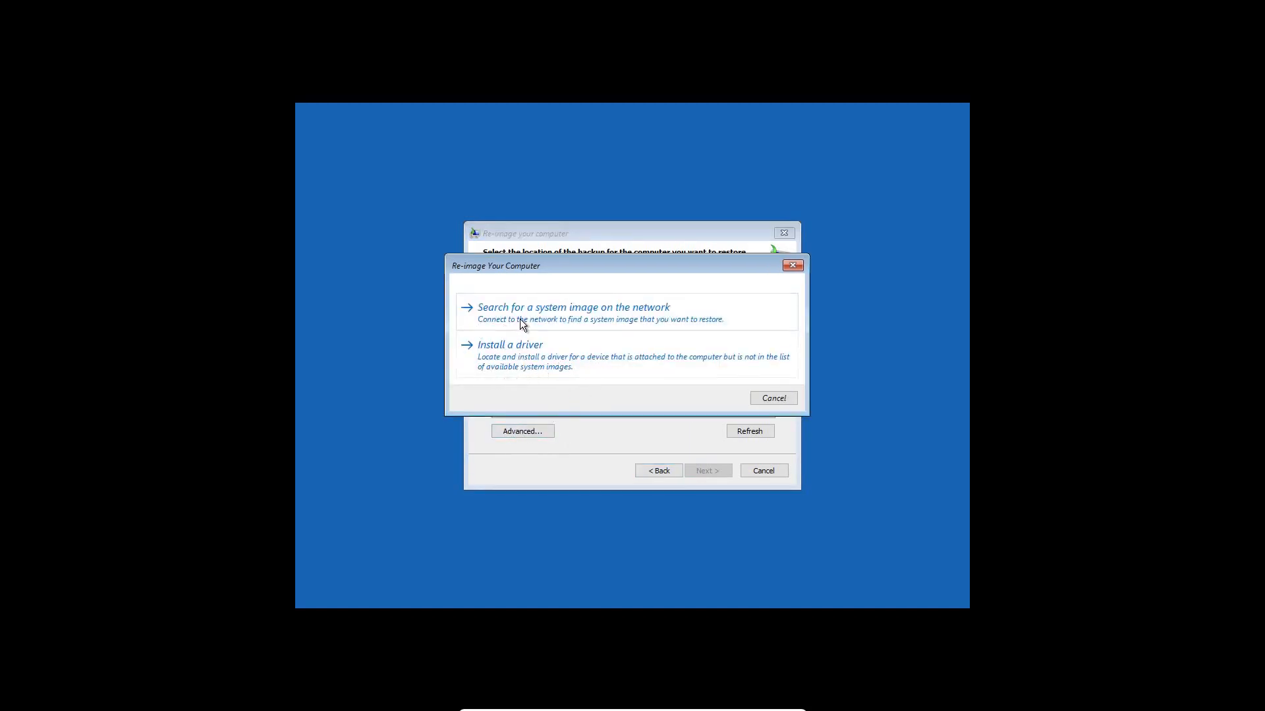
{"action": "mouse_move", "coordinate": [520, 373]}
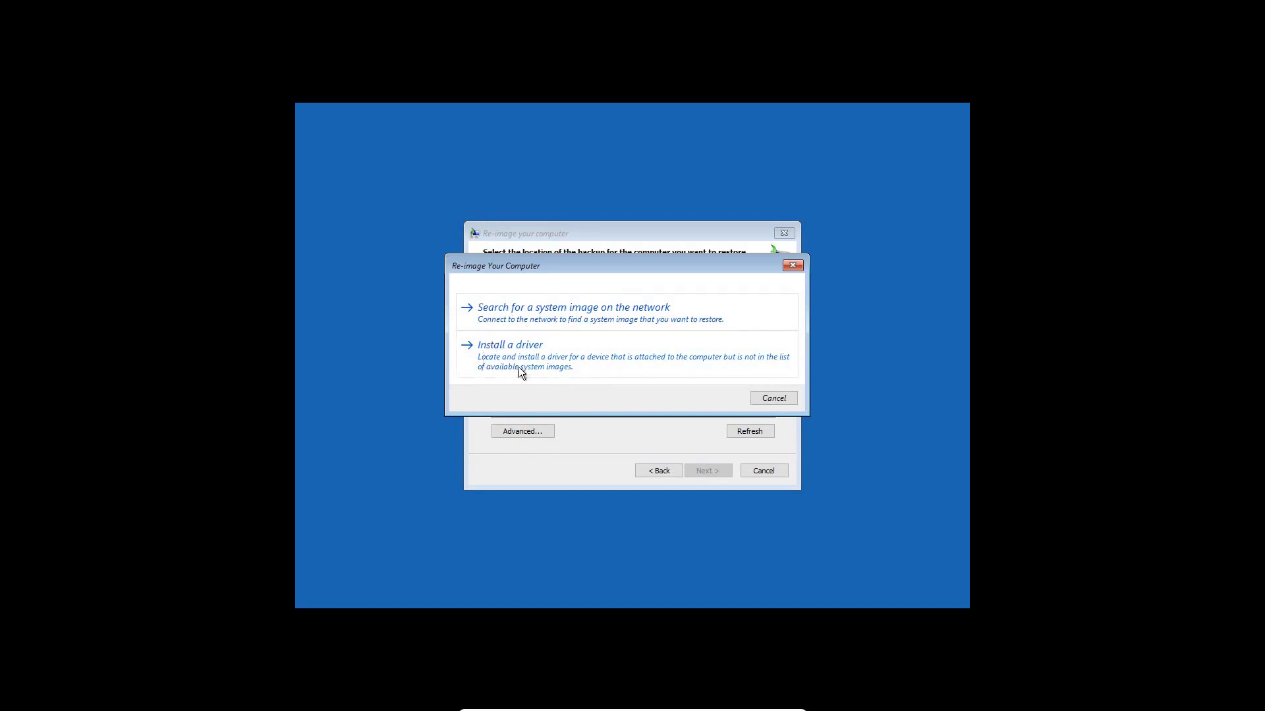
{"action": "mouse_move", "coordinate": [486, 388]}
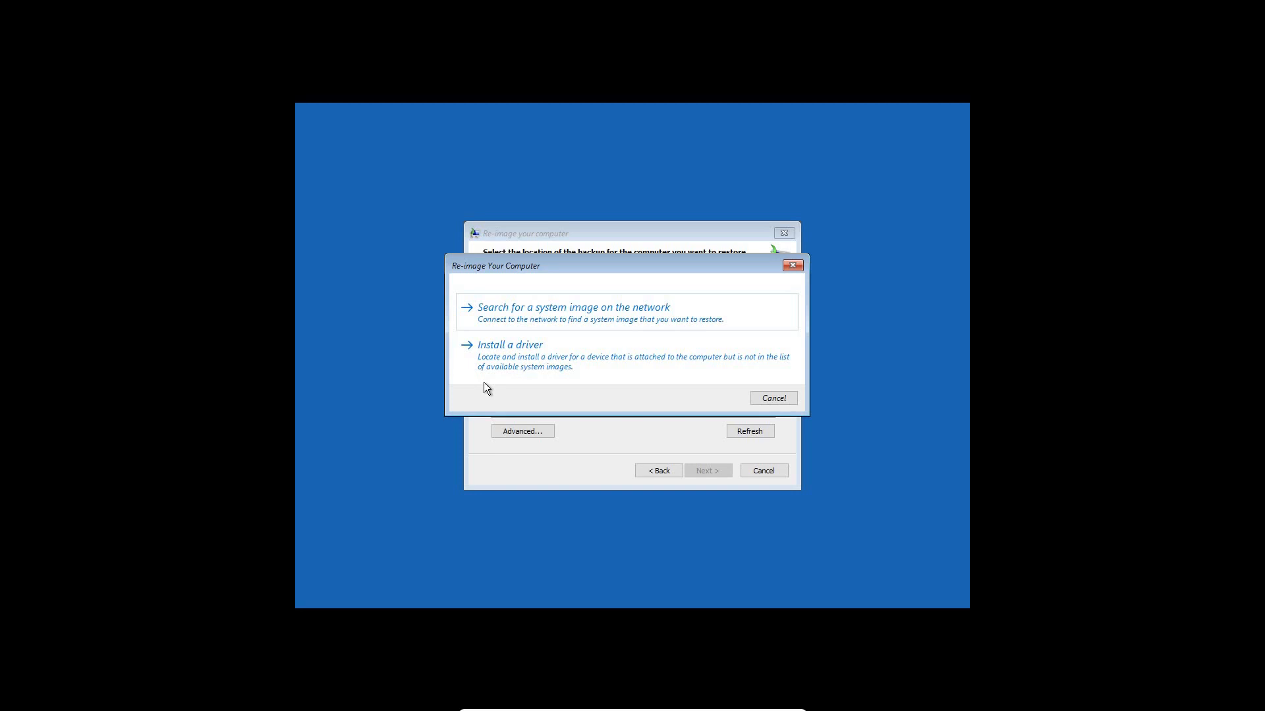
{"action": "mouse_move", "coordinate": [514, 371]}
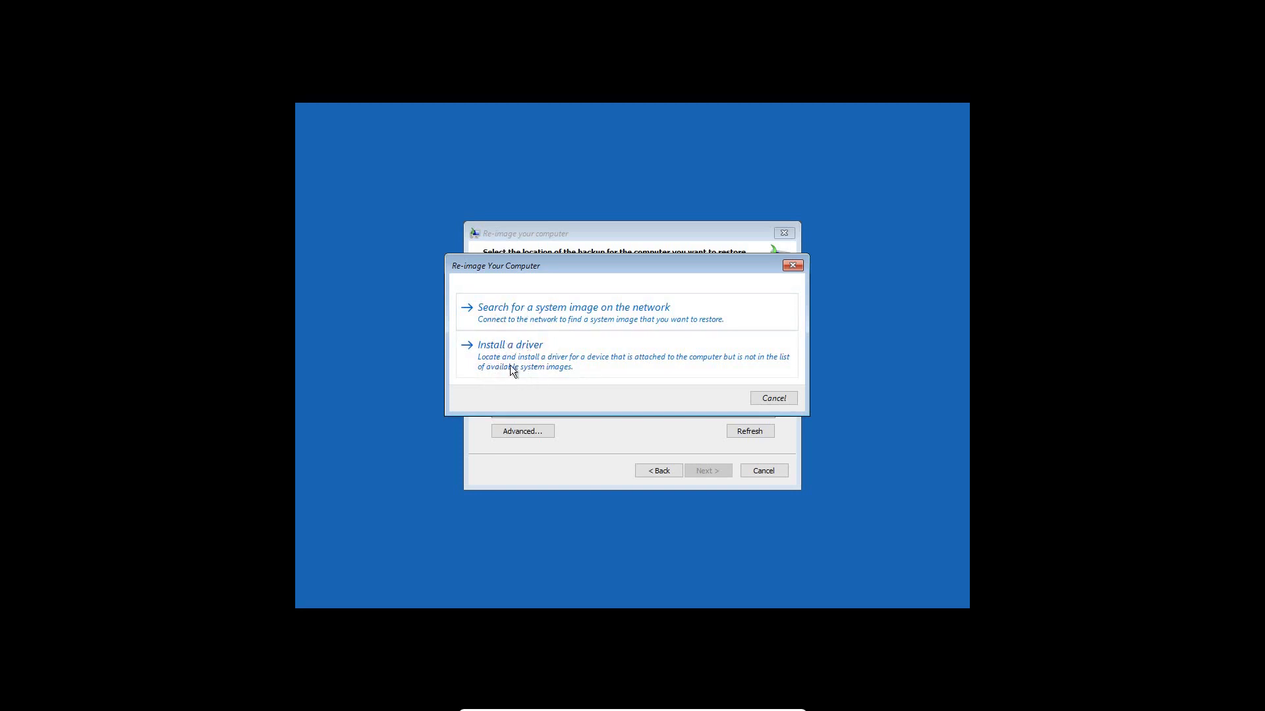
{"action": "left_click", "coordinate": [510, 344]}
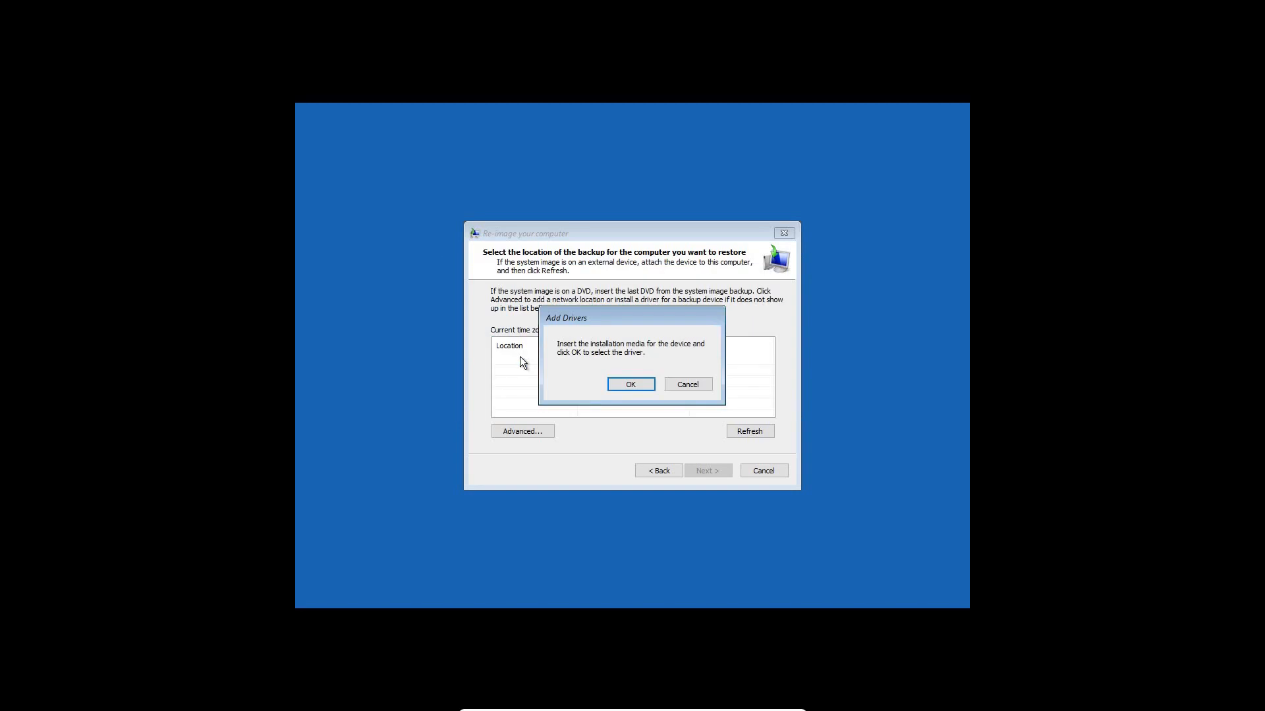
{"action": "mouse_move", "coordinate": [583, 368]}
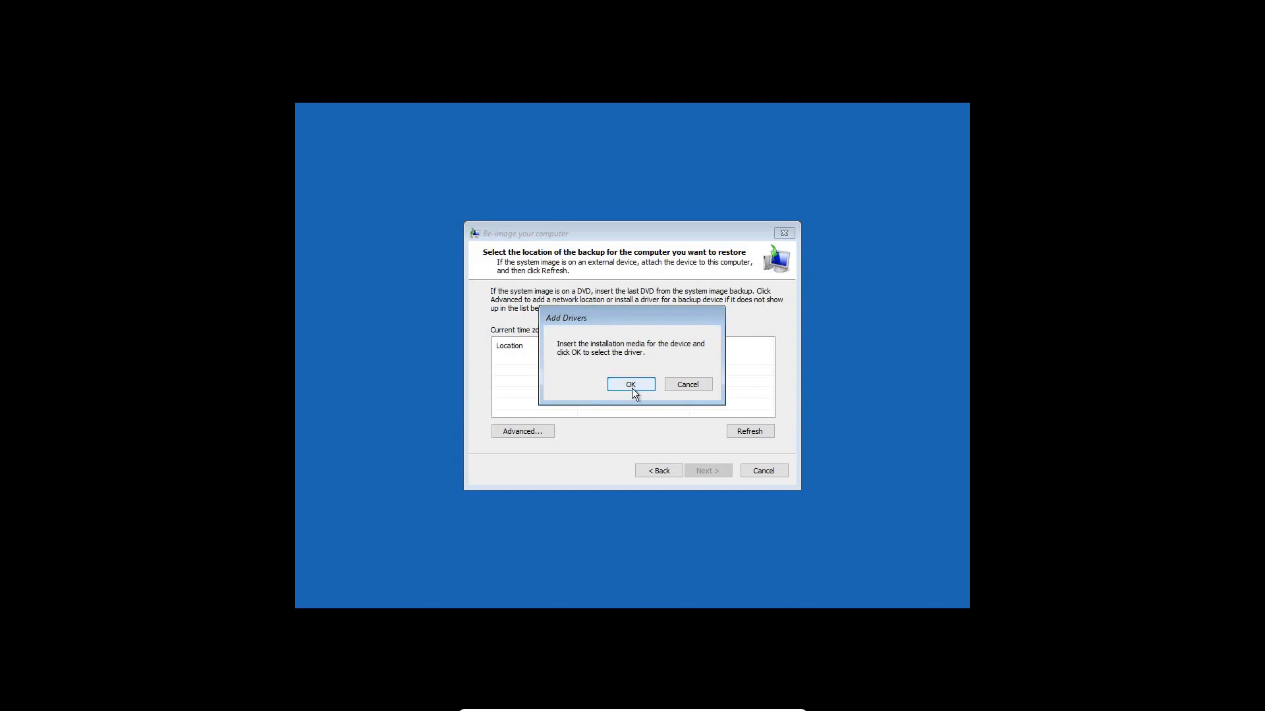
- Reach the driver file browser and look through the drives before settling on Local Disk (D:)
{"action": "left_click", "coordinate": [629, 385]}
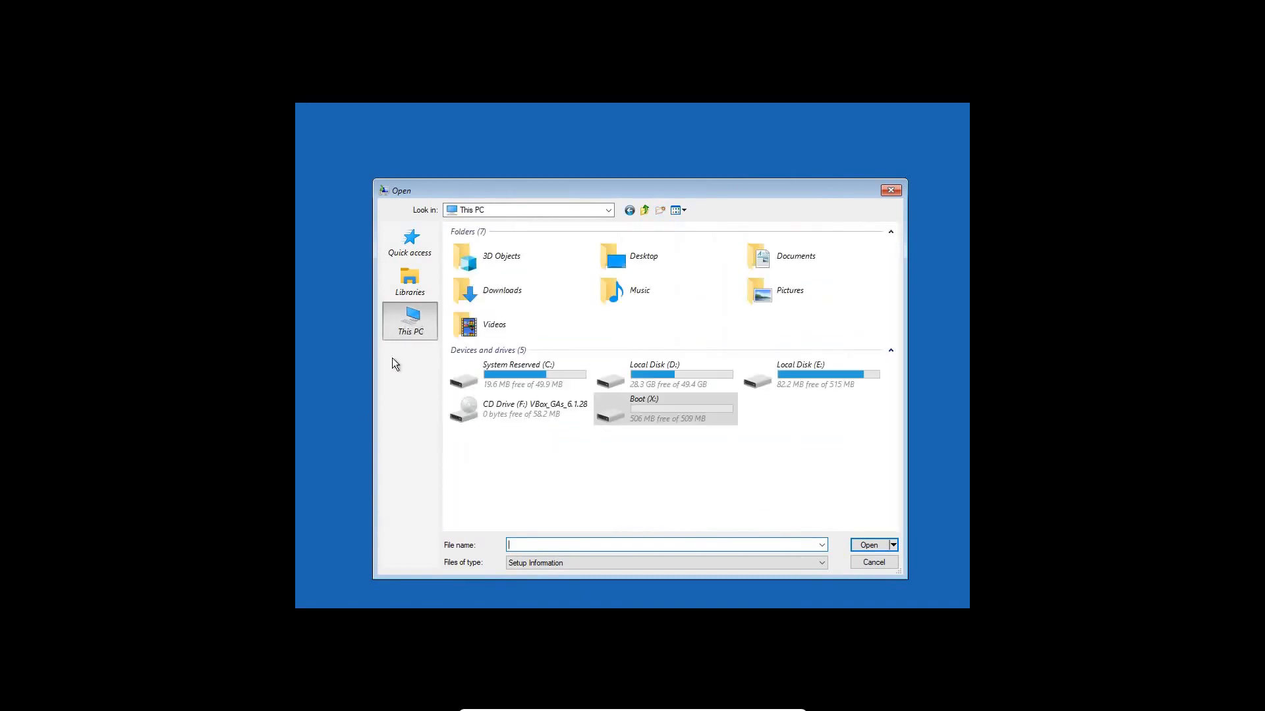
{"action": "left_click", "coordinate": [663, 373]}
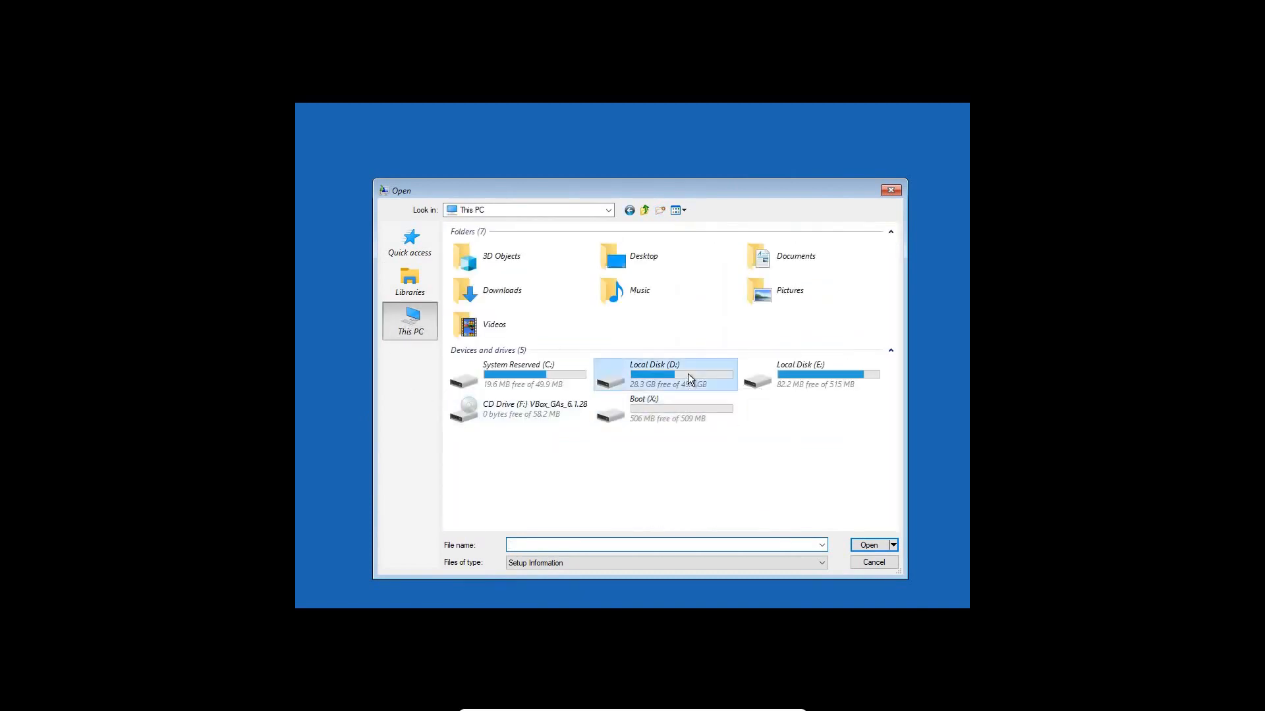
{"action": "double_click", "coordinate": [653, 372]}
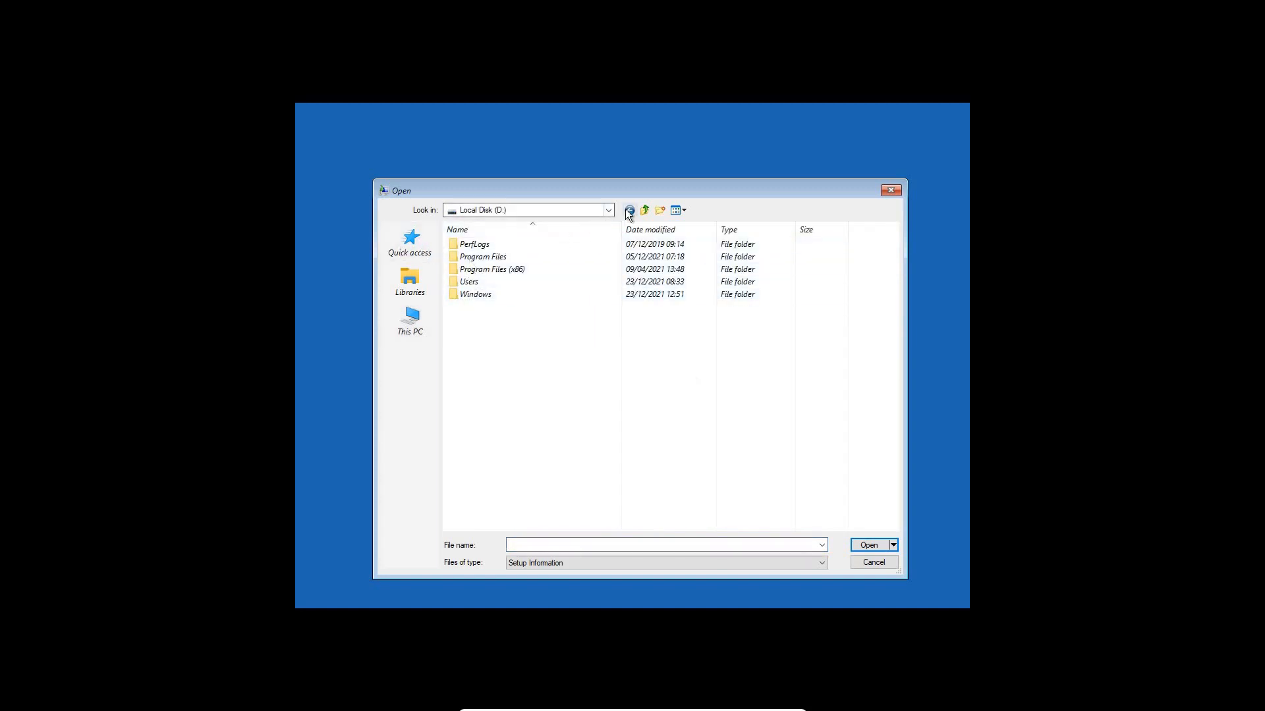
{"action": "left_click", "coordinate": [408, 320]}
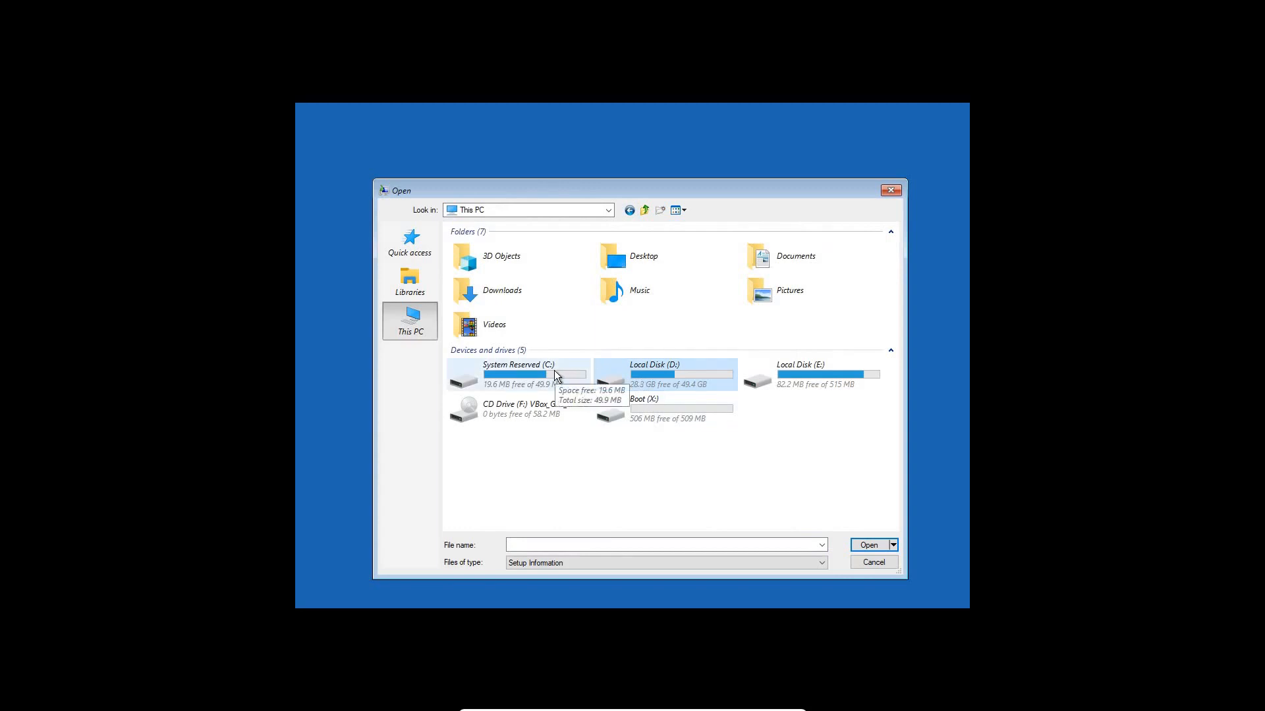
{"action": "double_click", "coordinate": [519, 373]}
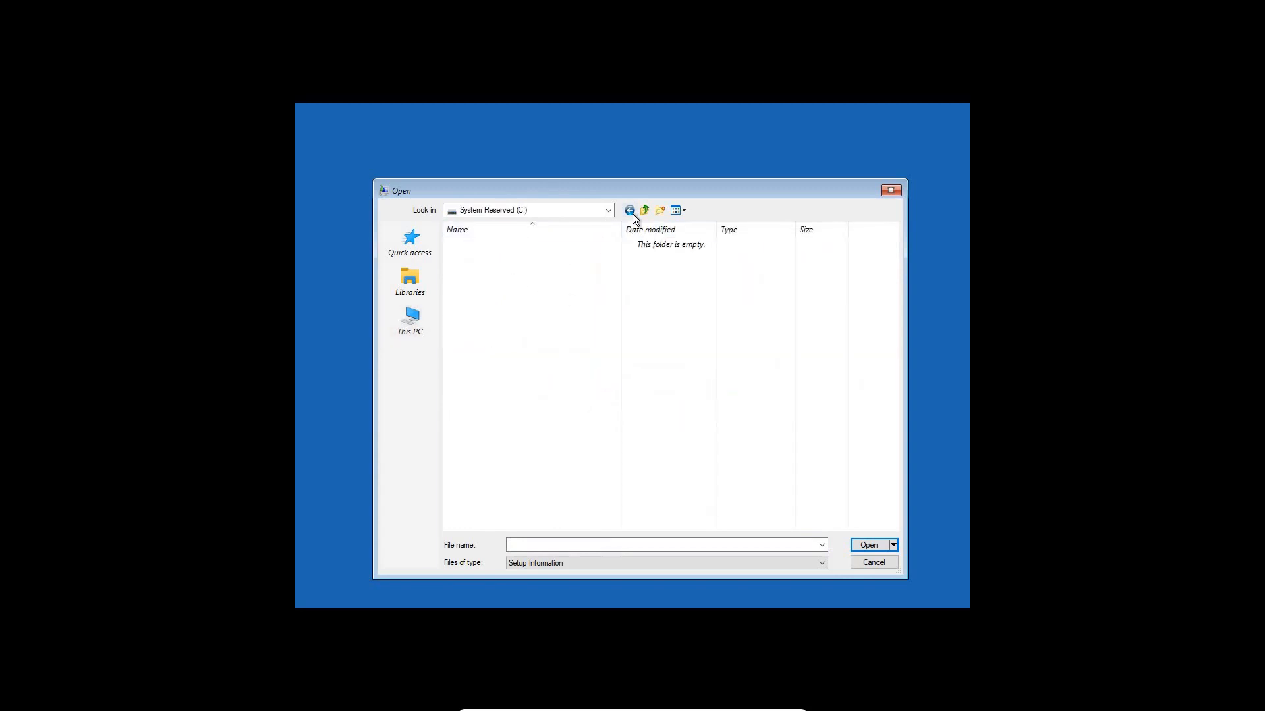
{"action": "left_click", "coordinate": [408, 319]}
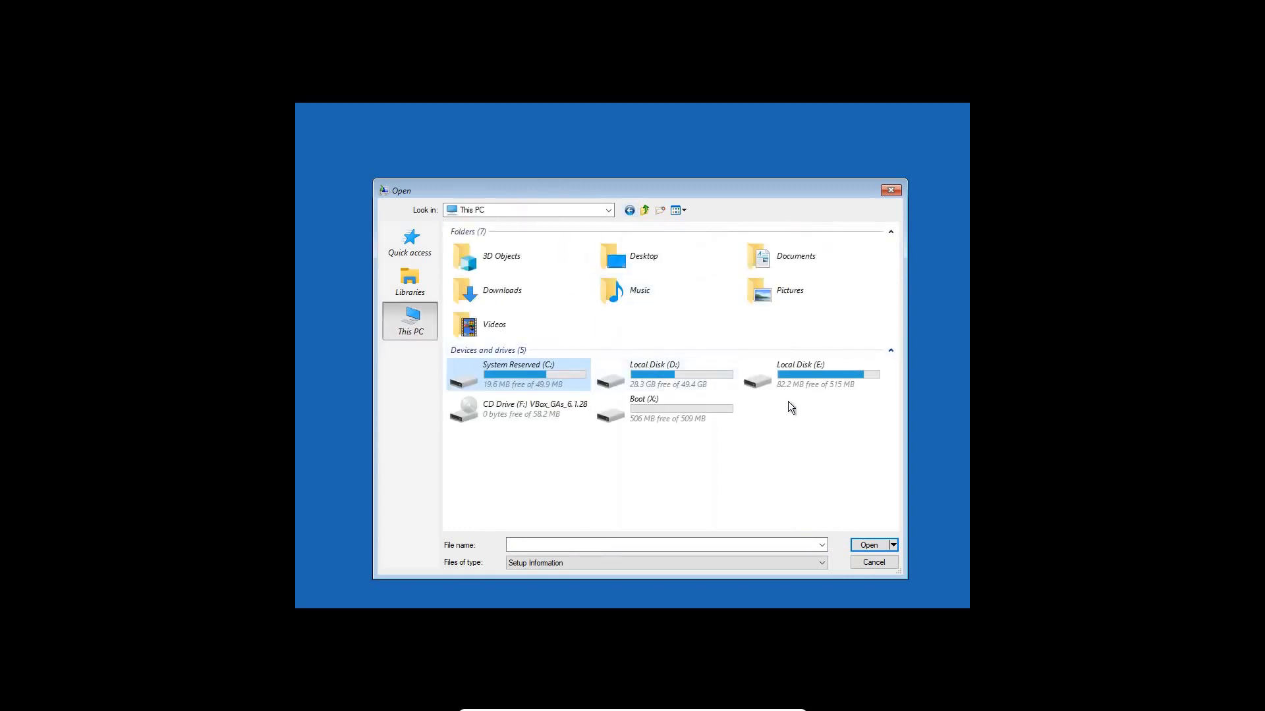
{"action": "double_click", "coordinate": [798, 373]}
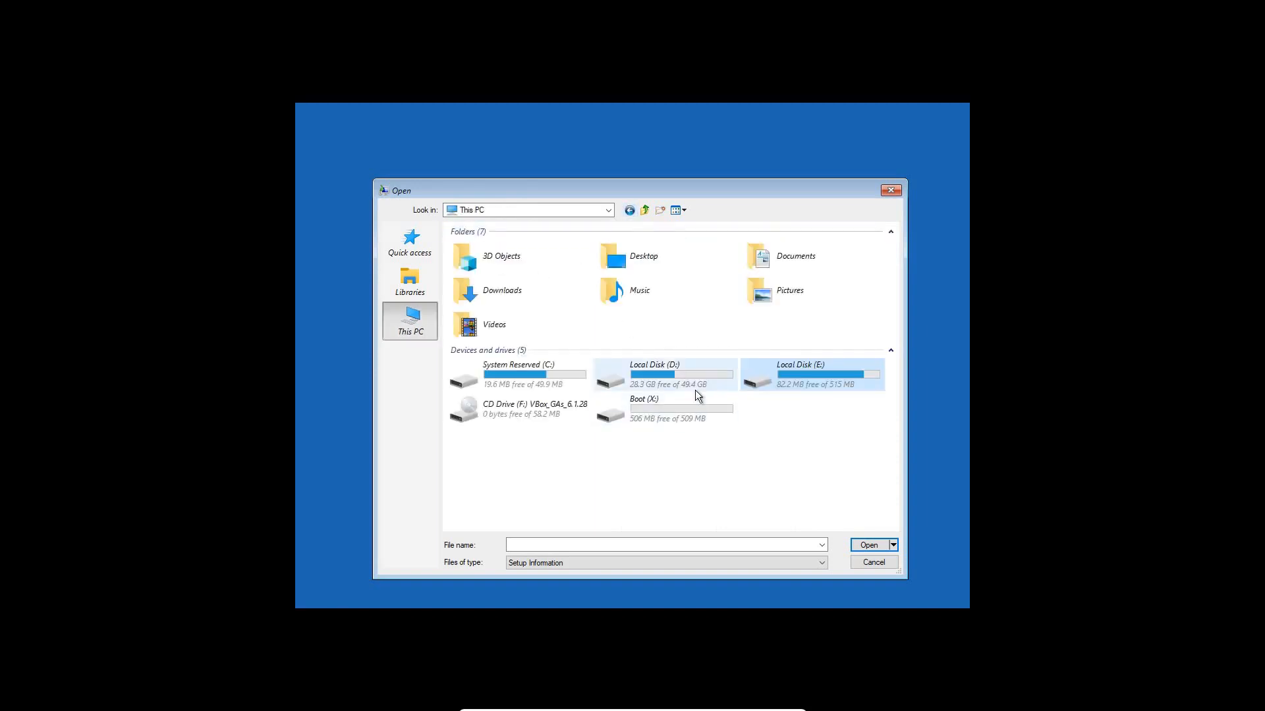
{"action": "double_click", "coordinate": [653, 373]}
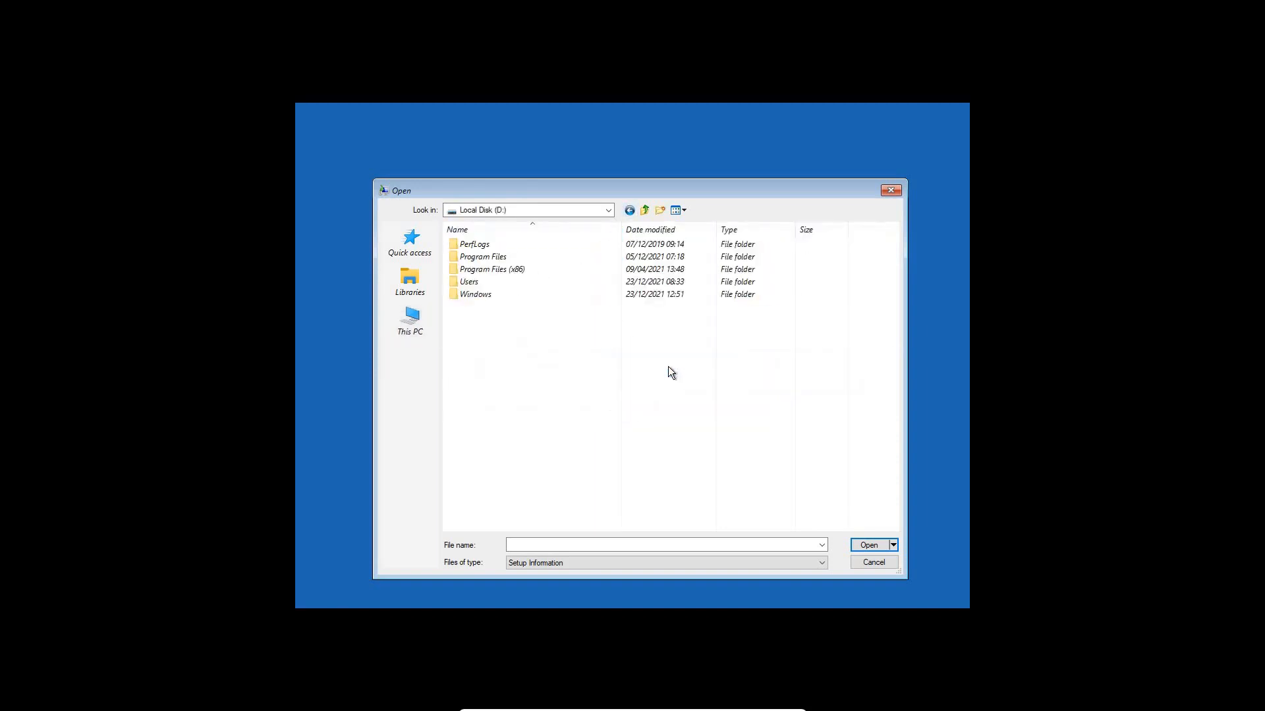
- Browse into D:\Windows\System32 and scroll down toward the Utilman application
{"action": "left_click", "coordinate": [476, 294]}
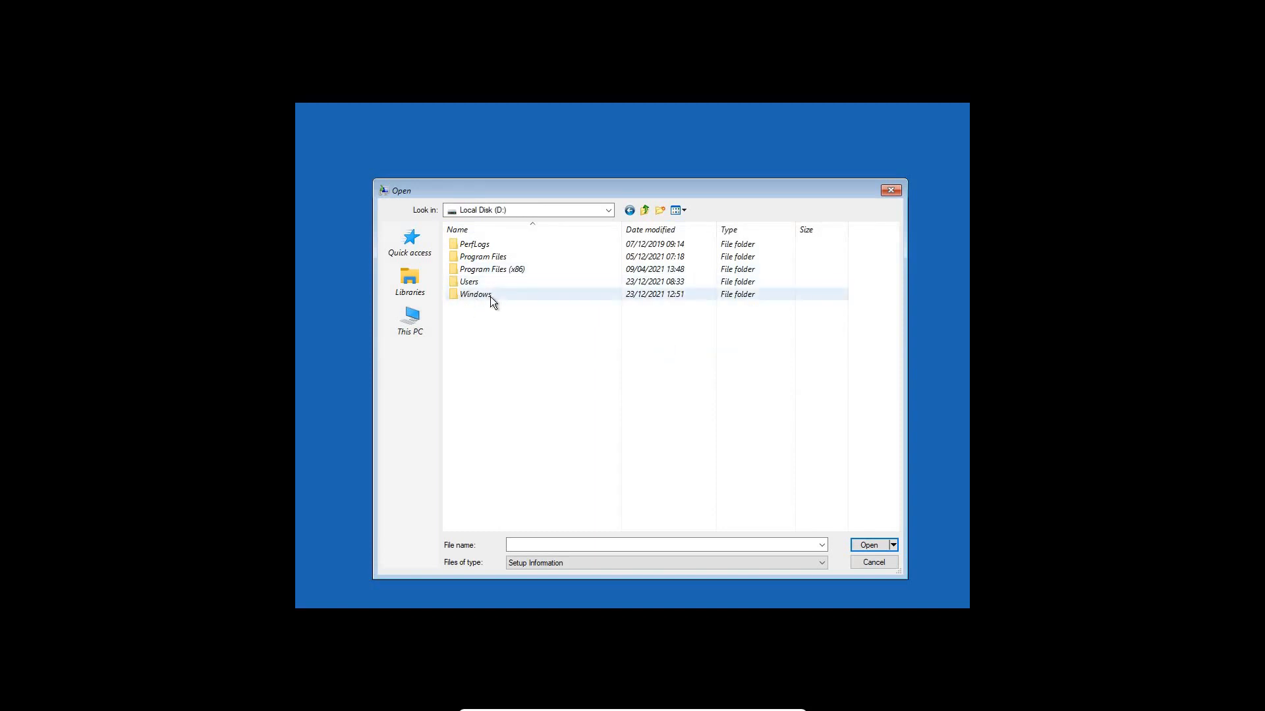
{"action": "double_click", "coordinate": [474, 293]}
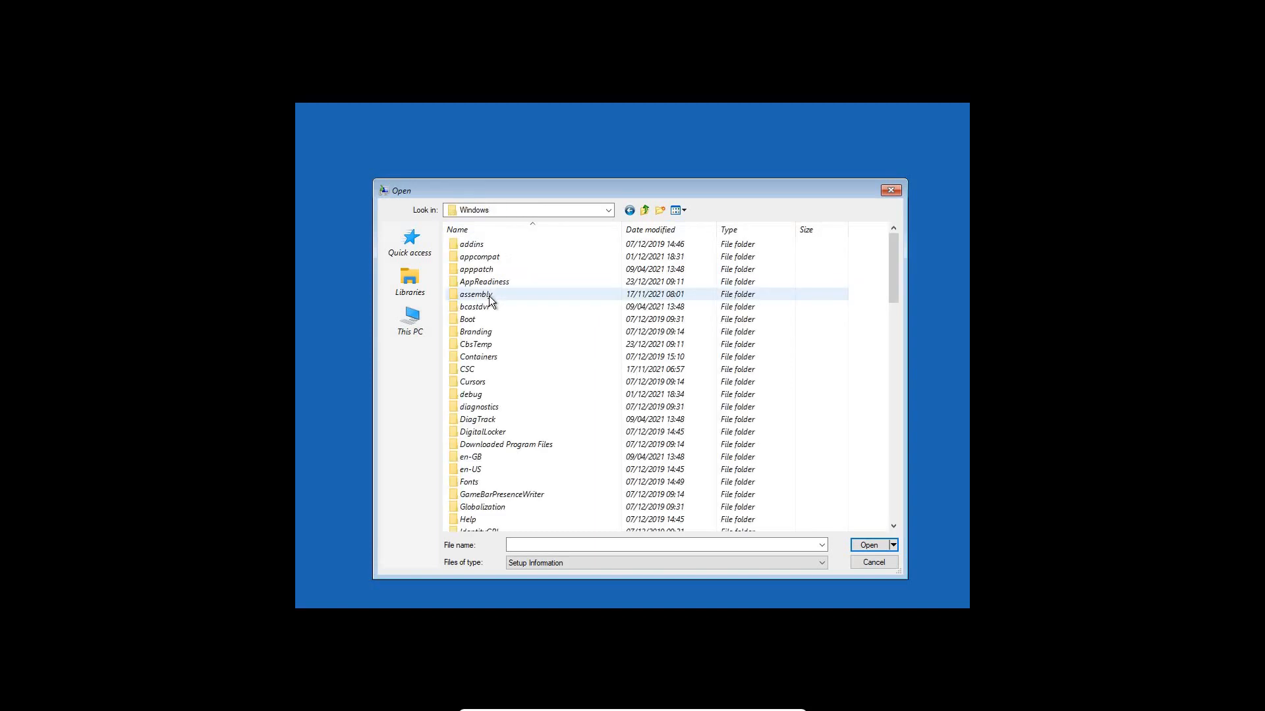
{"action": "scroll", "scroll_direction": "down", "scroll_amount": 3}
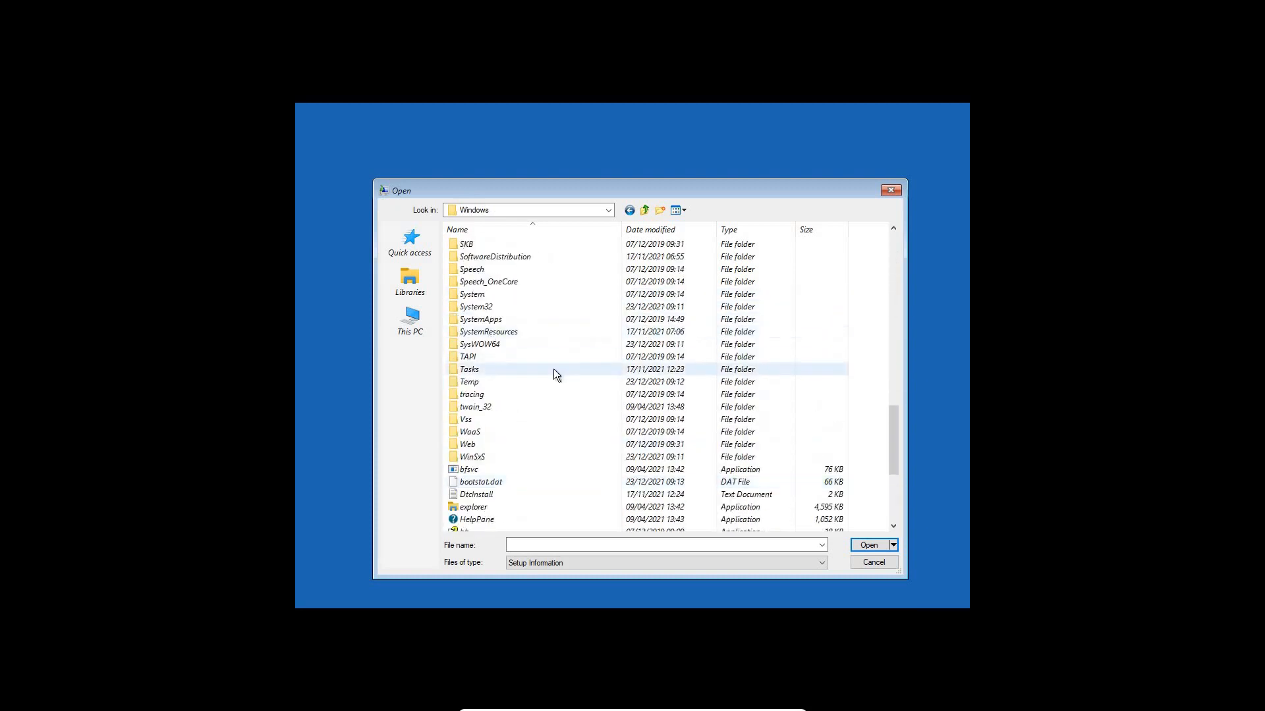
{"action": "left_click", "coordinate": [477, 307]}
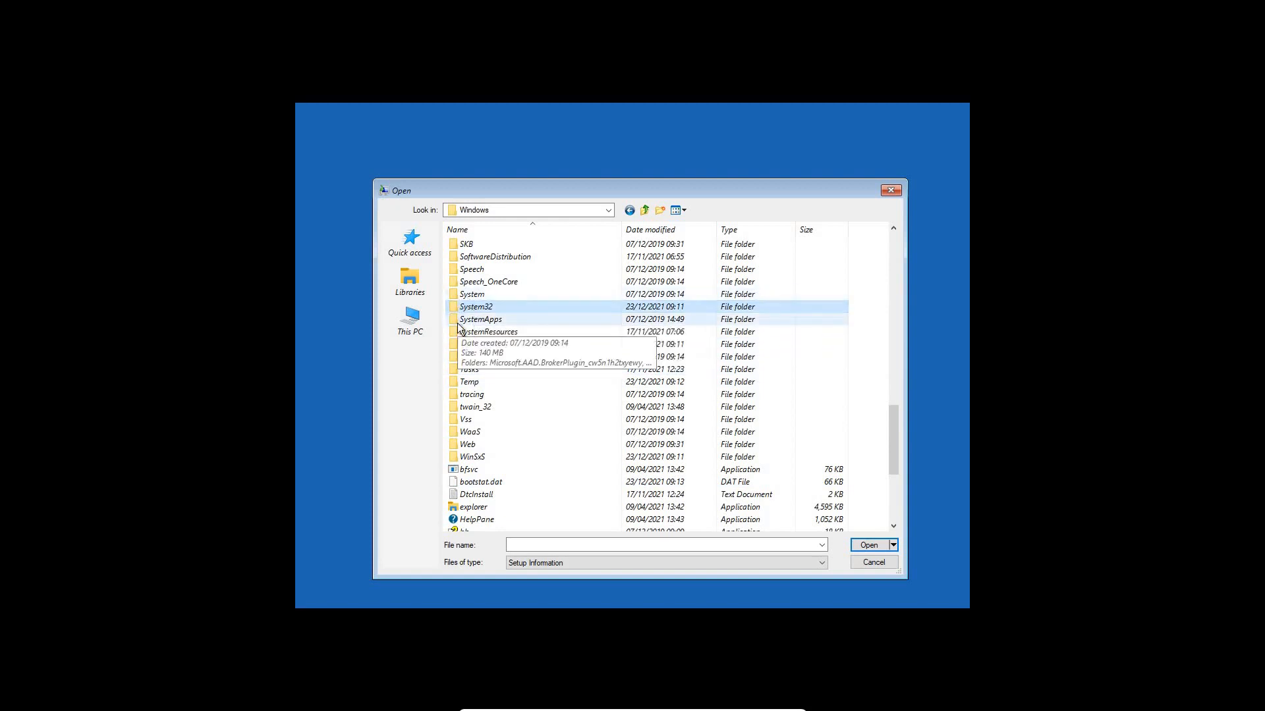
{"action": "double_click", "coordinate": [476, 307]}
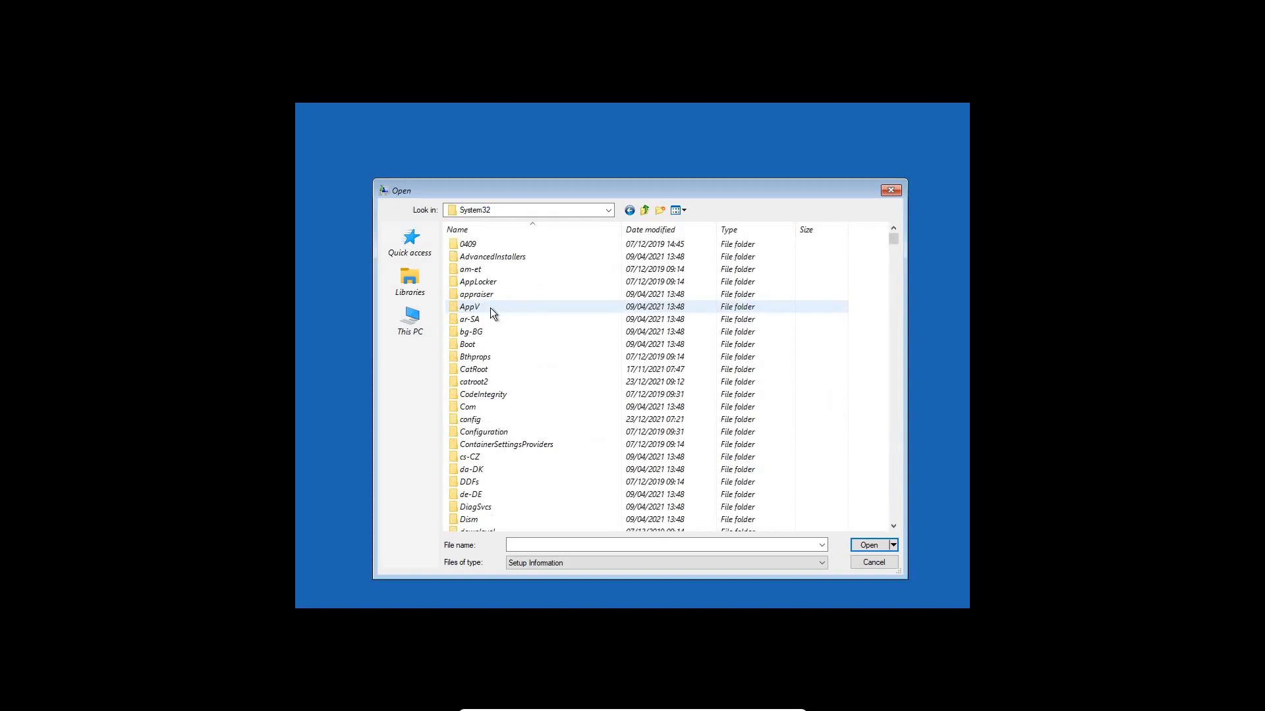
{"action": "scroll", "scroll_direction": "down", "scroll_amount": 3}
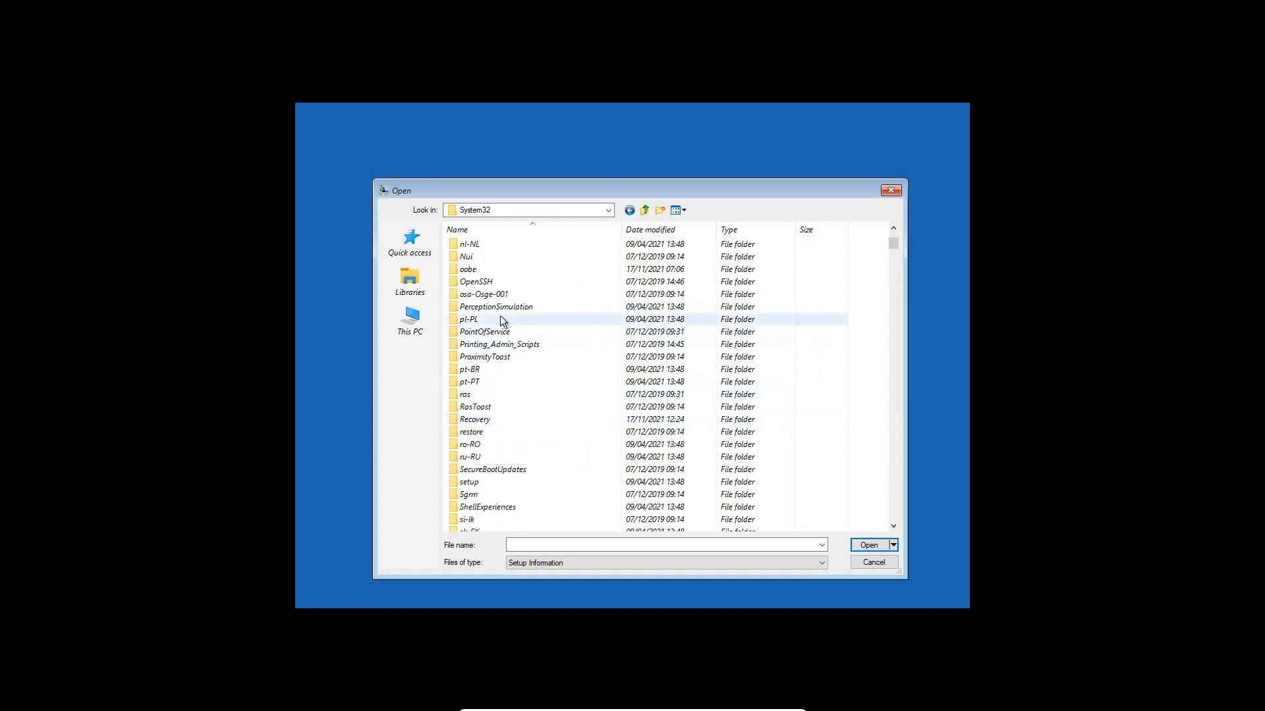
{"action": "left_click", "coordinate": [497, 307]}
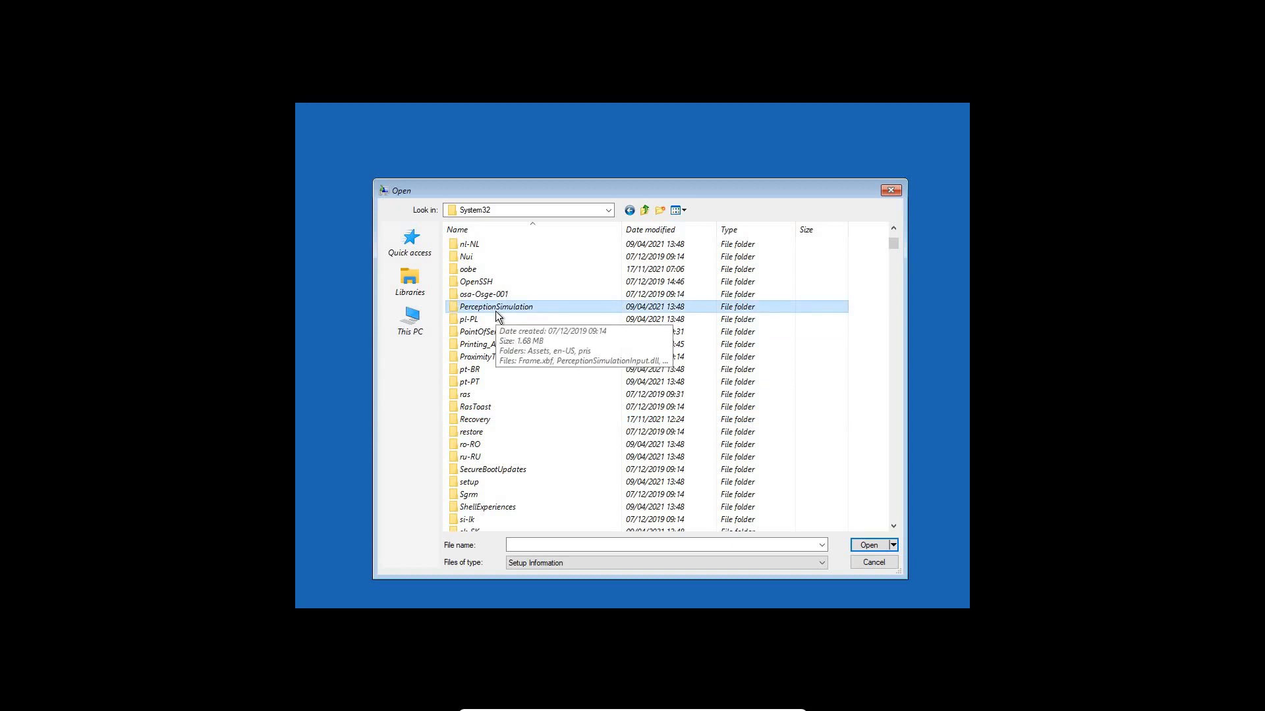
{"action": "scroll", "scroll_direction": "down", "scroll_amount": 3}
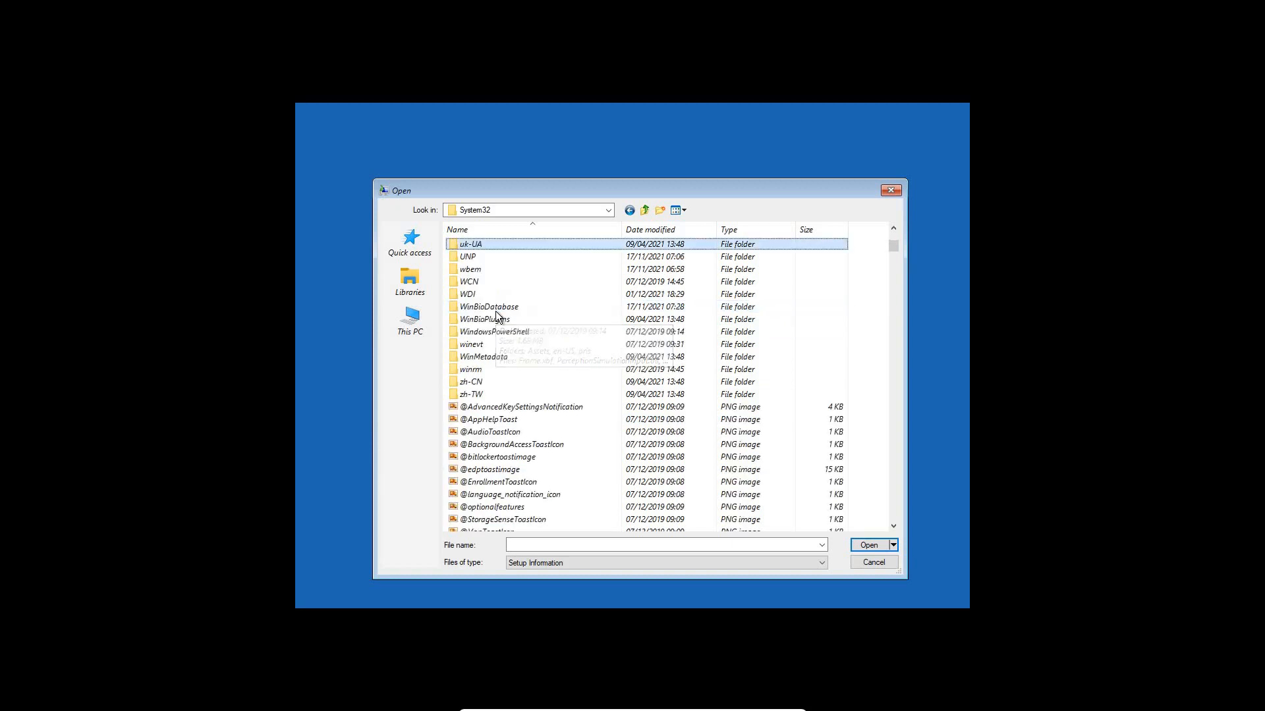
{"action": "scroll", "scroll_direction": "down", "scroll_amount": 3}
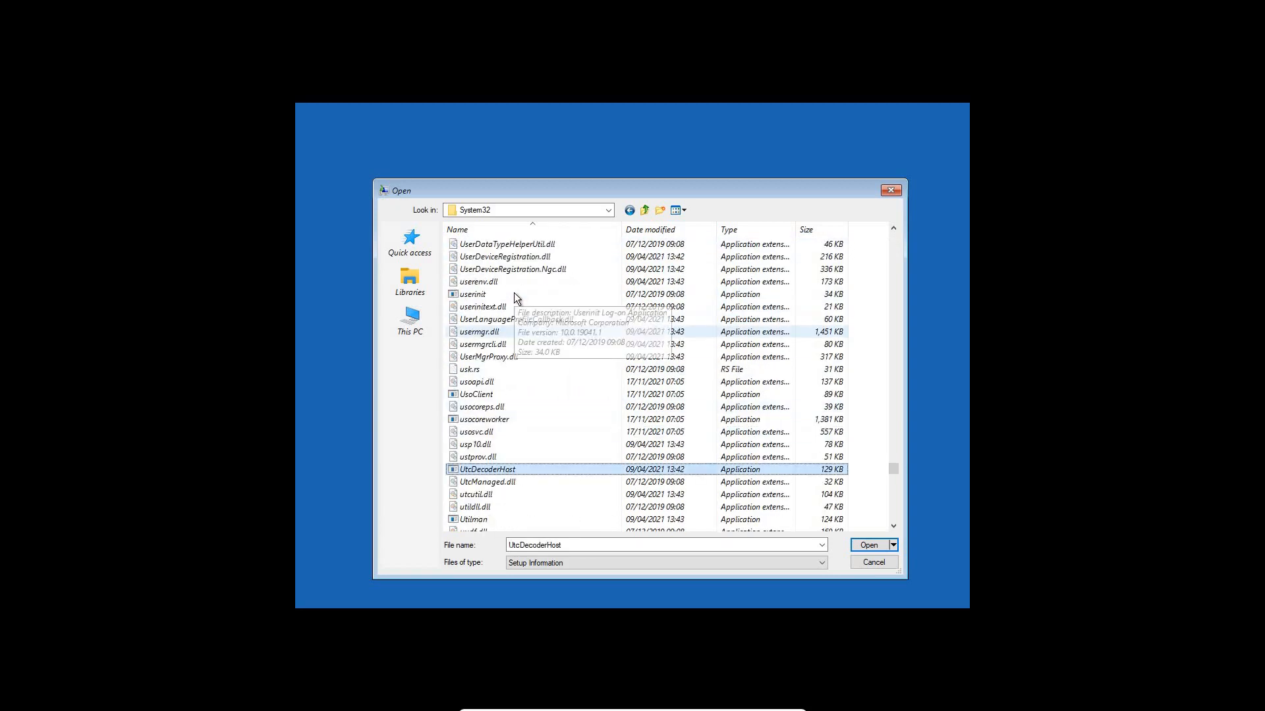
{"action": "scroll", "scroll_direction": "down", "scroll_amount": 3}
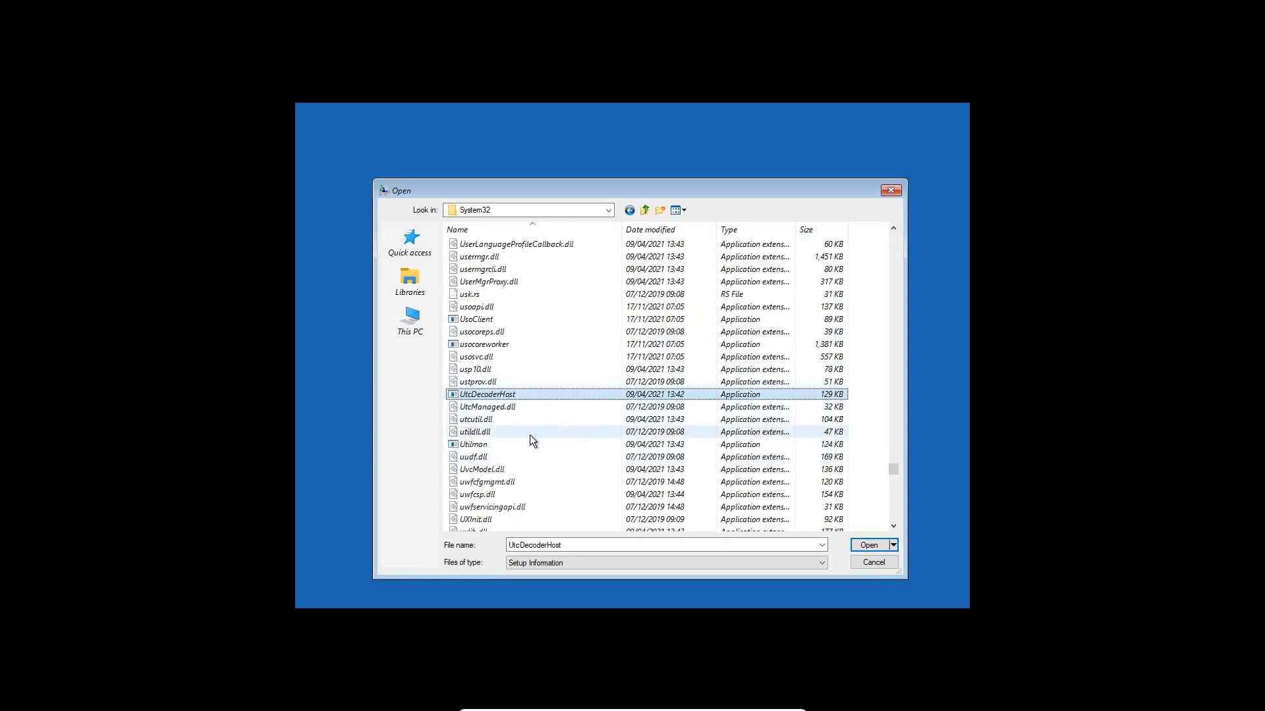
- Rename the Utilman application in System32 to UtilmanA
{"action": "left_click", "coordinate": [473, 444]}
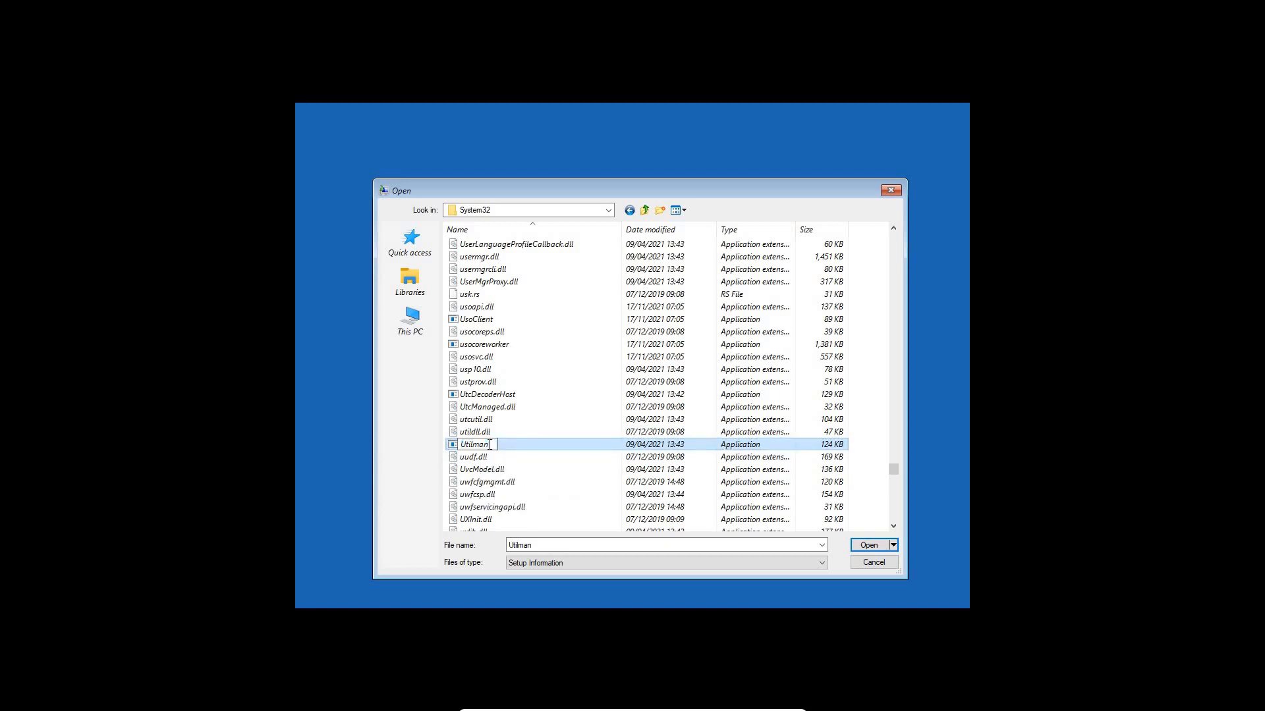
{"action": "right_click", "coordinate": [474, 444]}
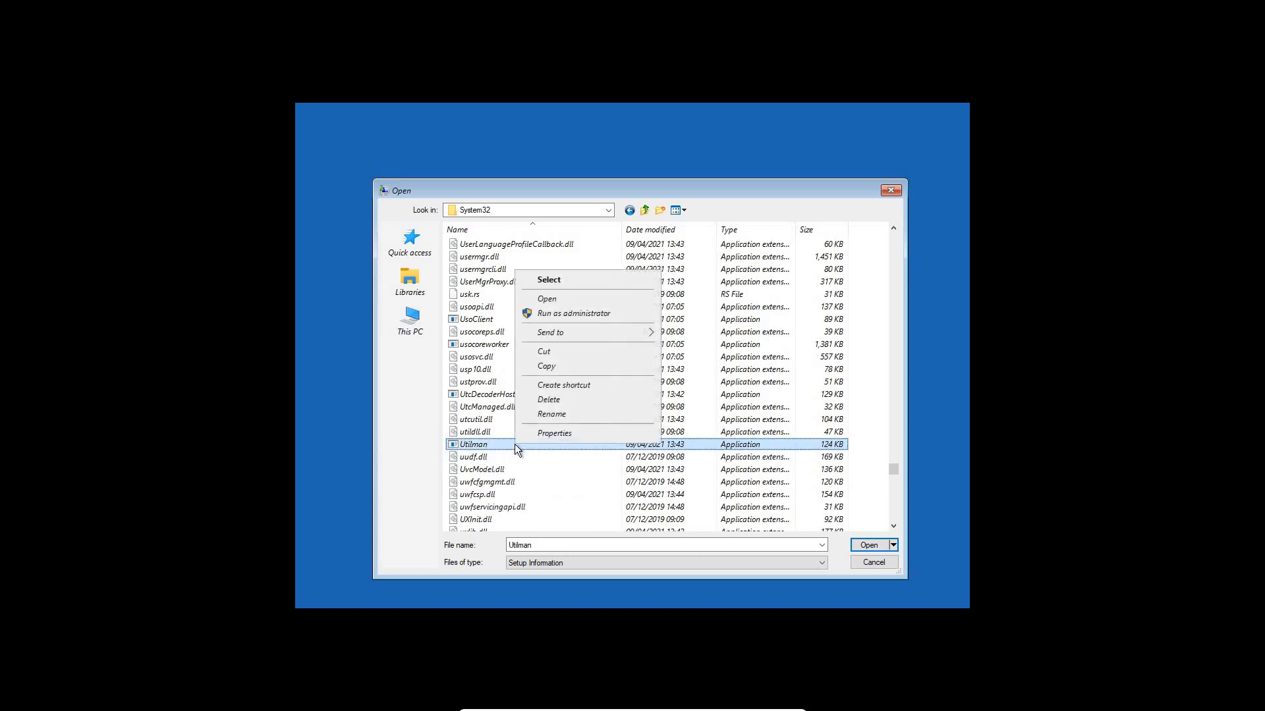
{"action": "left_click", "coordinate": [552, 414]}
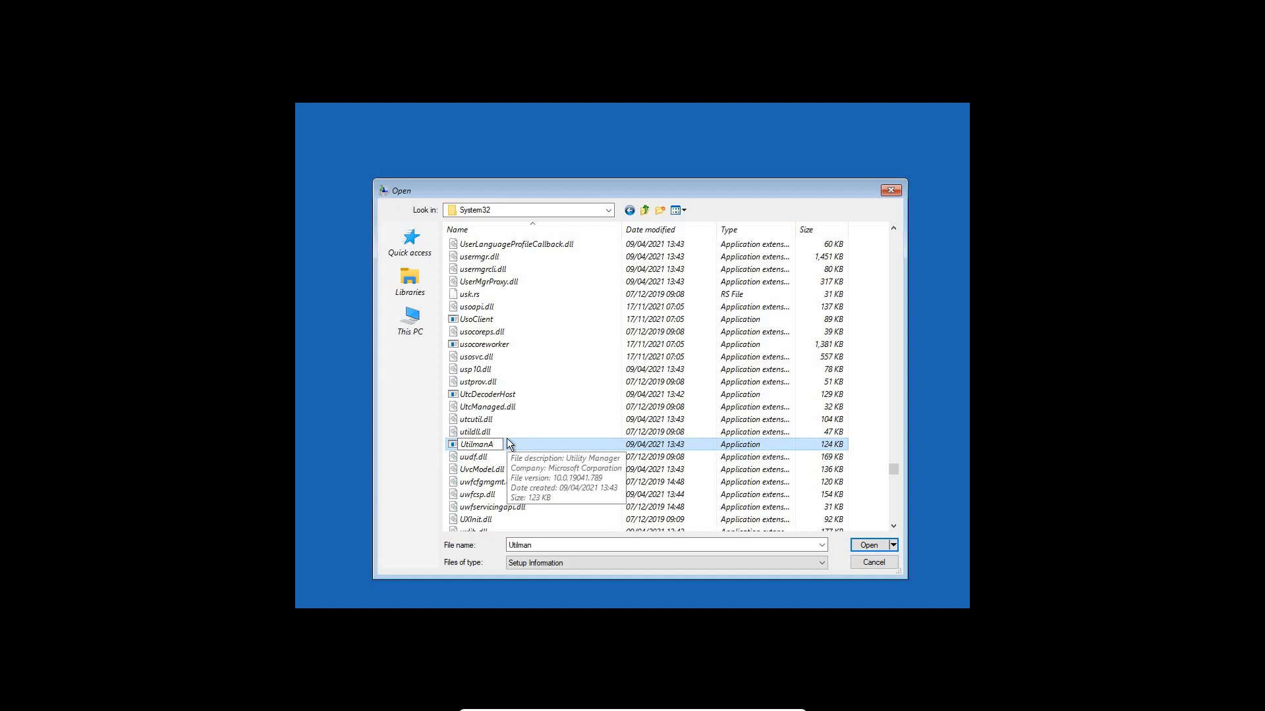
{"action": "mouse_move", "coordinate": [535, 452]}
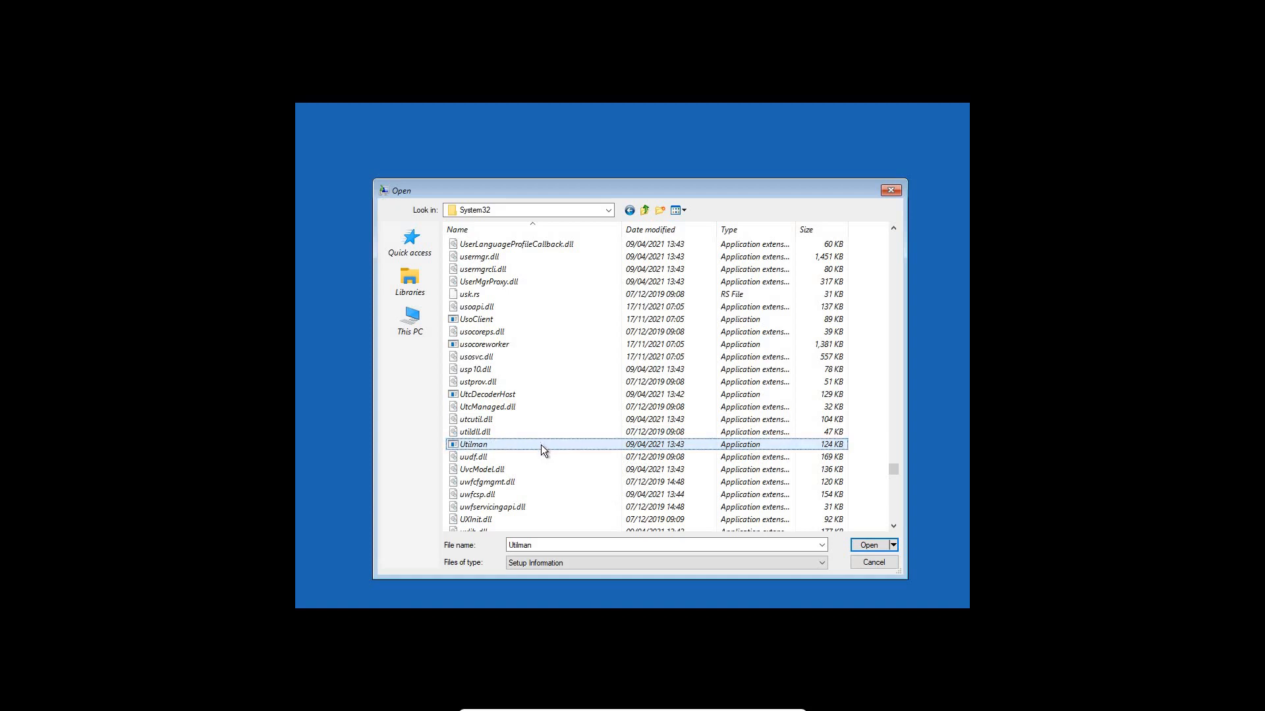
{"action": "mouse_move", "coordinate": [528, 444]}
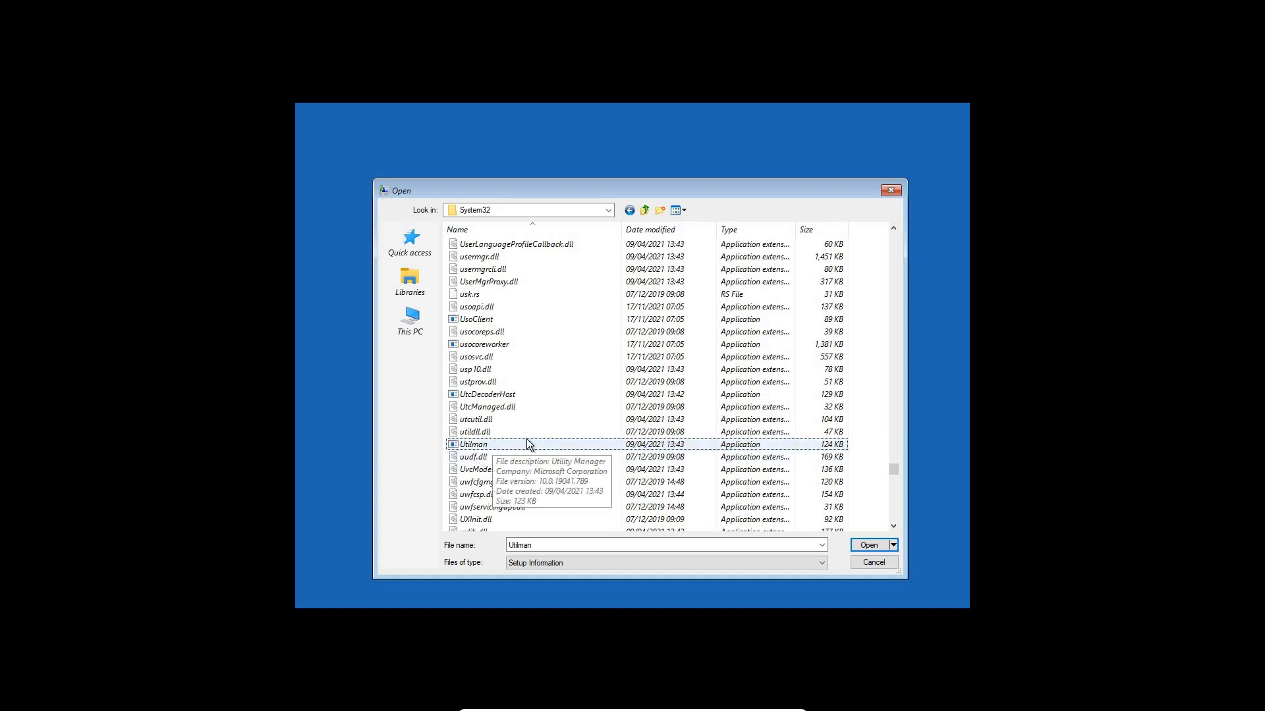
{"action": "mouse_move", "coordinate": [566, 426]}
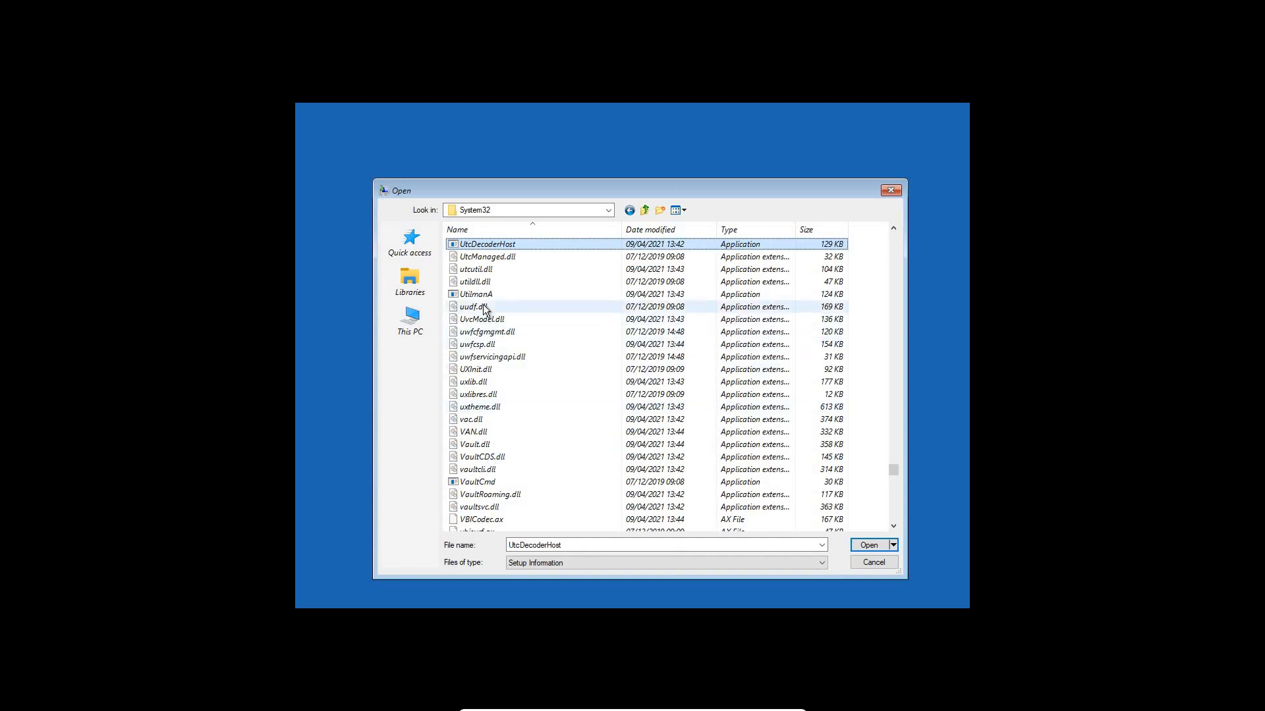
{"action": "left_click", "coordinate": [475, 294]}
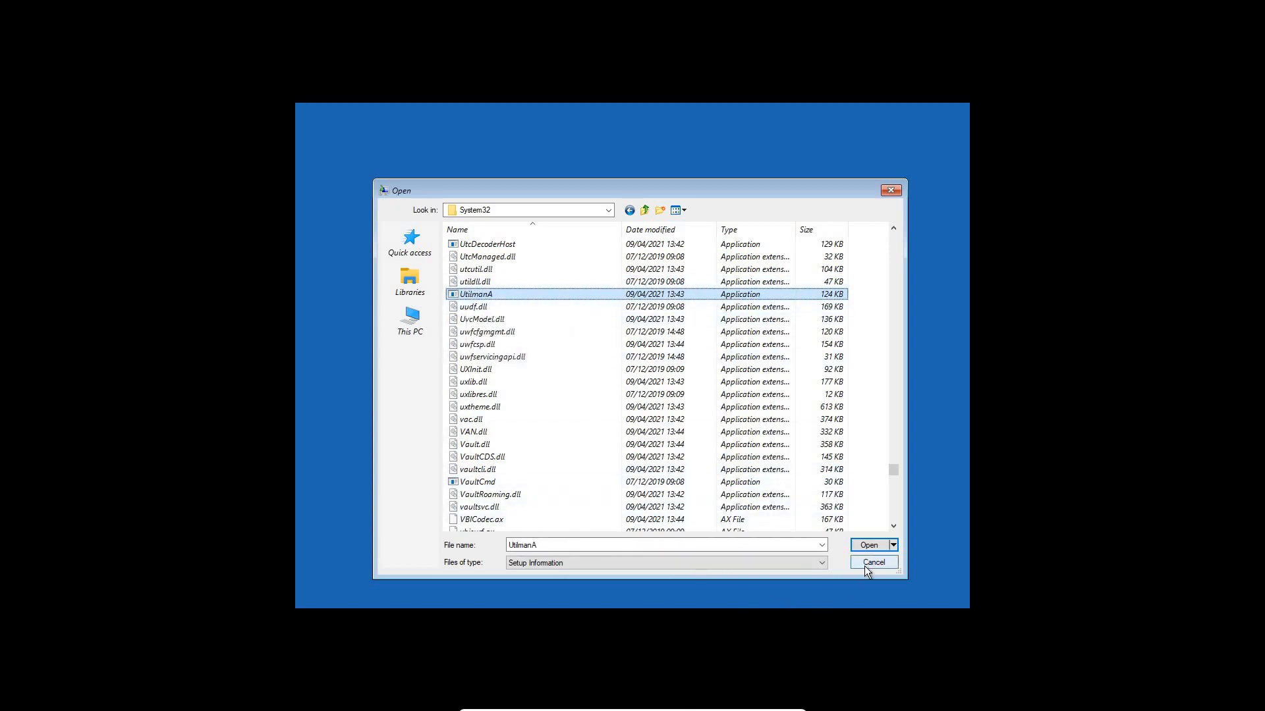
- Cancel the file browser and continue out of recovery to the Windows 10 login screen
{"action": "left_click", "coordinate": [874, 562]}
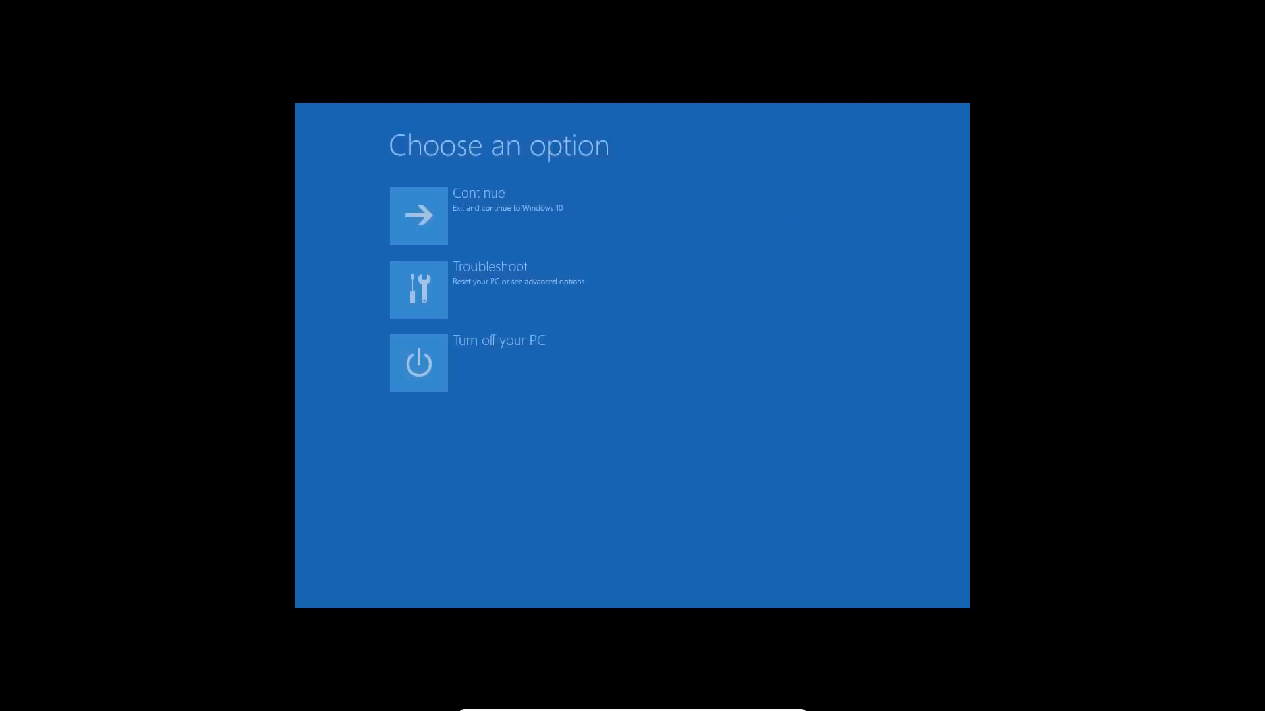
{"action": "mouse_move", "coordinate": [560, 254]}
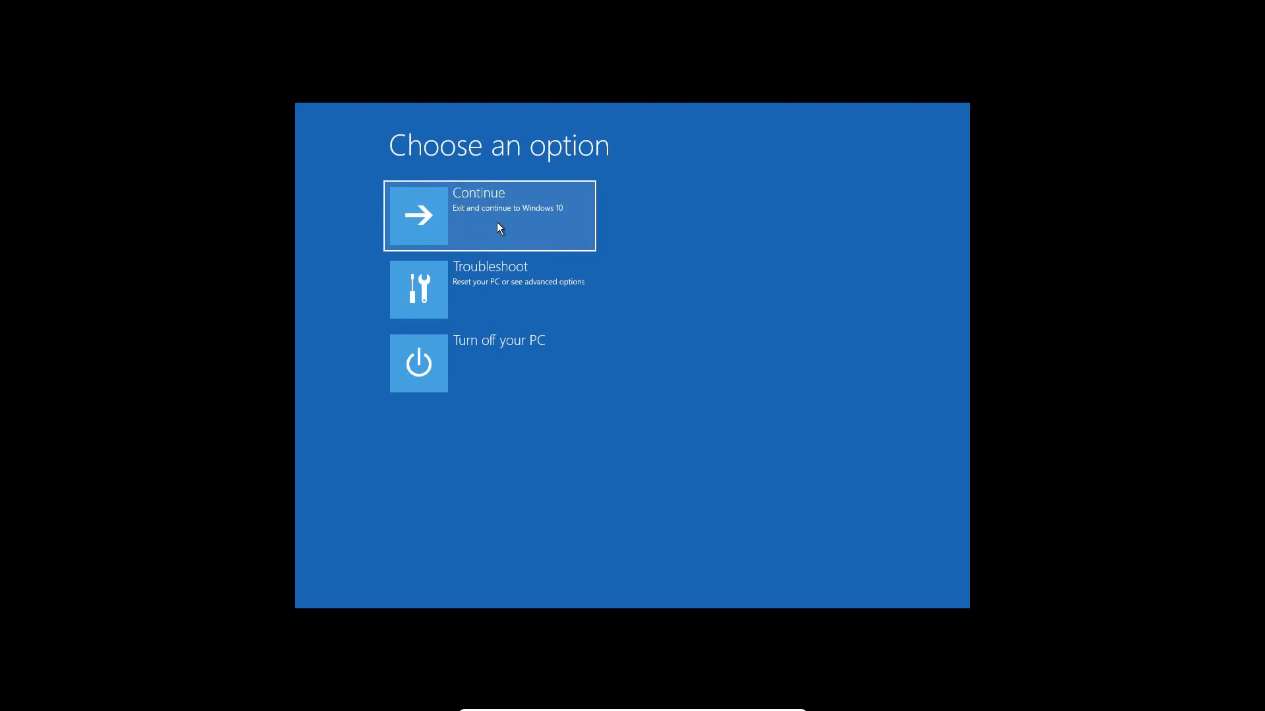
{"action": "left_click", "coordinate": [489, 215]}
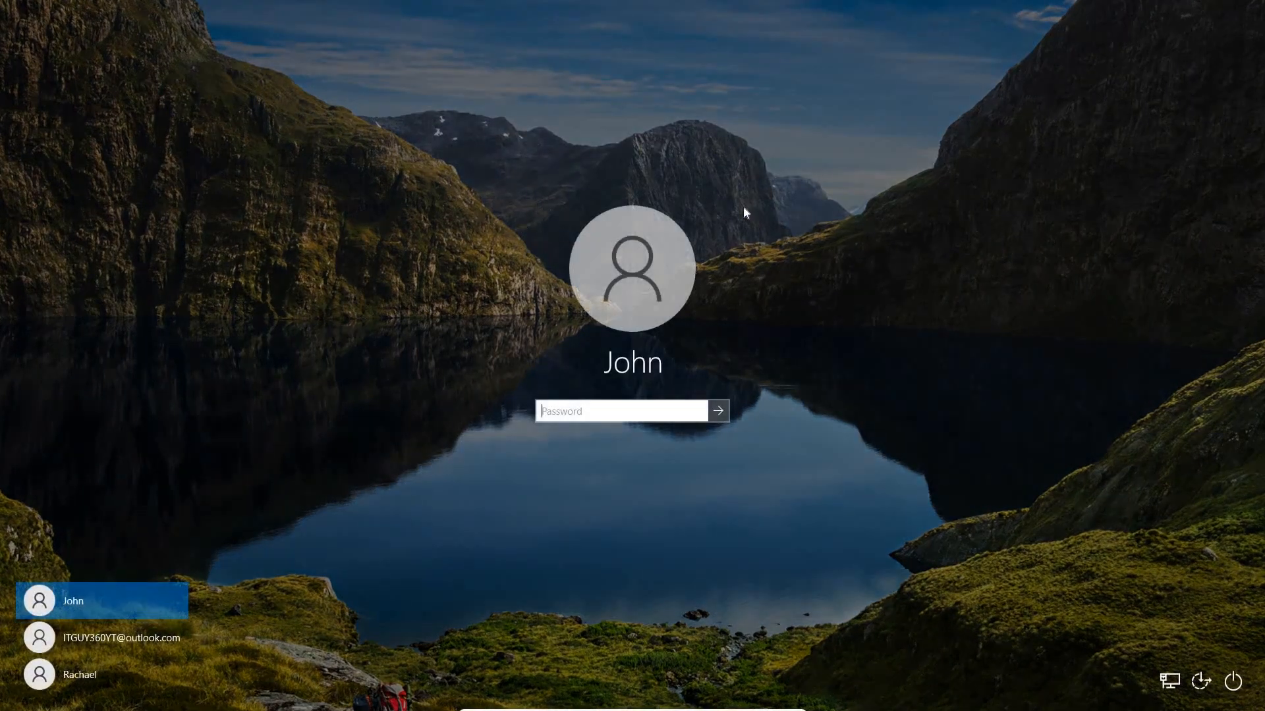
{"action": "mouse_move", "coordinate": [522, 346]}
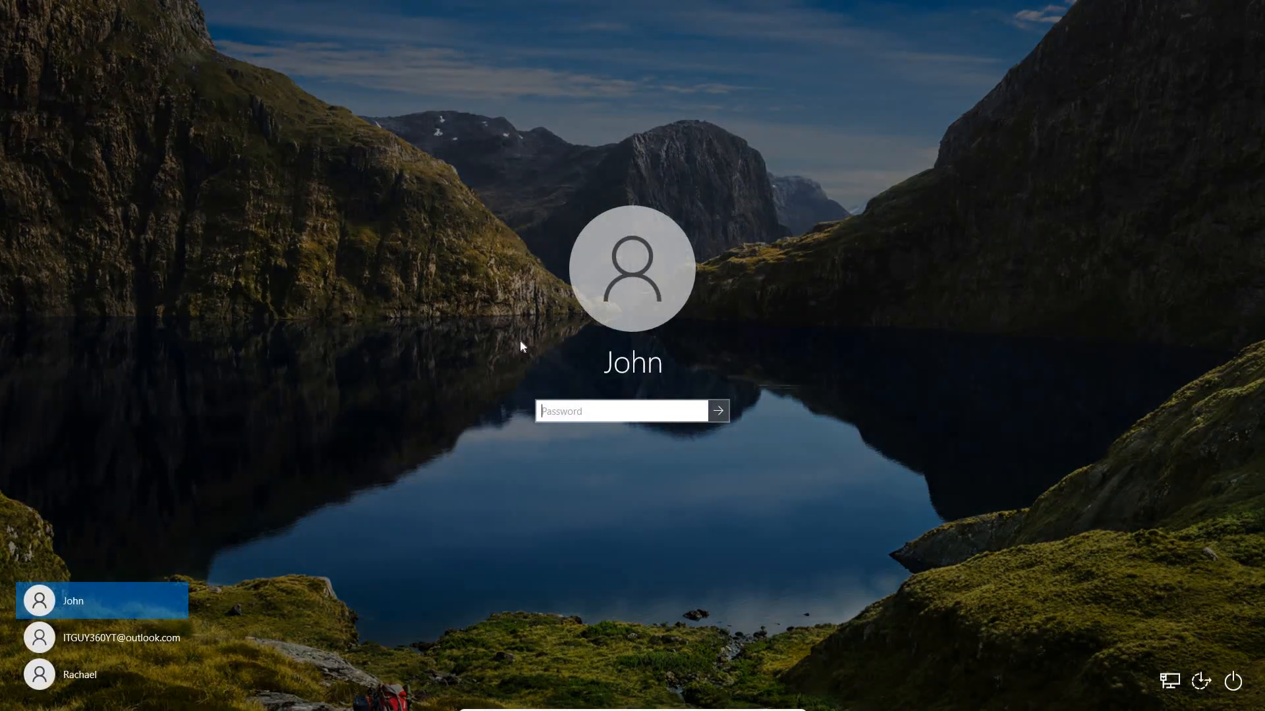
{"action": "mouse_move", "coordinate": [756, 400]}
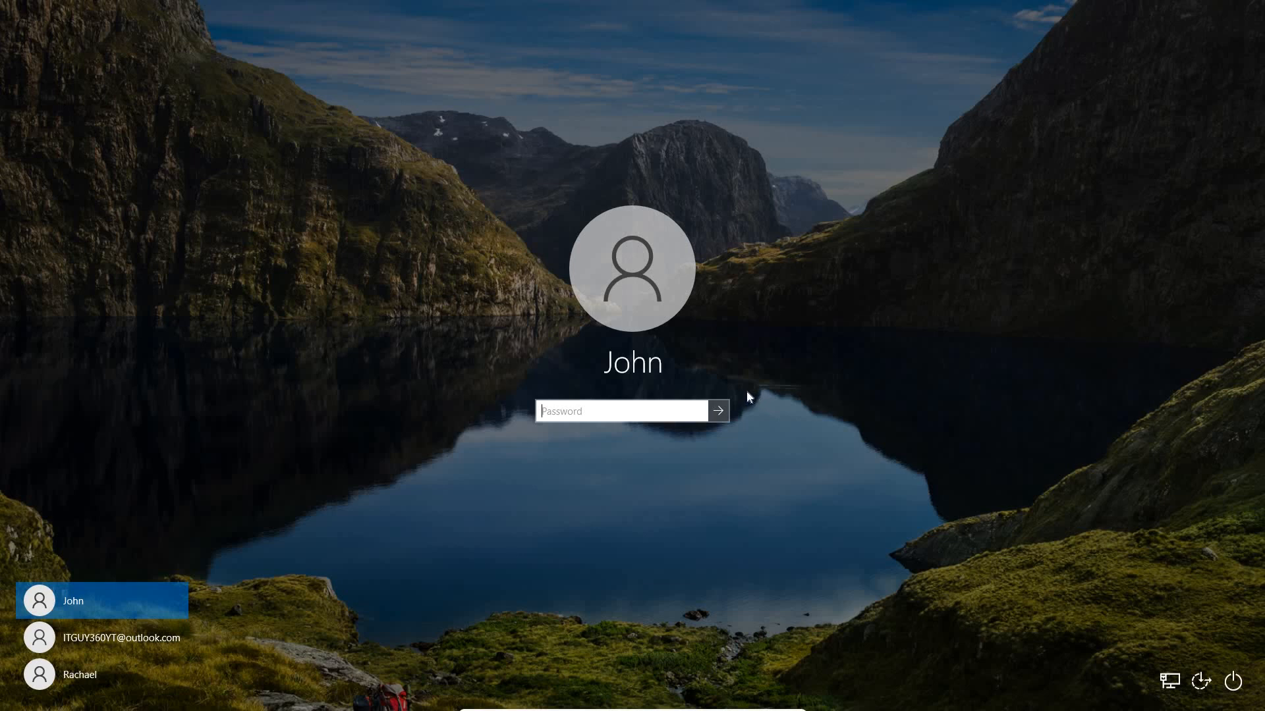
{"action": "mouse_move", "coordinate": [1213, 643]}
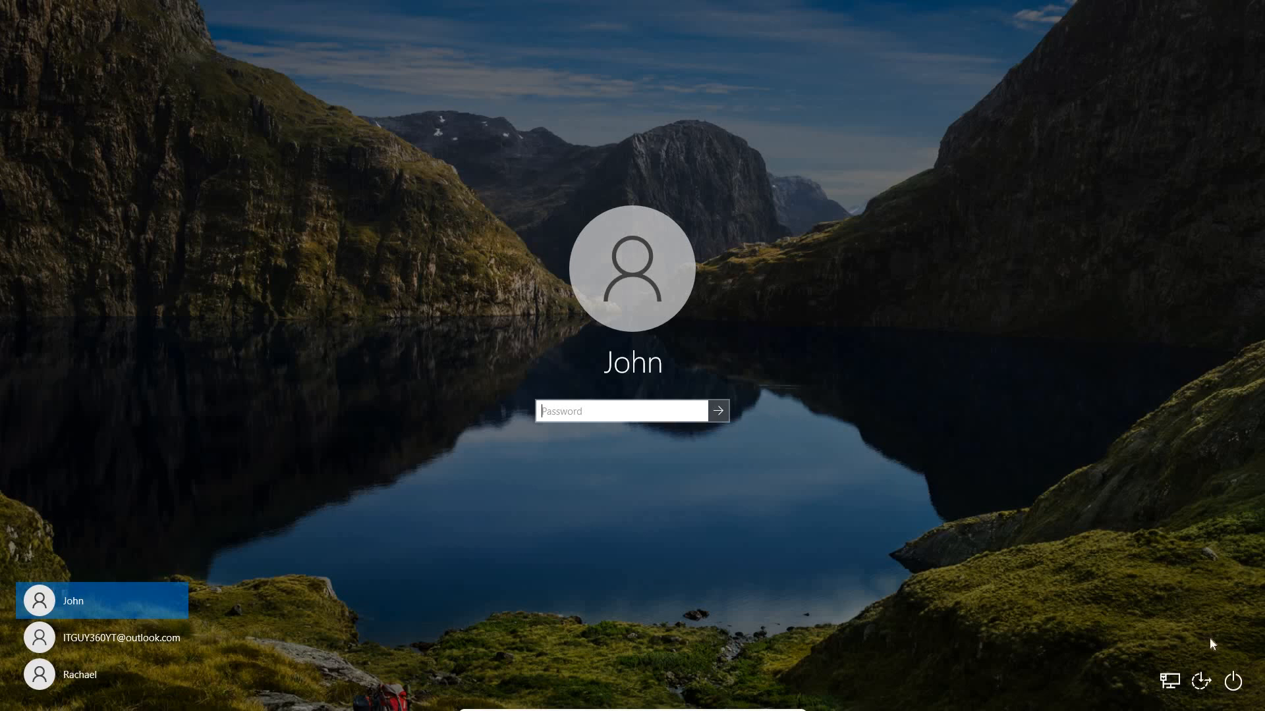
{"action": "mouse_move", "coordinate": [1202, 681]}
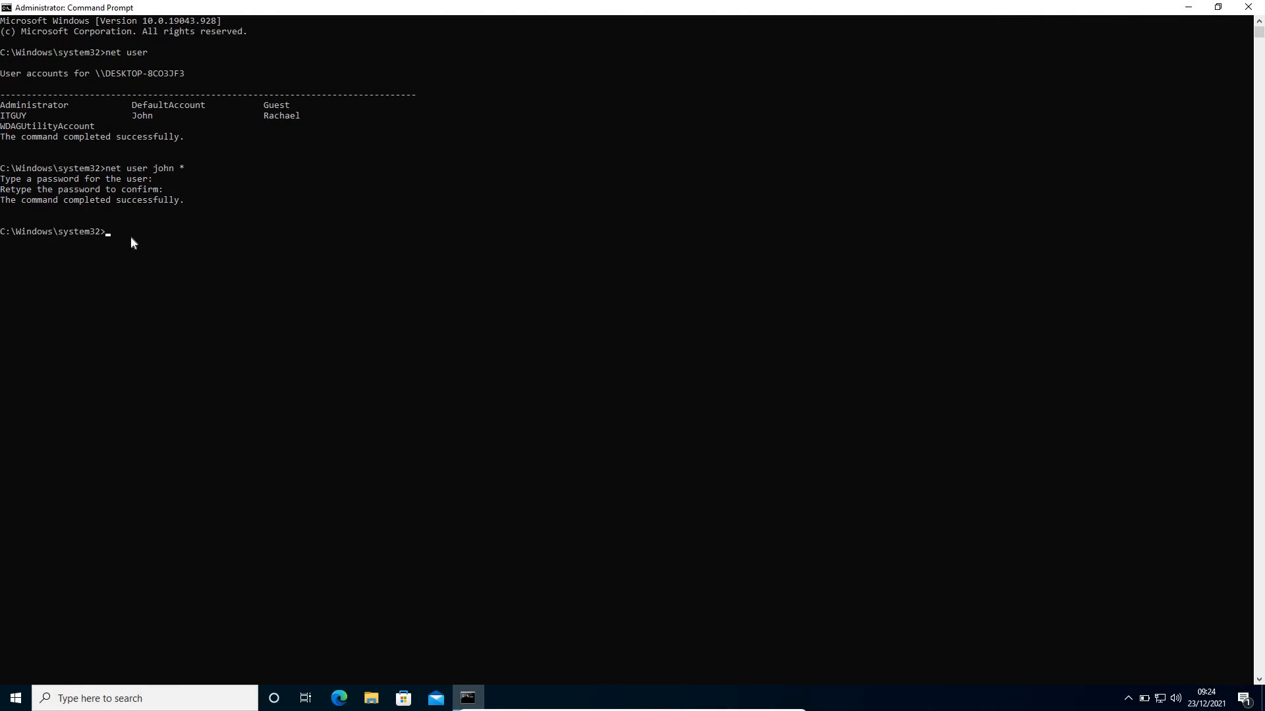
- List accounts with net user, then run net user john * and set John's new password
{"action": "type", "text": "net user"}
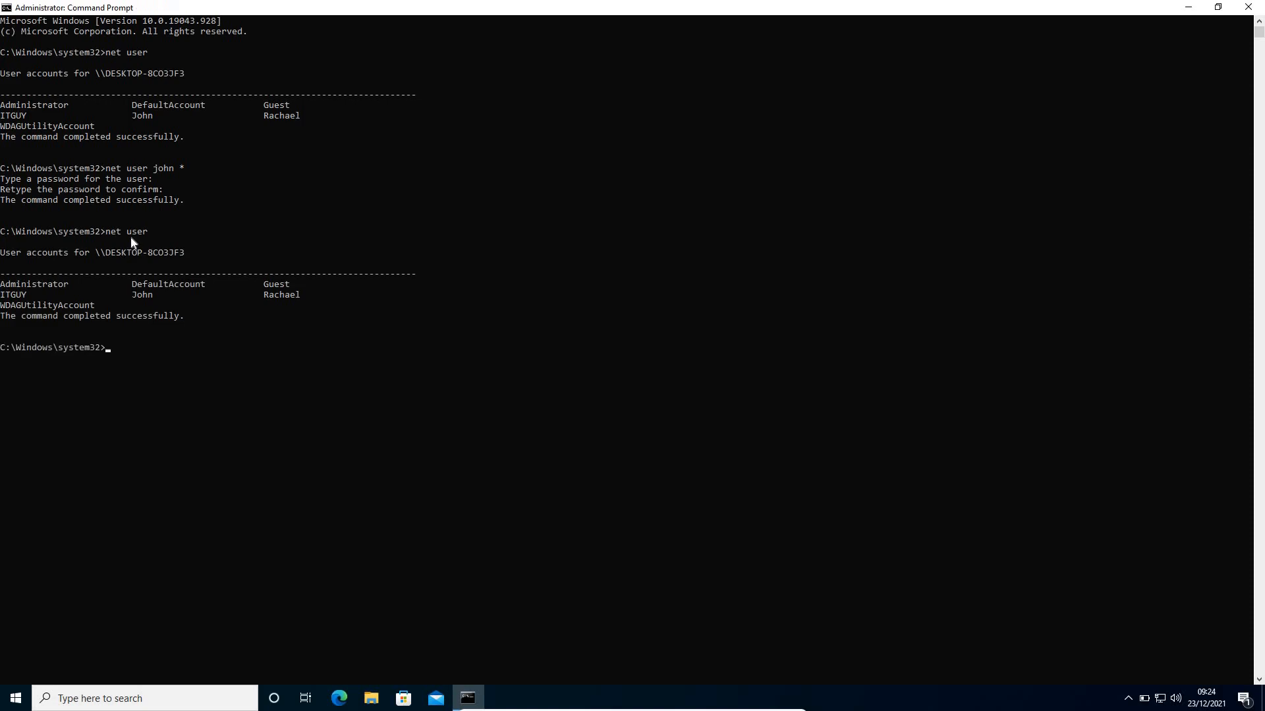
{"action": "mouse_move", "coordinate": [4, 296]}
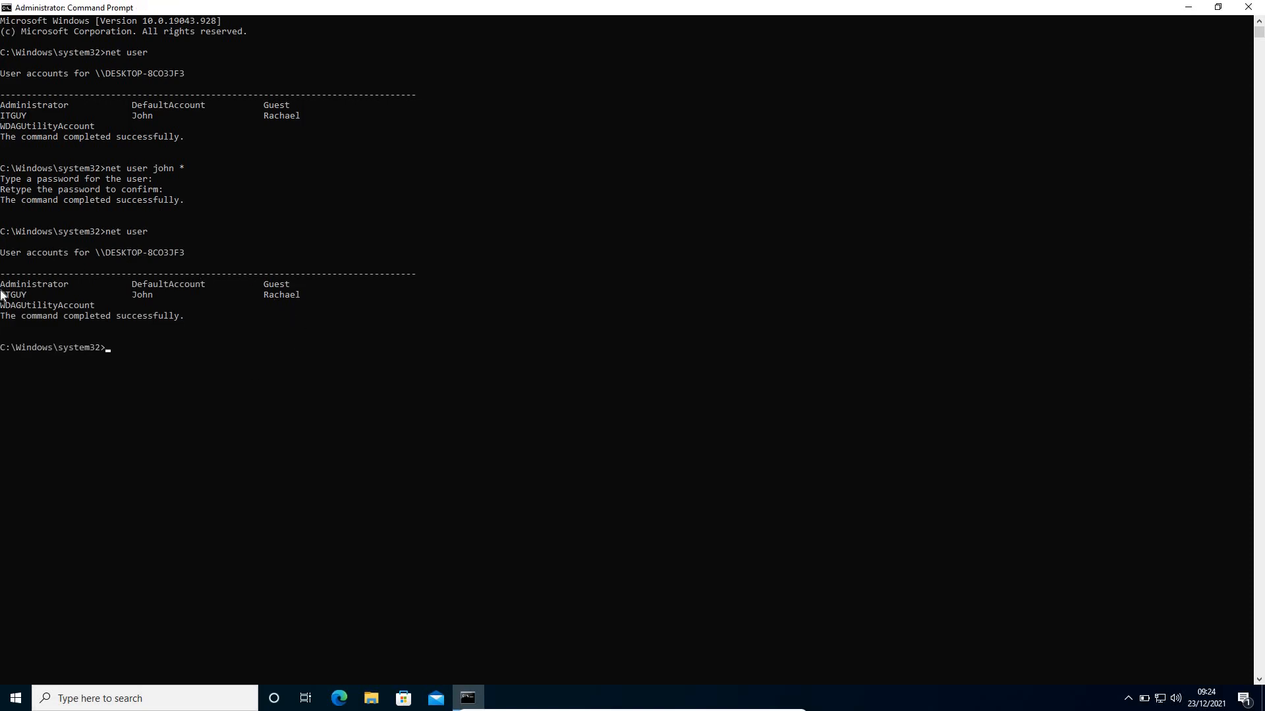
{"action": "mouse_move", "coordinate": [68, 296]}
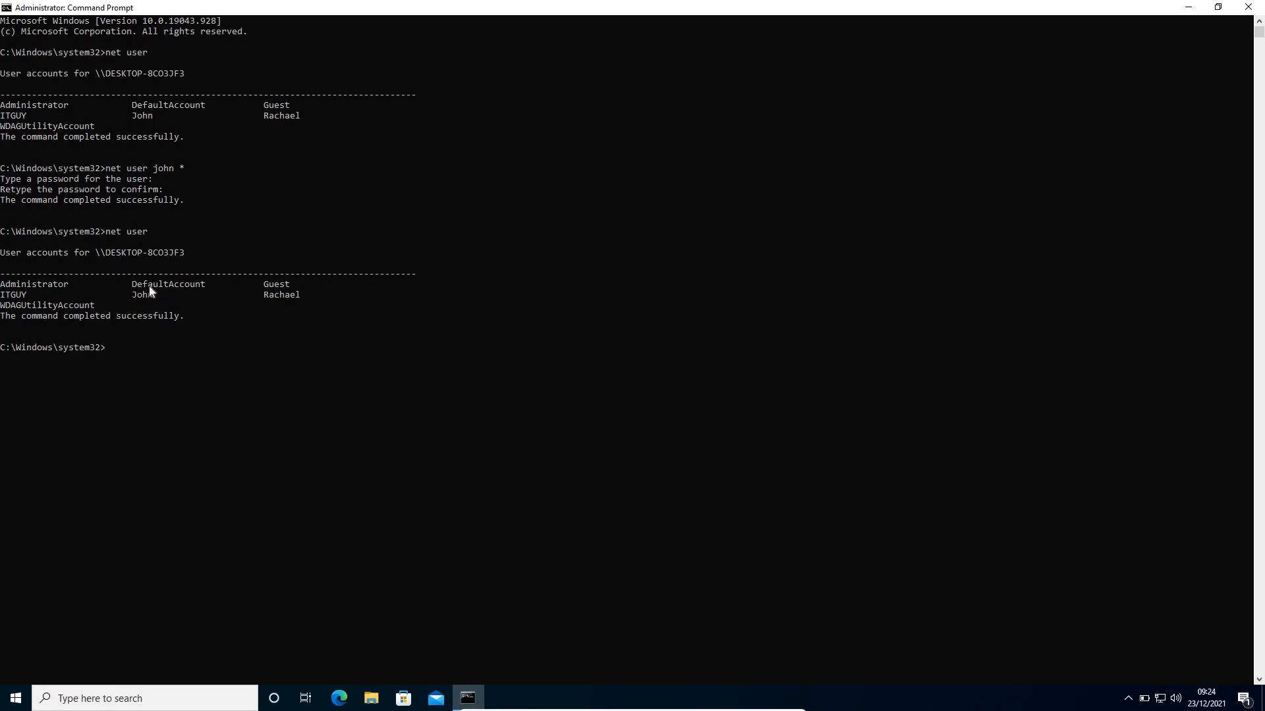
{"action": "mouse_move", "coordinate": [163, 302]}
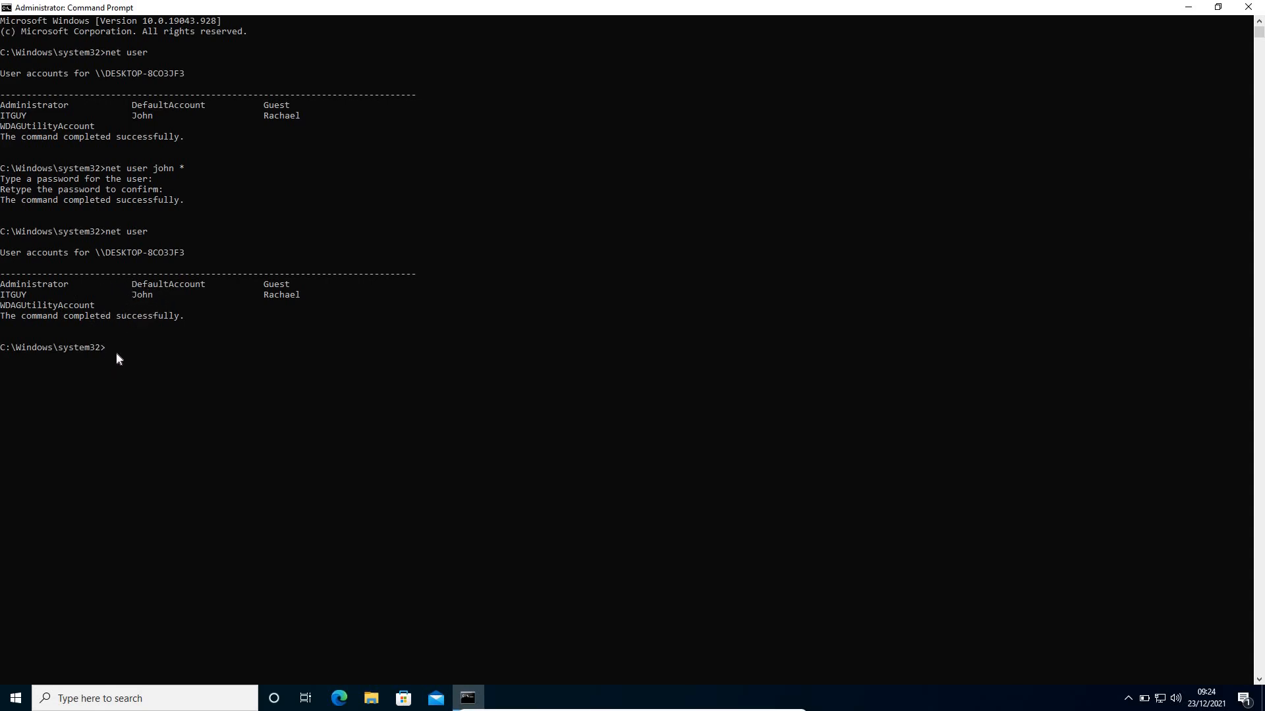
{"action": "type", "text": "net user"}
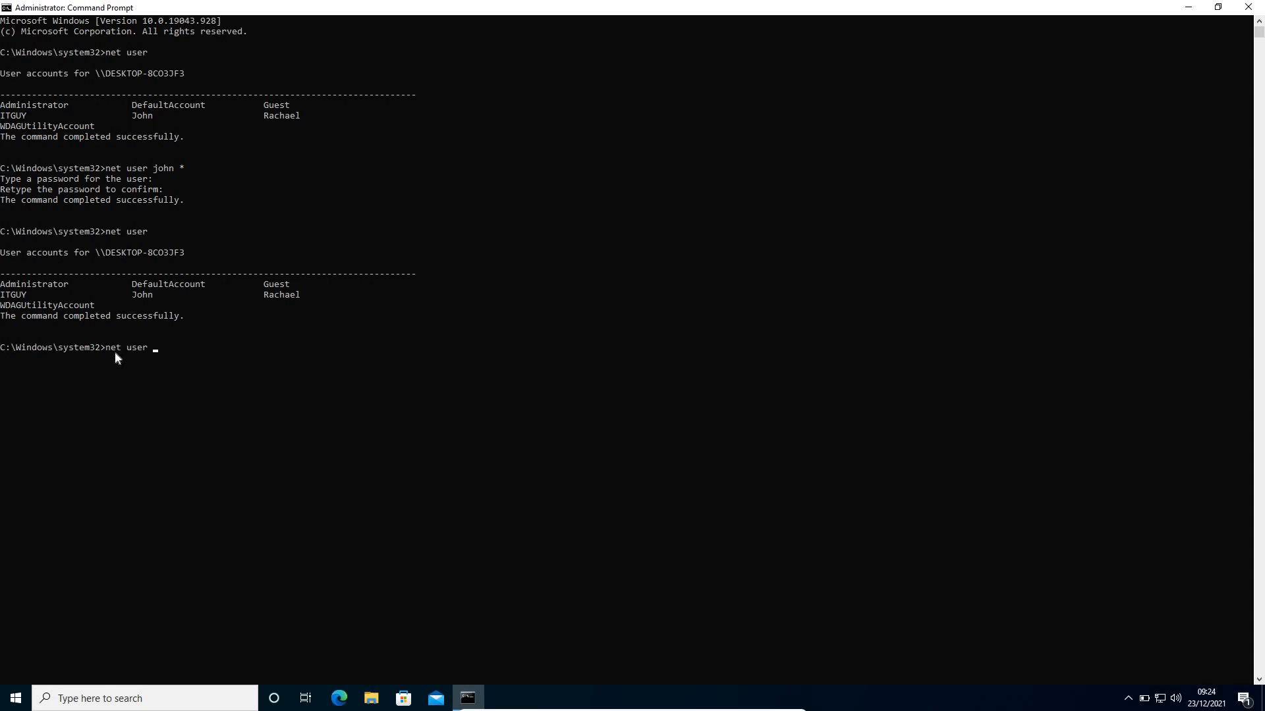
{"action": "type", "text": "jo"}
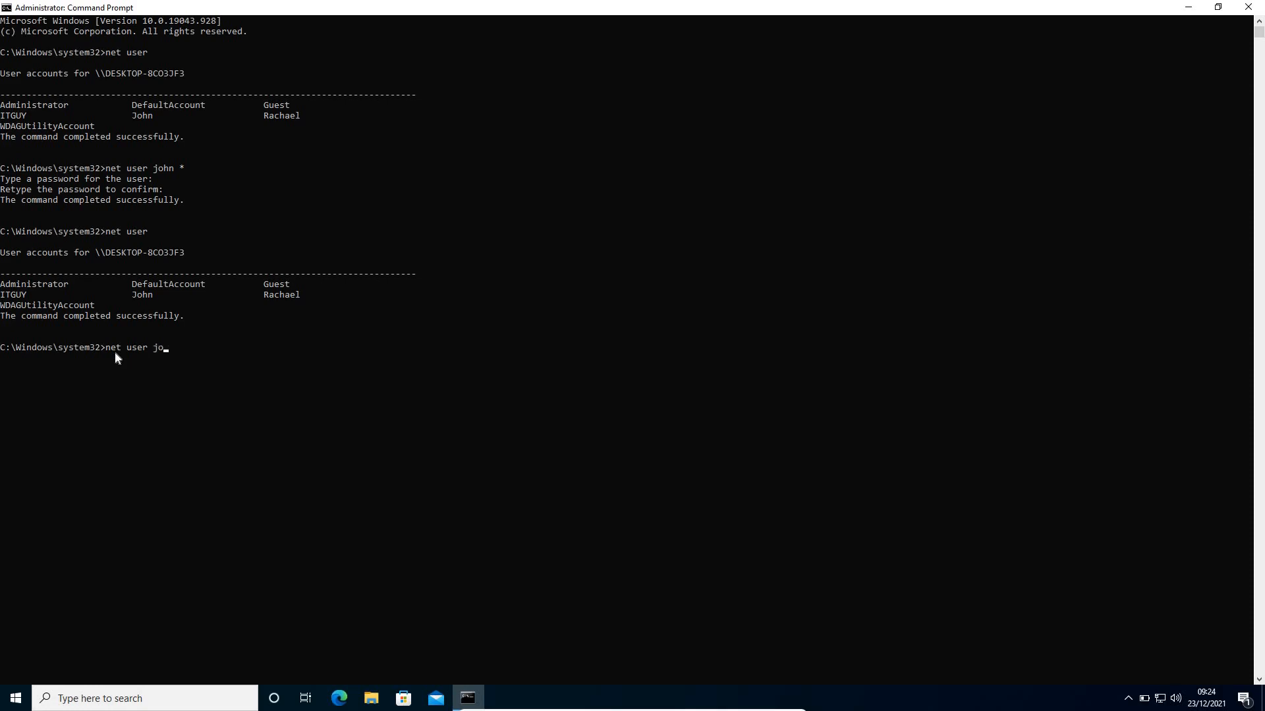
{"action": "type", "text": "hn"}
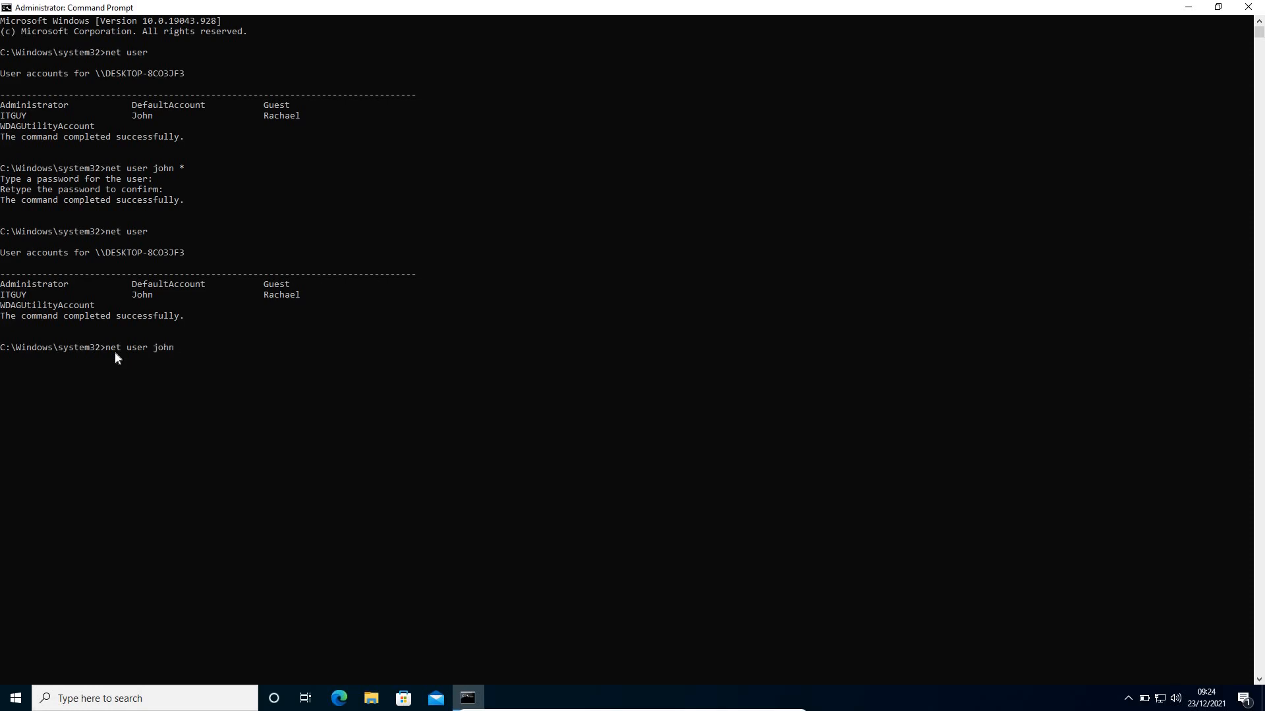
{"action": "type", "text": "*"}
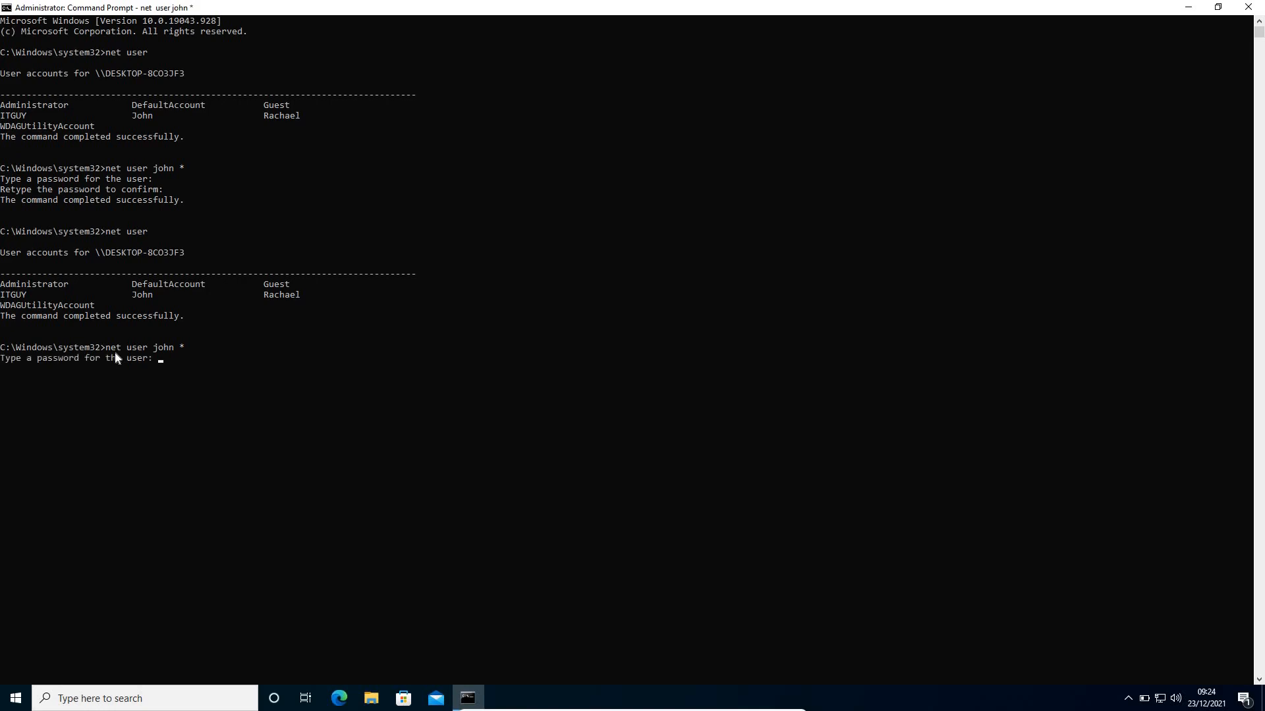
{"action": "key", "text": "Enter"}
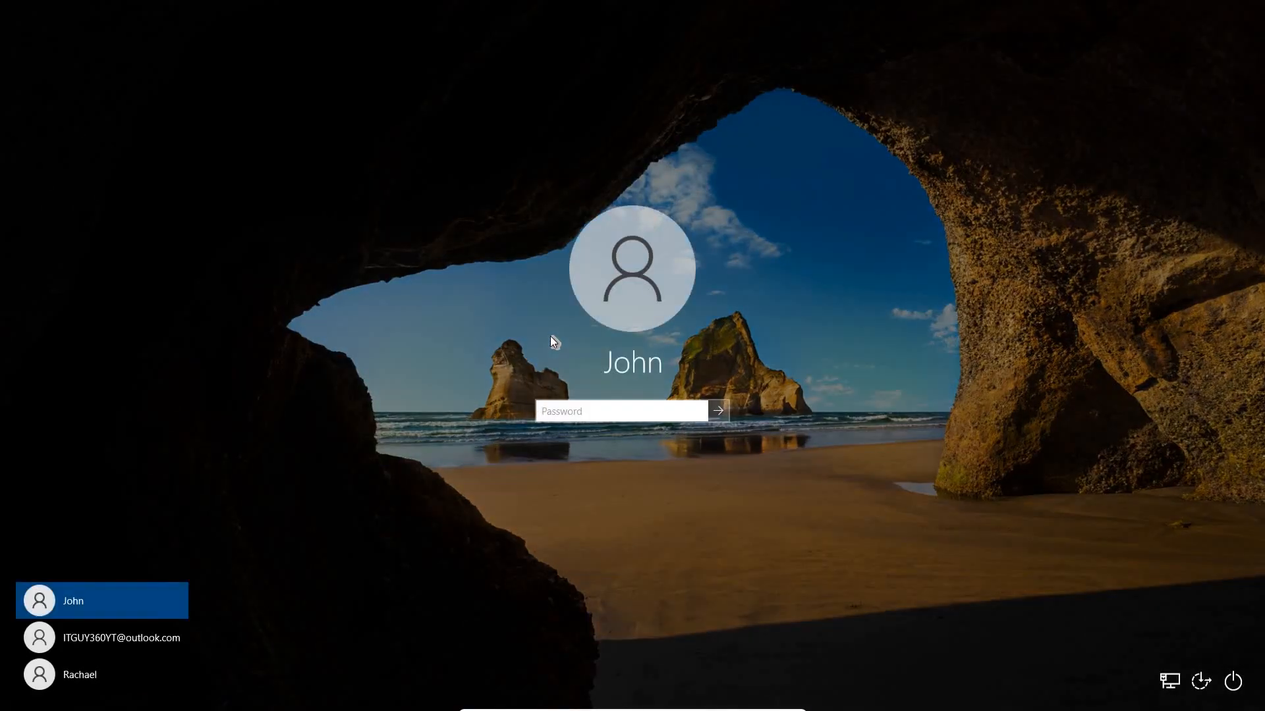
{"action": "mouse_move", "coordinate": [524, 325]}
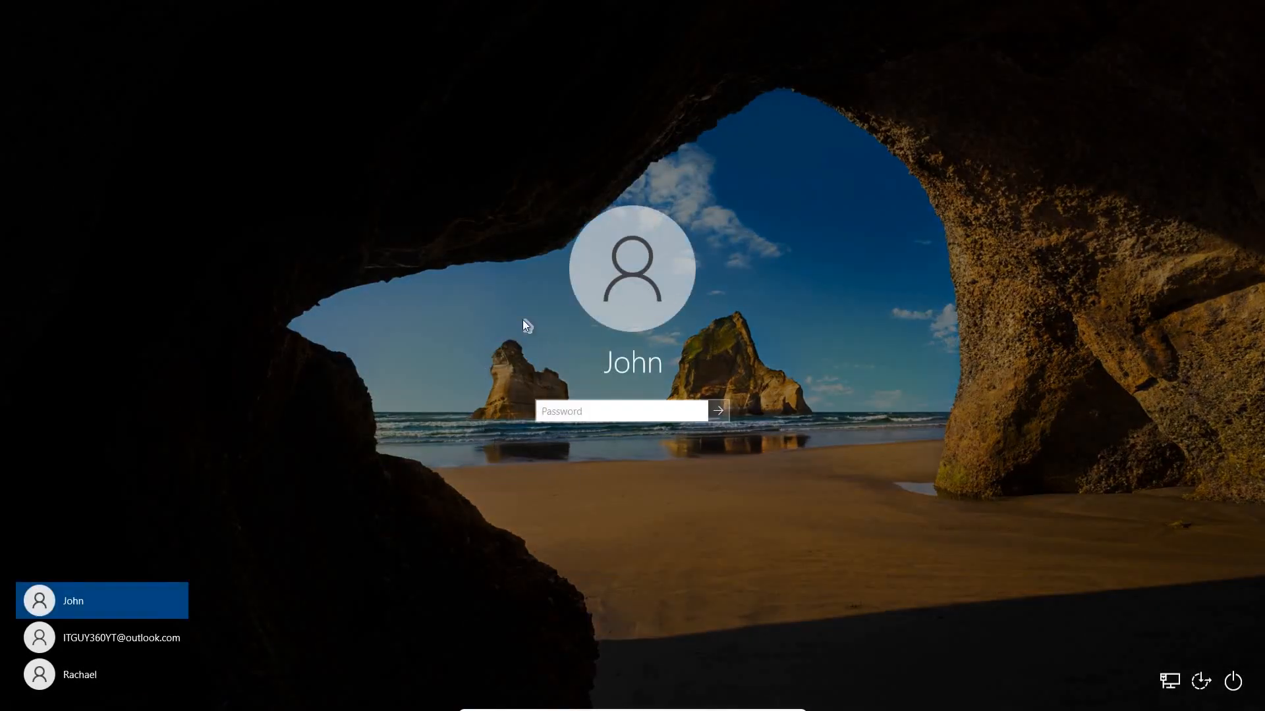
{"action": "left_click", "coordinate": [621, 411]}
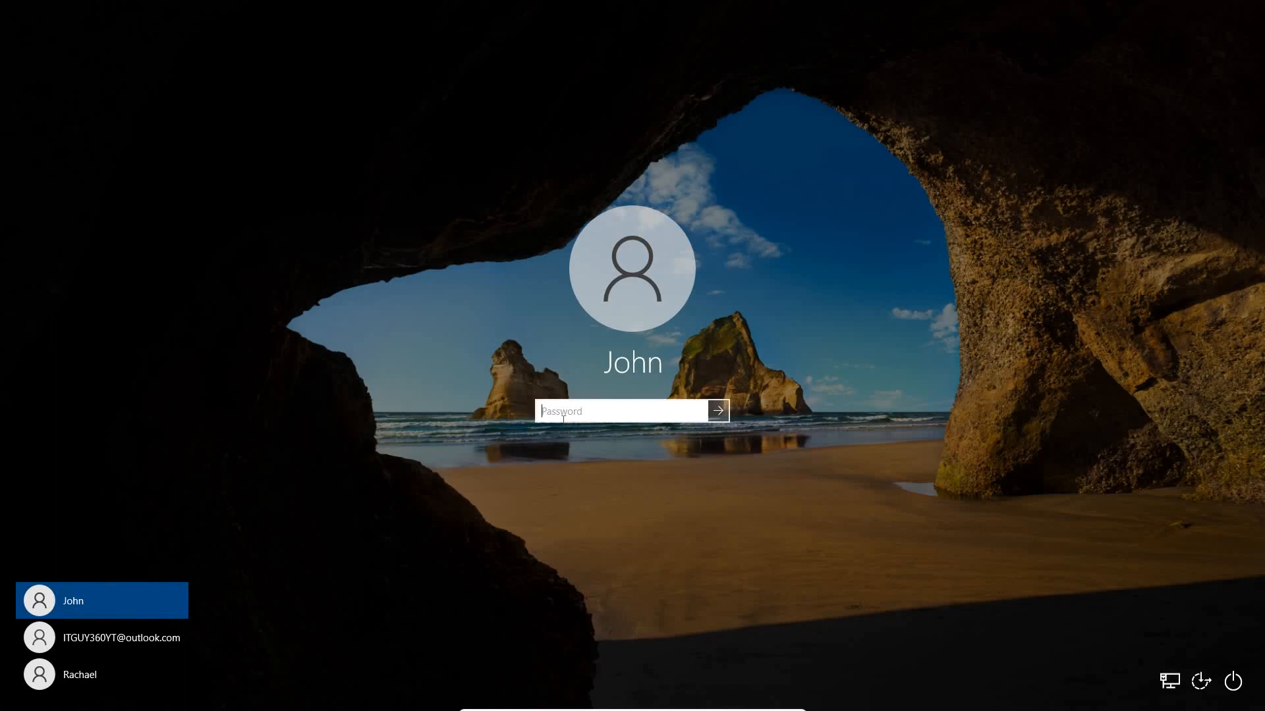
{"action": "type", "text": "••"}
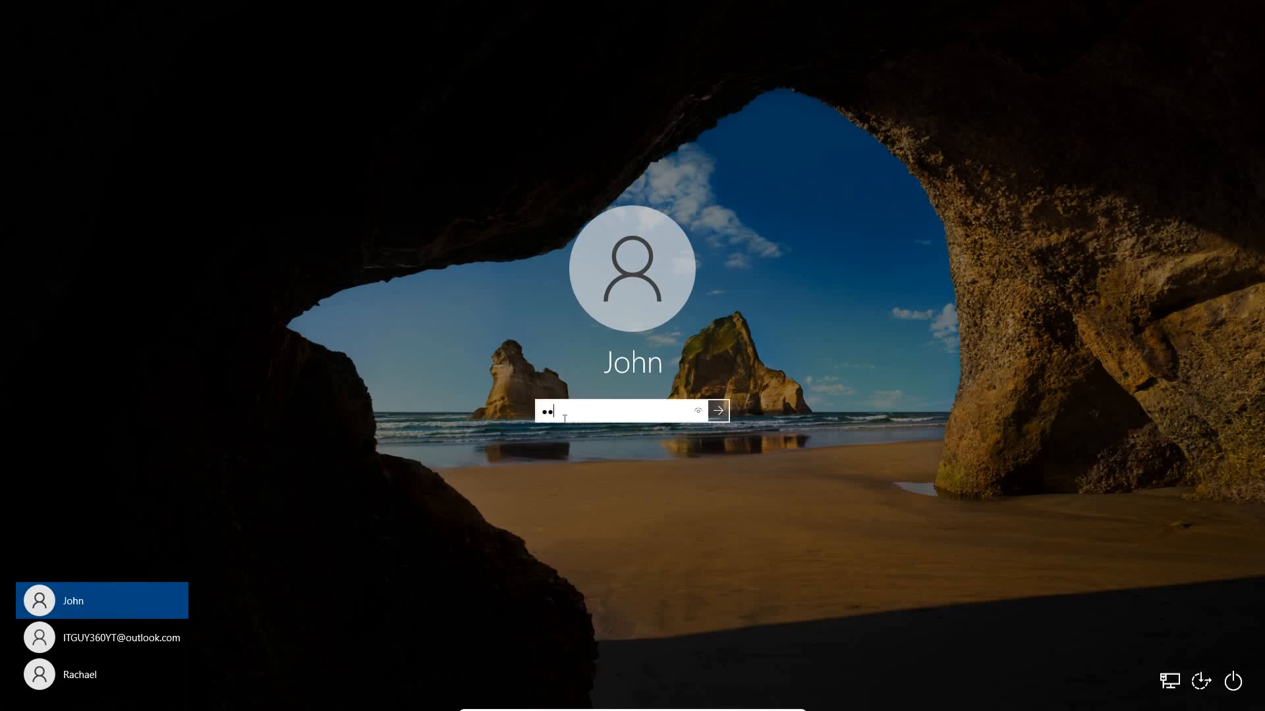
{"action": "type", "text": "••"}
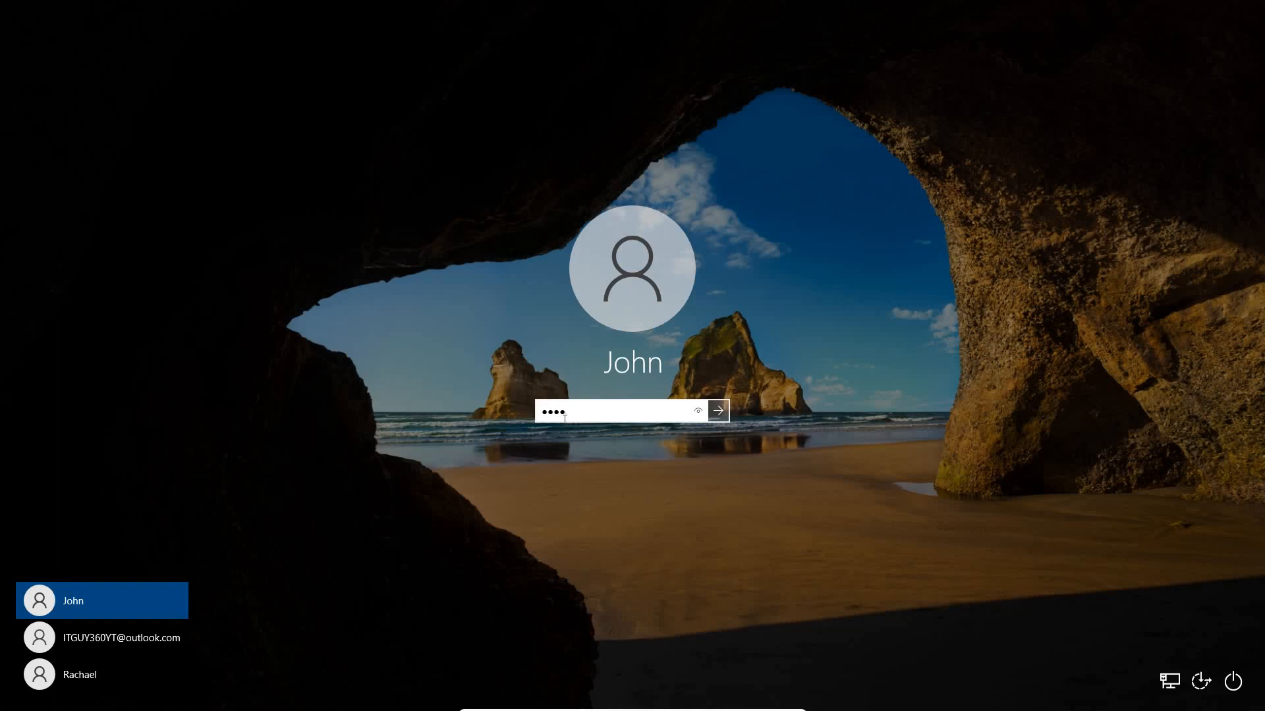
{"action": "left_click", "coordinate": [716, 411]}
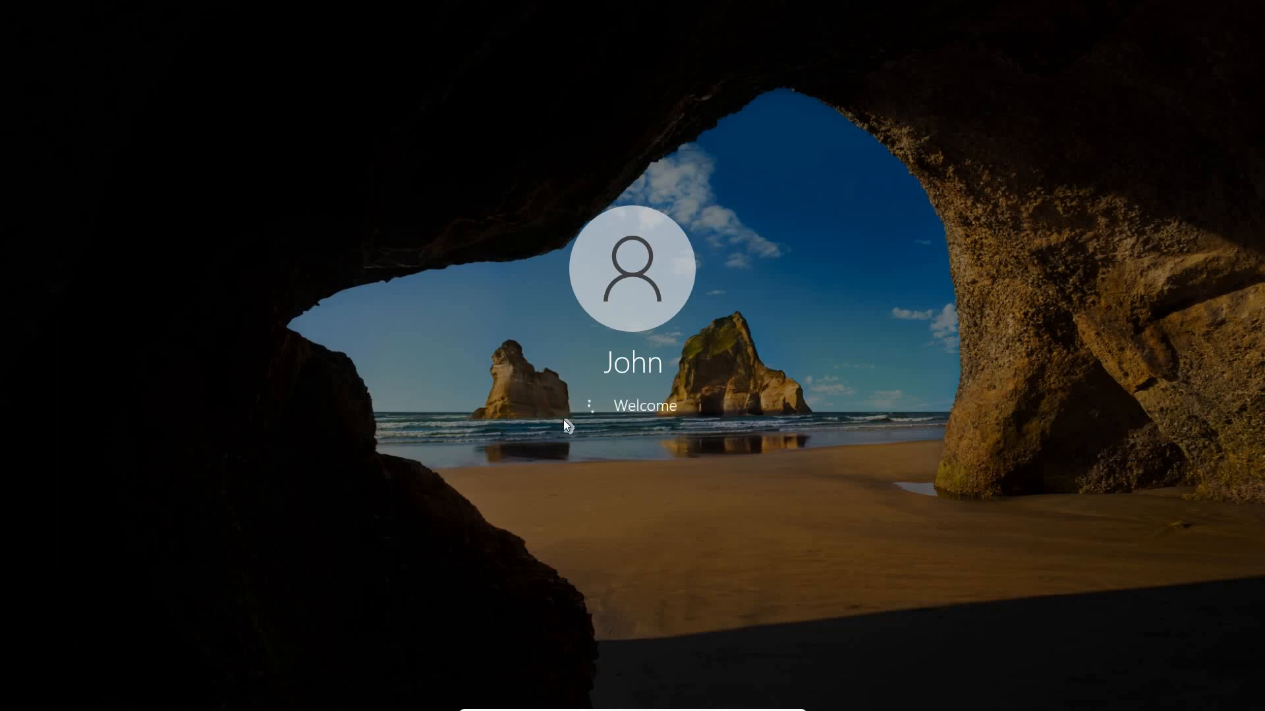